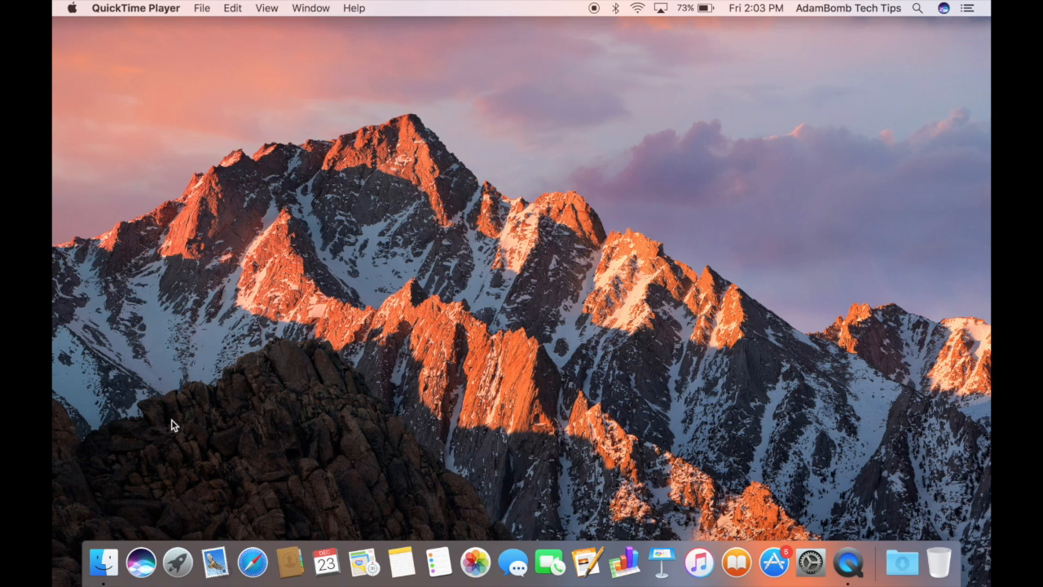
mouse_move(101, 570)
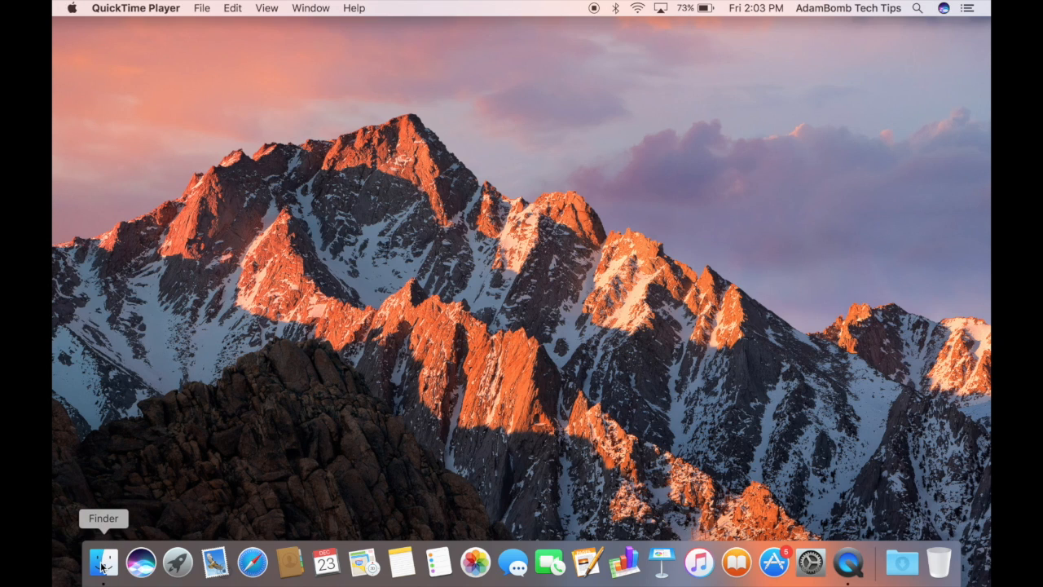
Step: Bring up a new Finder window listing All My Files from the Dock
left_click(101, 574)
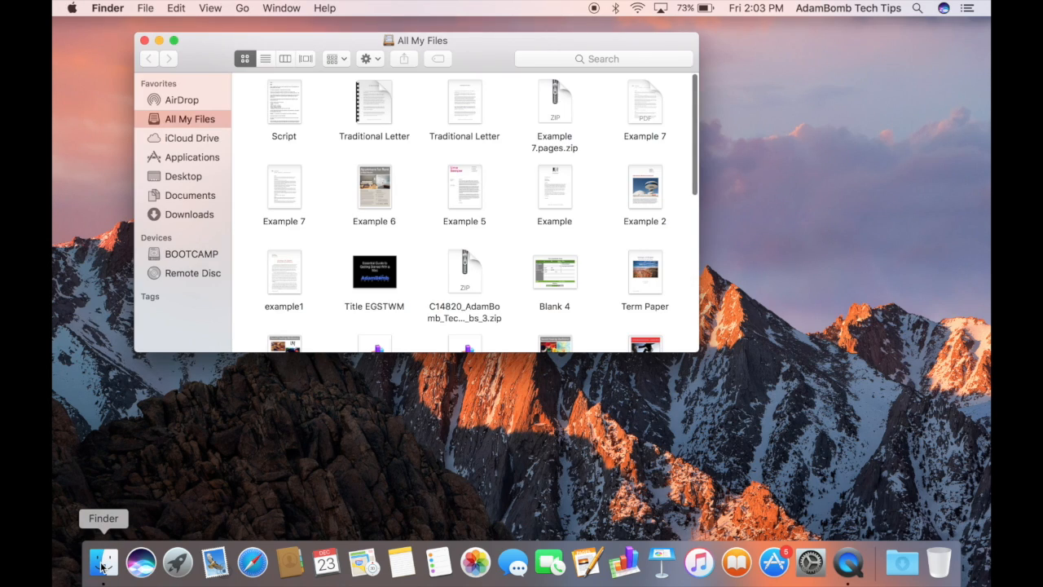
mouse_move(205, 310)
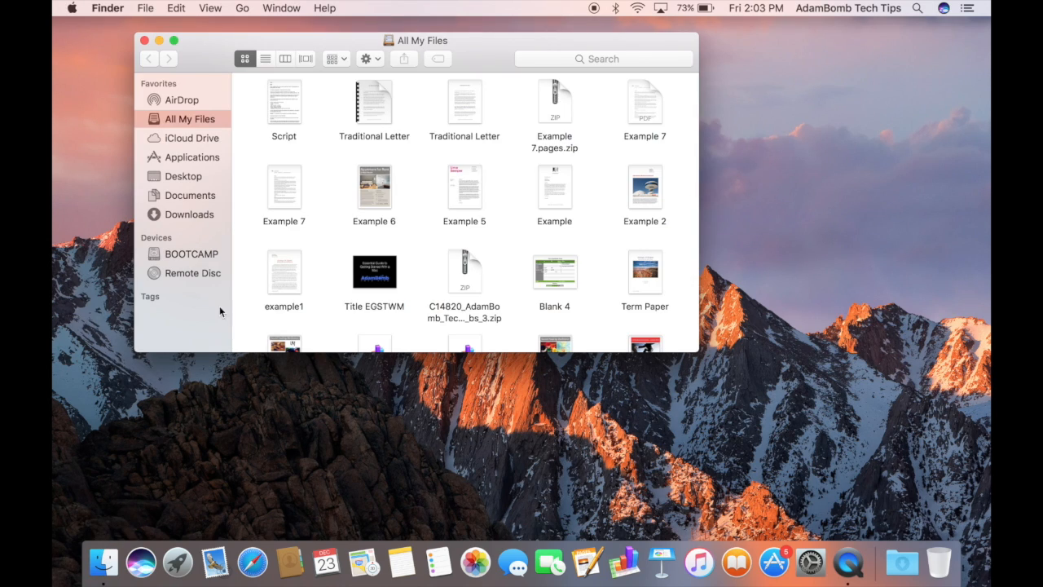
mouse_move(498, 52)
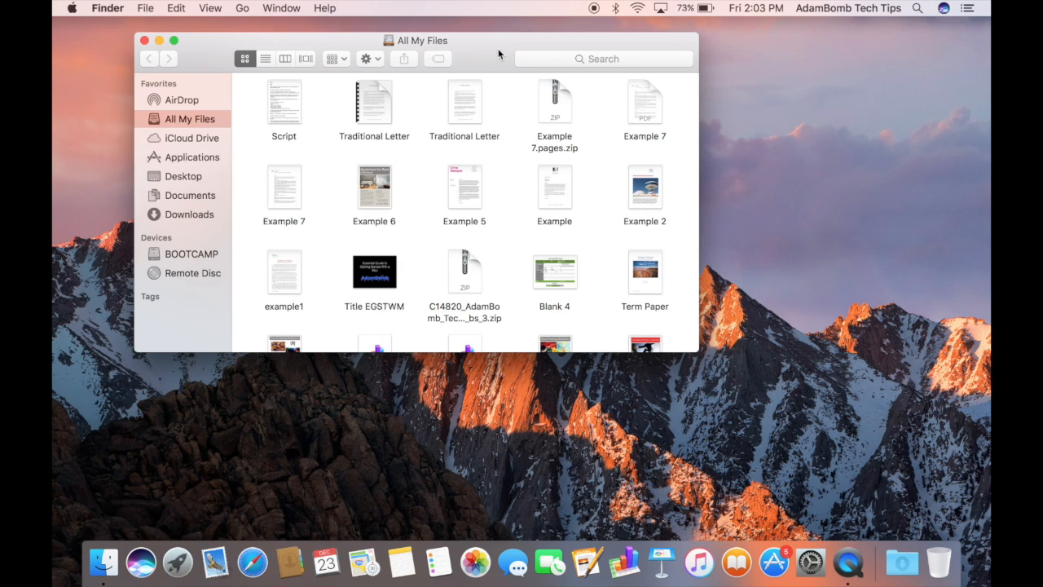
mouse_move(440, 254)
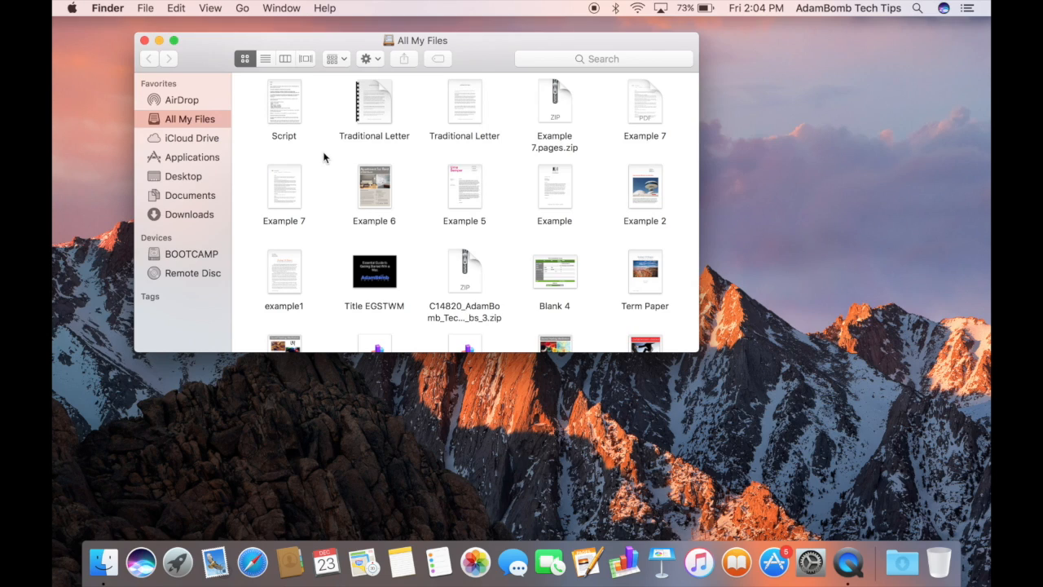
mouse_move(329, 158)
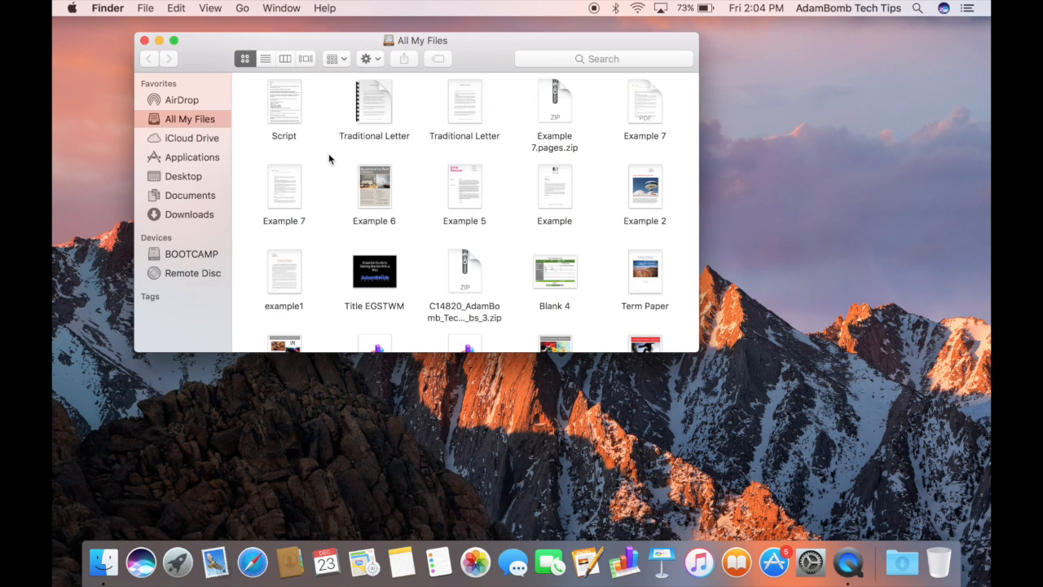
mouse_move(237, 130)
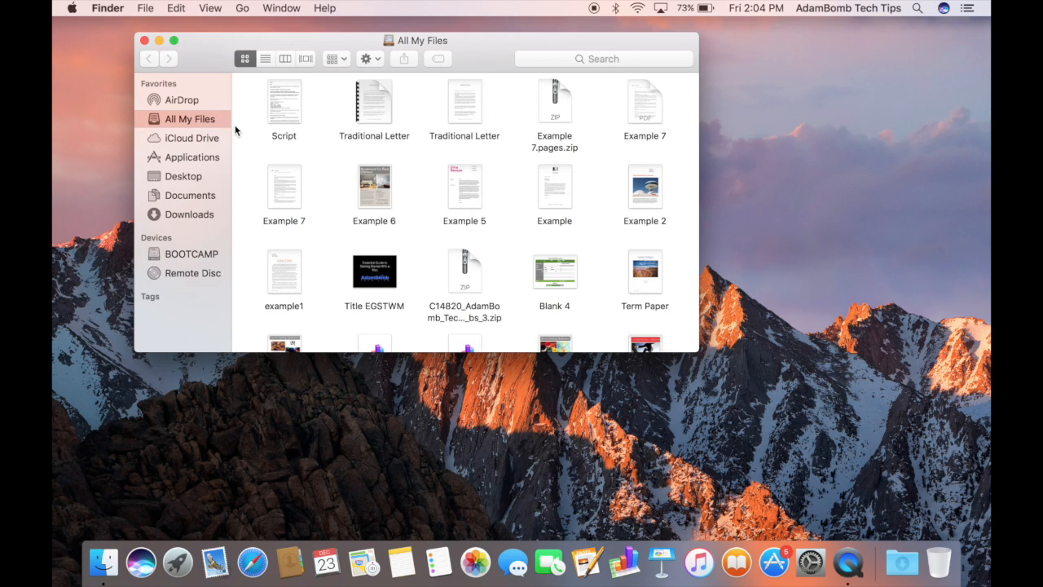
mouse_move(112, 23)
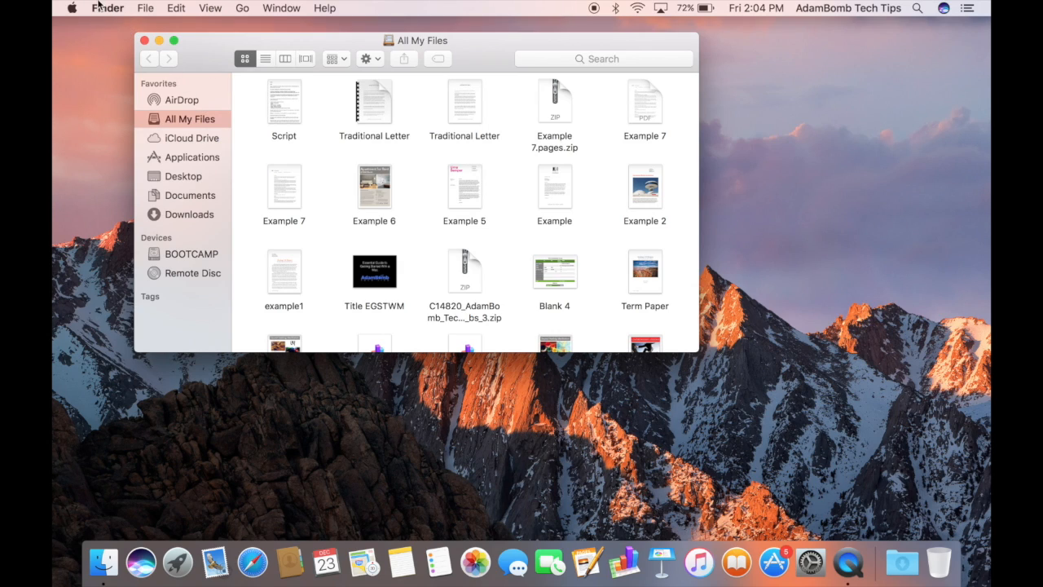
mouse_move(110, 9)
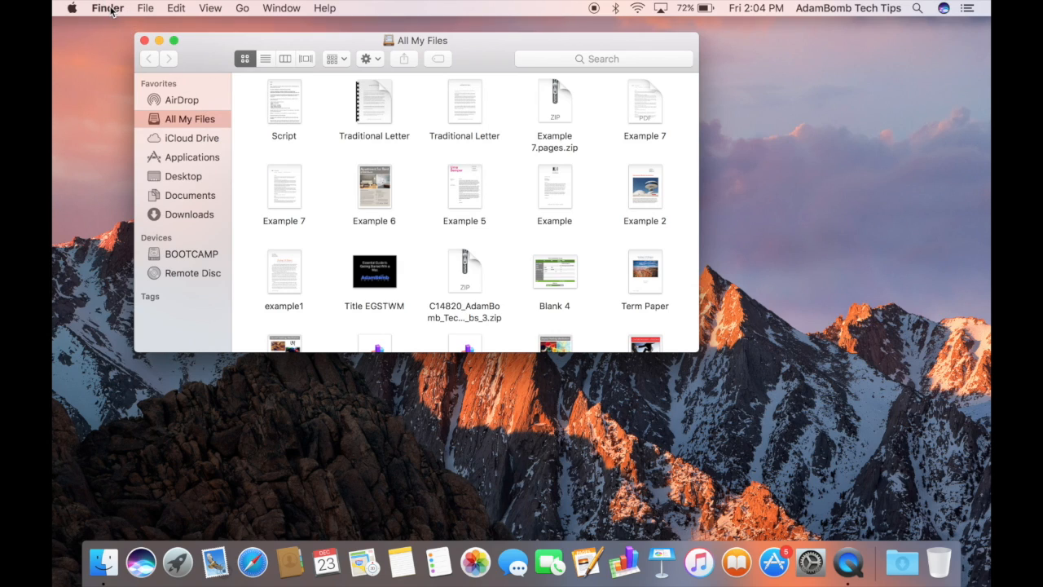
Step: Show Finder Preferences with the 'New Finder windows show' choices
left_click(108, 6)
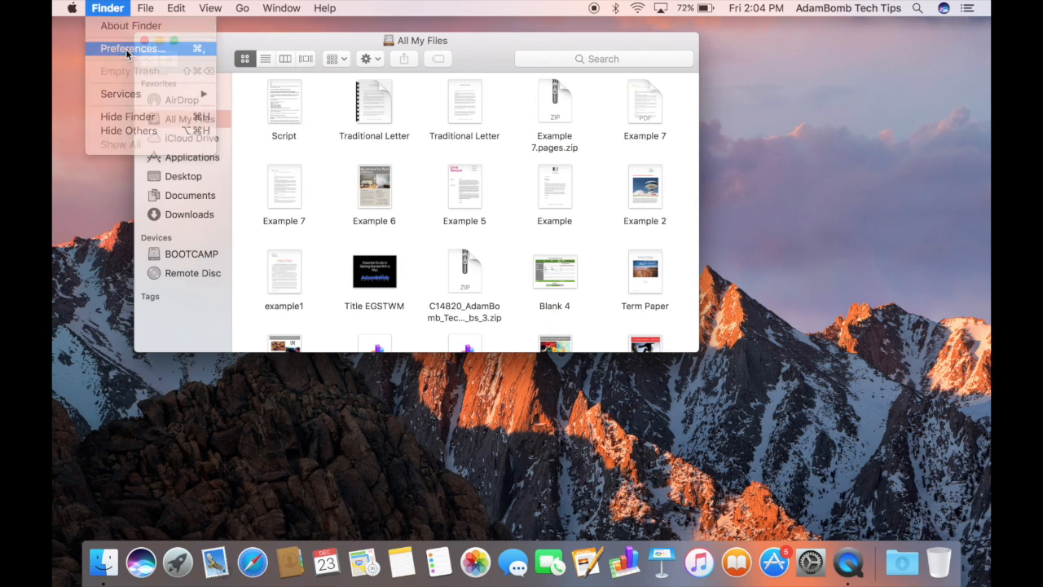
left_click(130, 47)
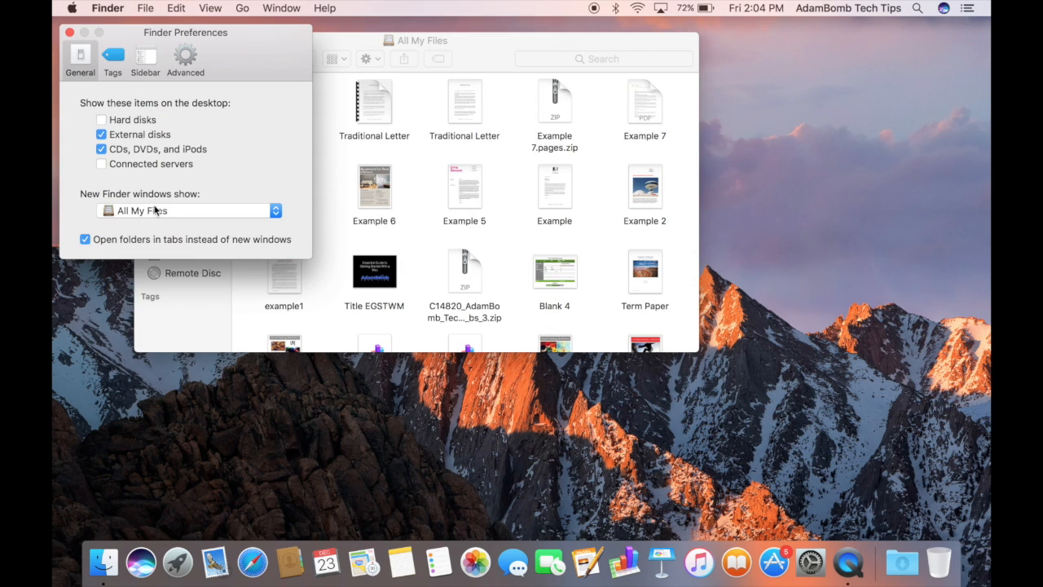
mouse_move(185, 218)
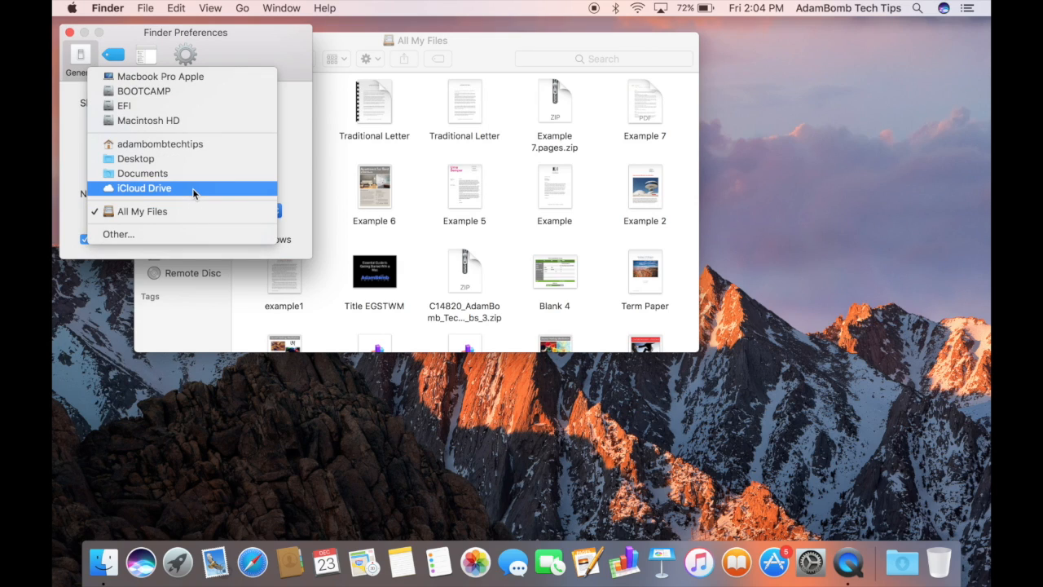
mouse_move(192, 160)
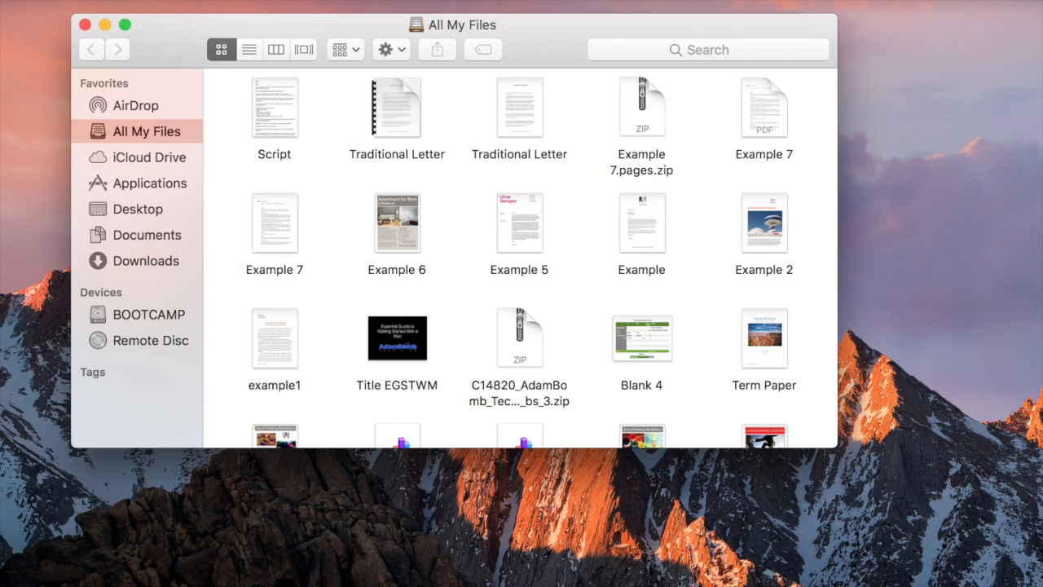
mouse_move(157, 85)
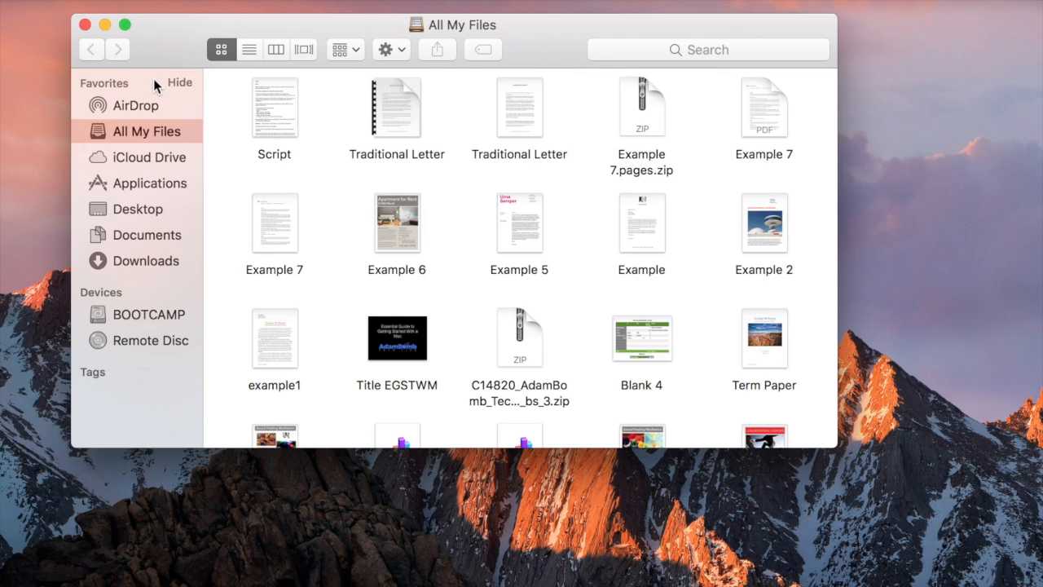
mouse_move(161, 169)
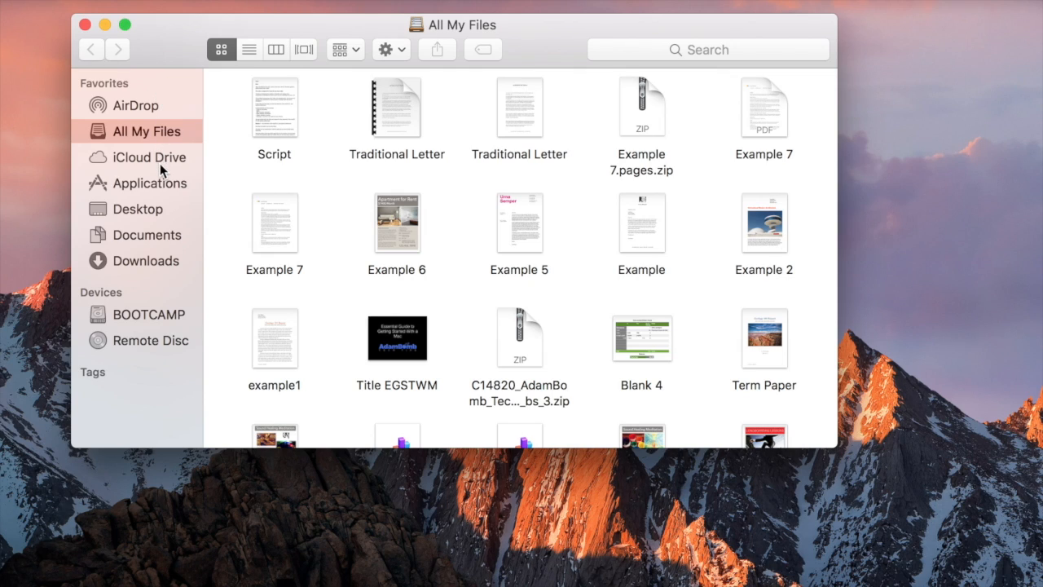
mouse_move(119, 108)
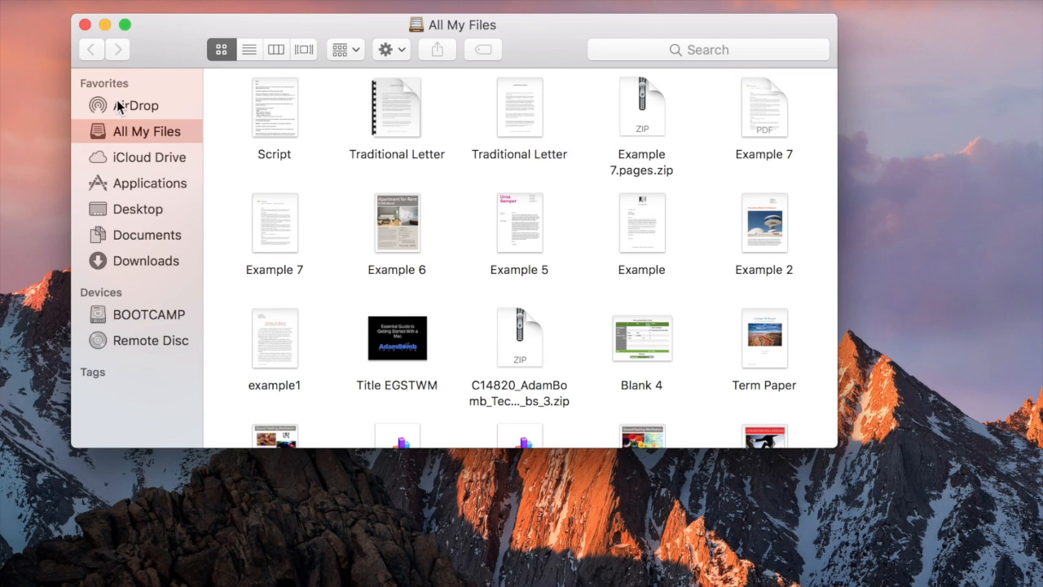
mouse_move(128, 106)
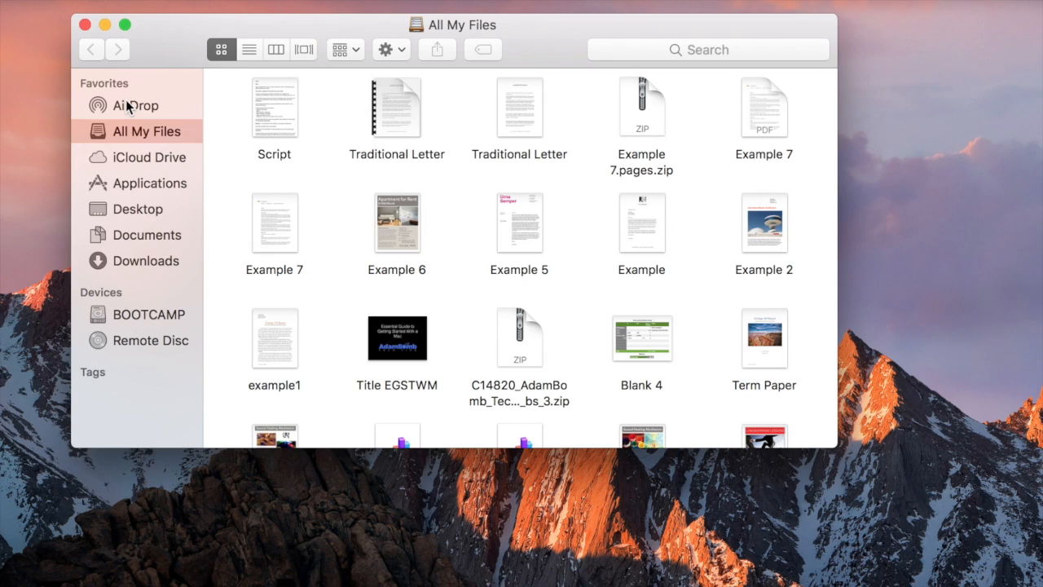
mouse_move(137, 174)
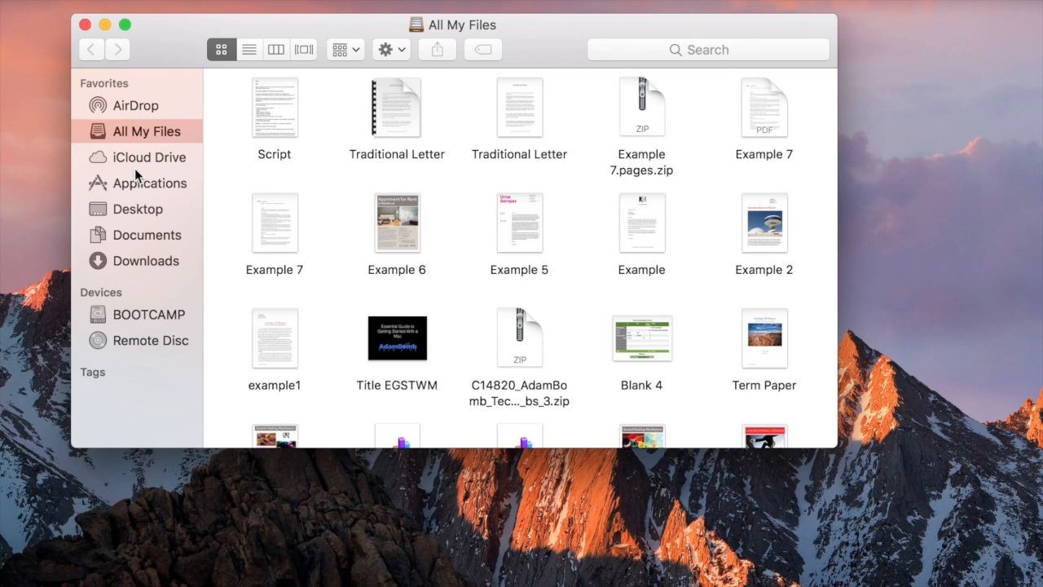
mouse_move(193, 183)
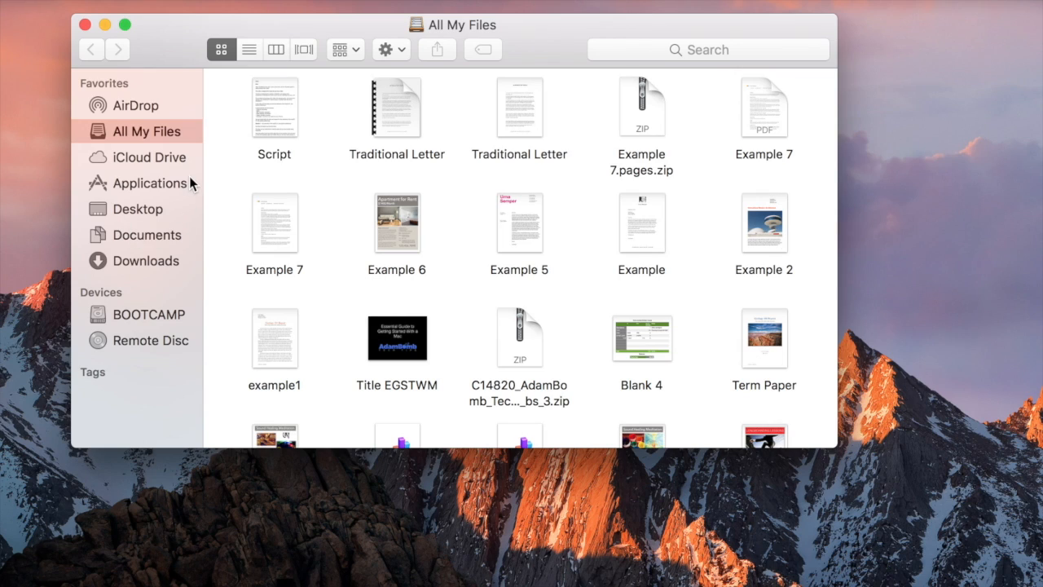
mouse_move(147, 235)
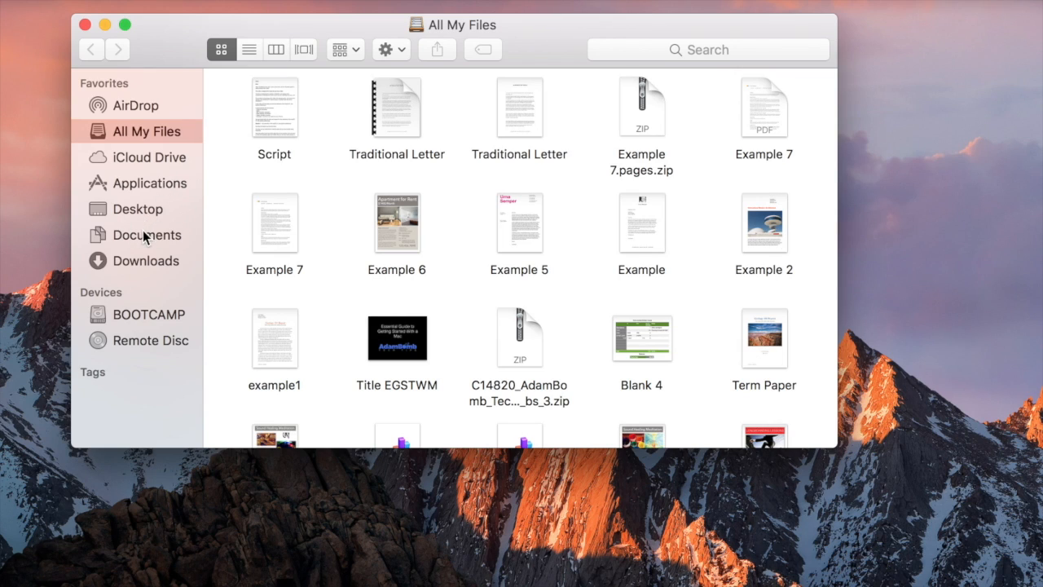
Step: Browse from All My Files through Downloads to the Documents folder list
left_click(147, 261)
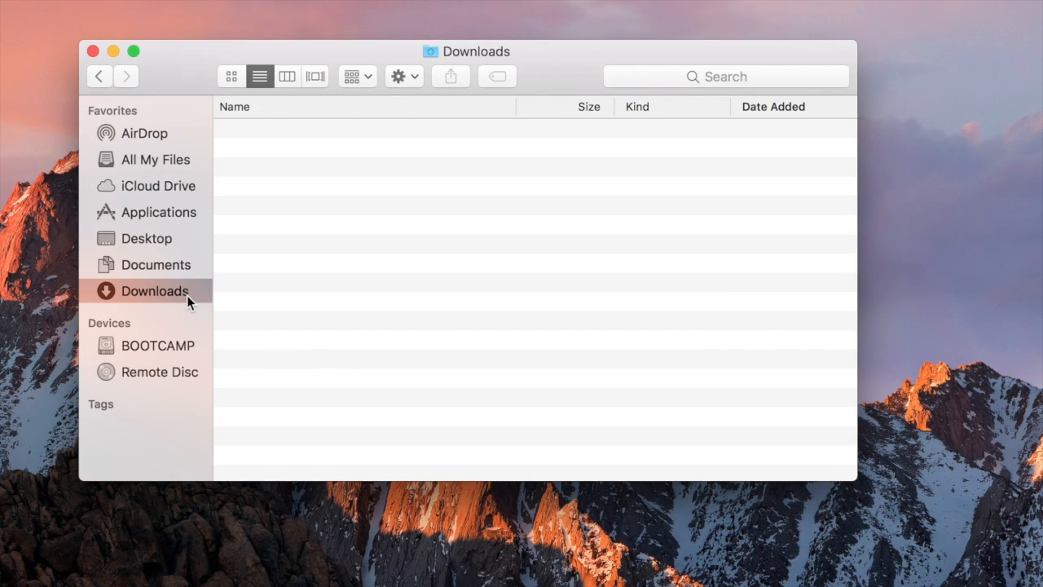
mouse_move(108, 264)
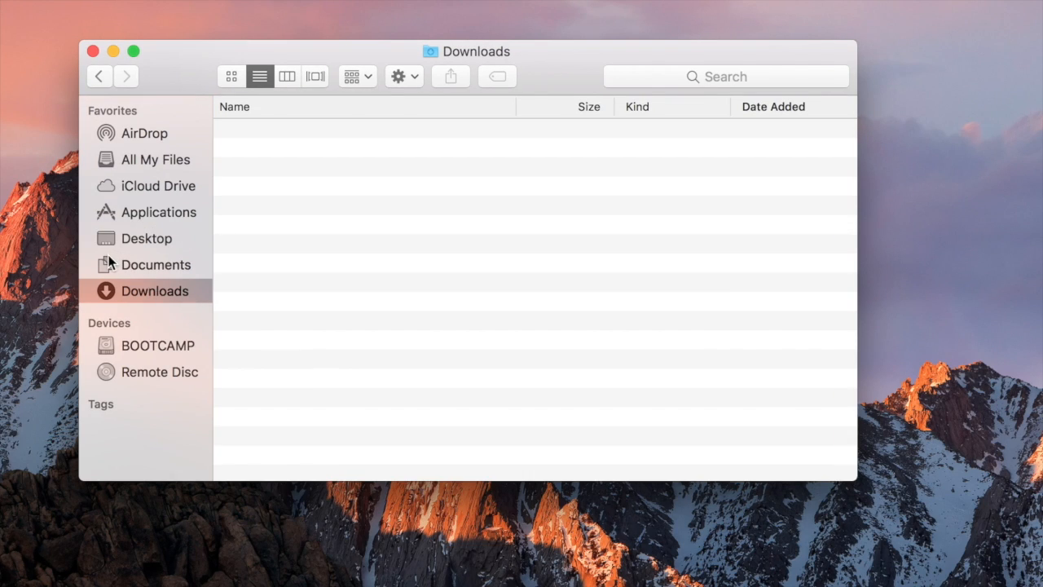
left_click(156, 264)
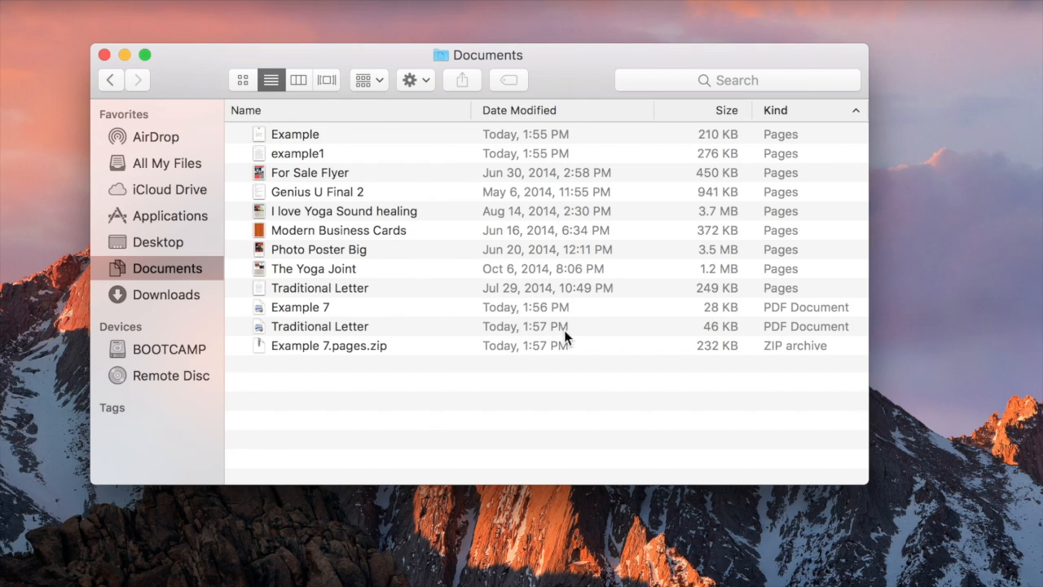
mouse_move(277, 330)
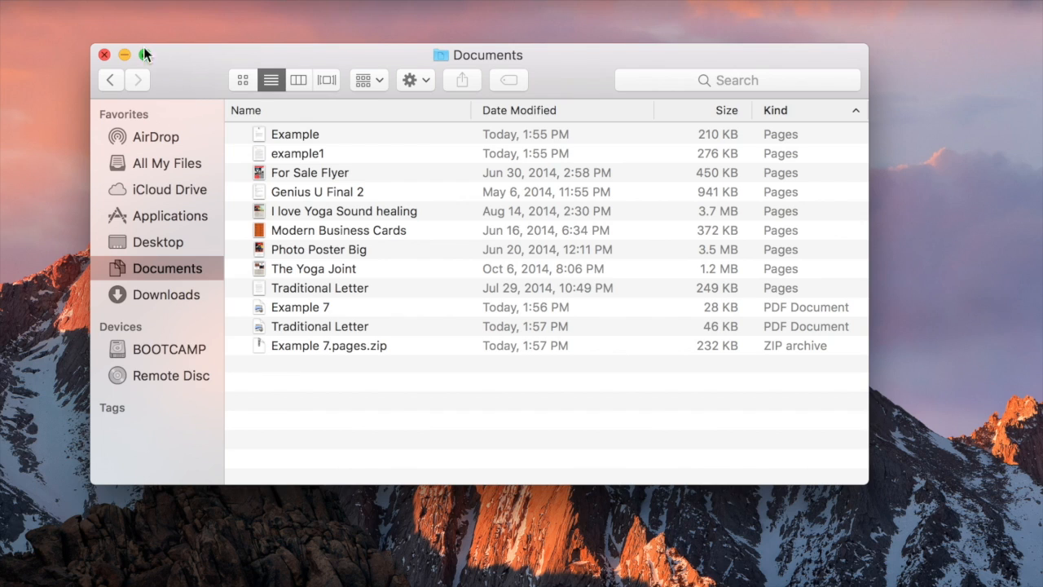
mouse_move(313, 284)
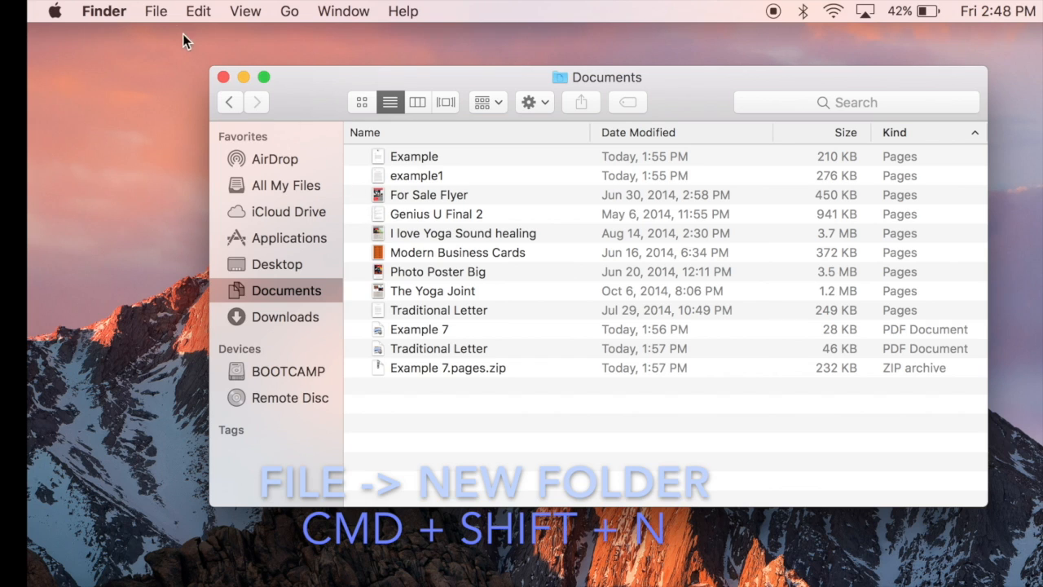
Step: Create new folders named Math and Science in Documents with Cmd+Shift+N
left_click(156, 10)
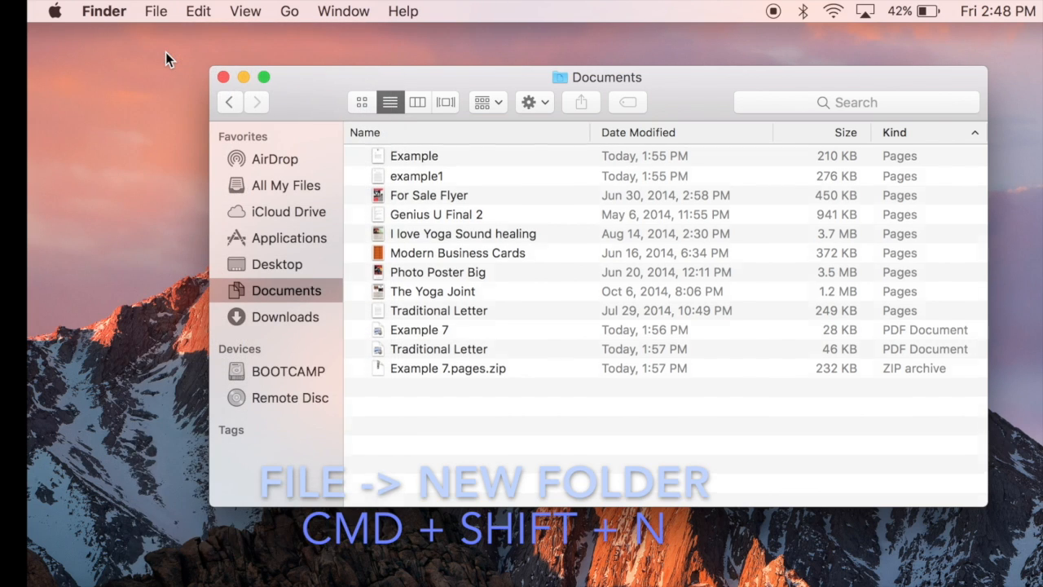
key("cmd+shift+n")
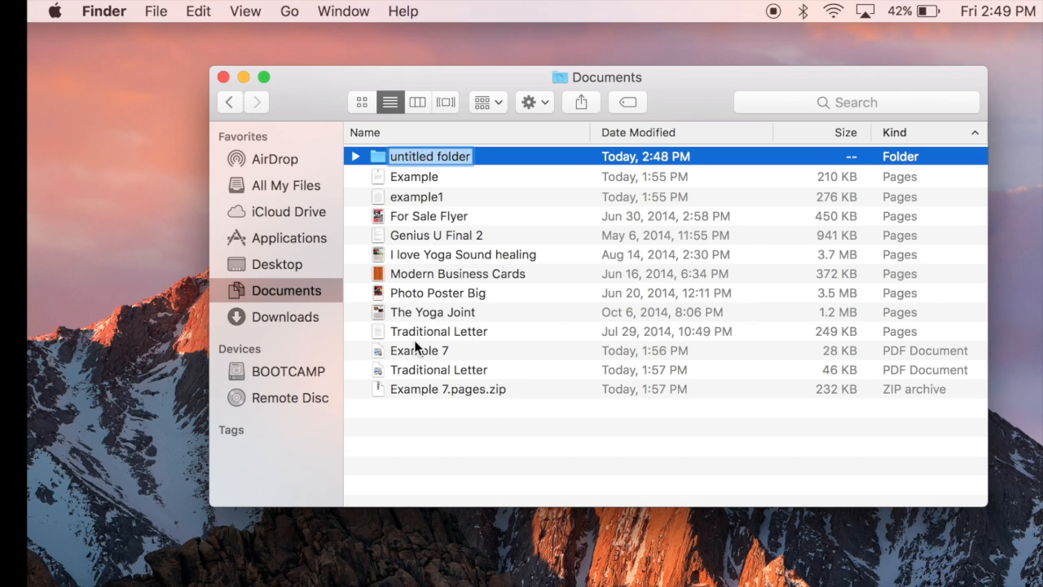
type("Math")
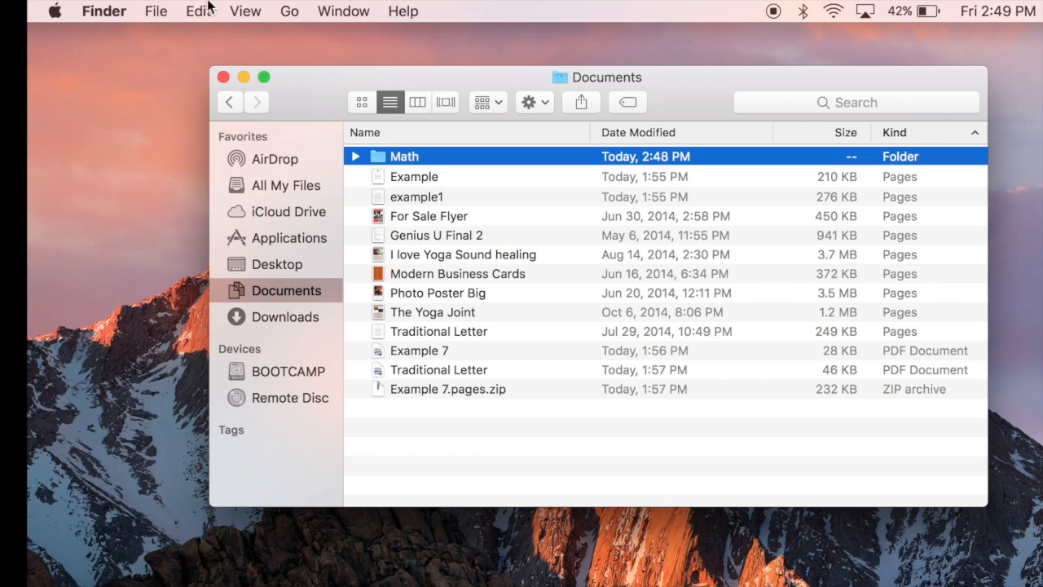
key("Cmd+Shift+N")
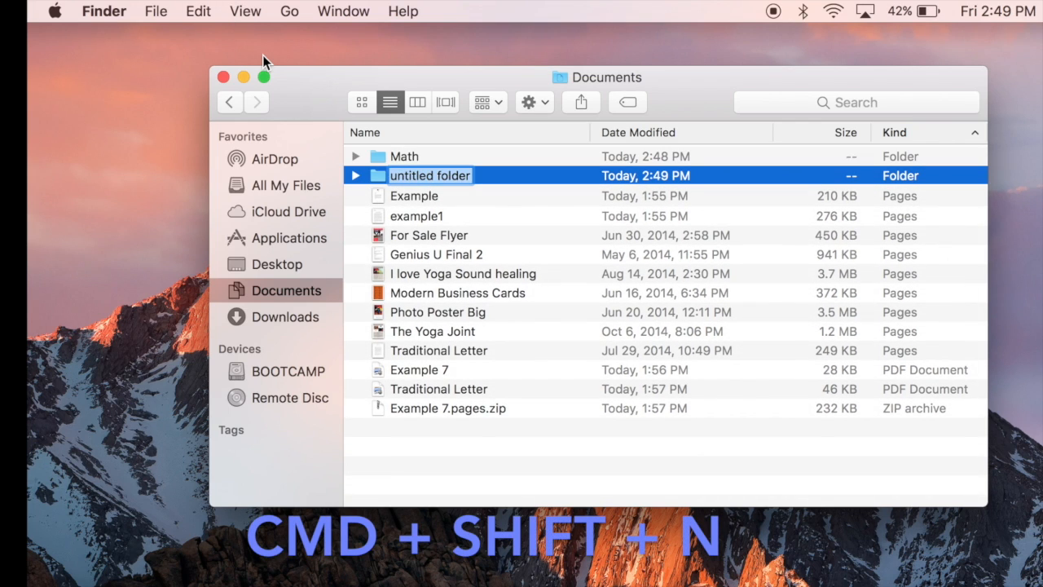
type("Science")
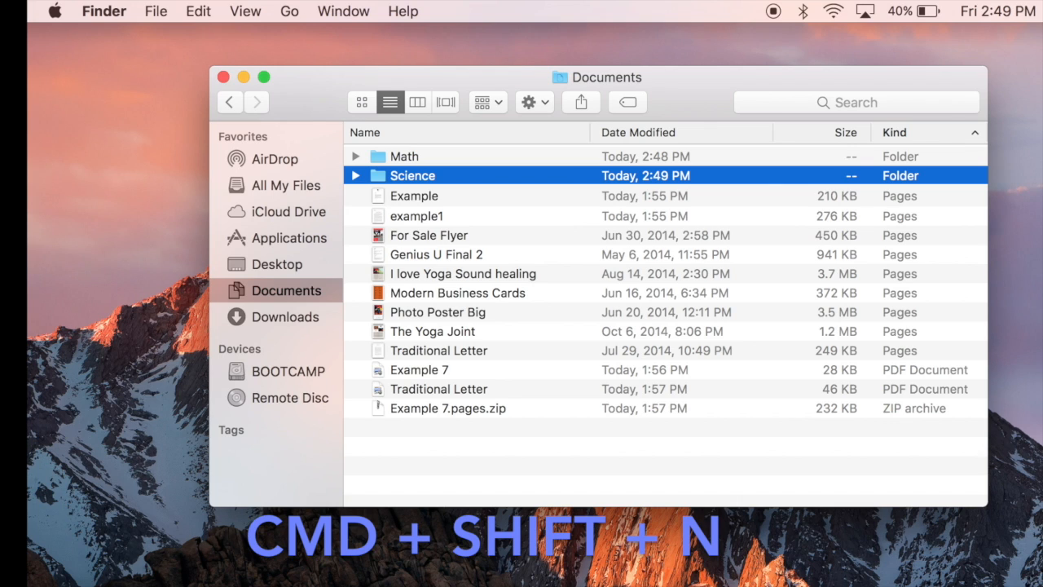
Step: Create folders named Invoices and Bills, plus one more still untitled
key("cmd+shift+n")
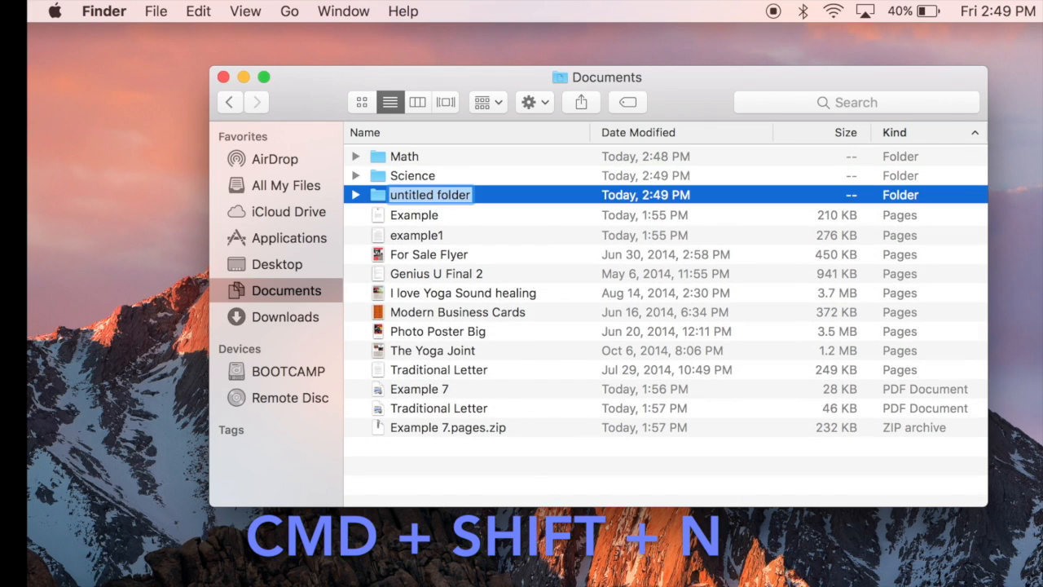
type("Invoices")
type("Bills")
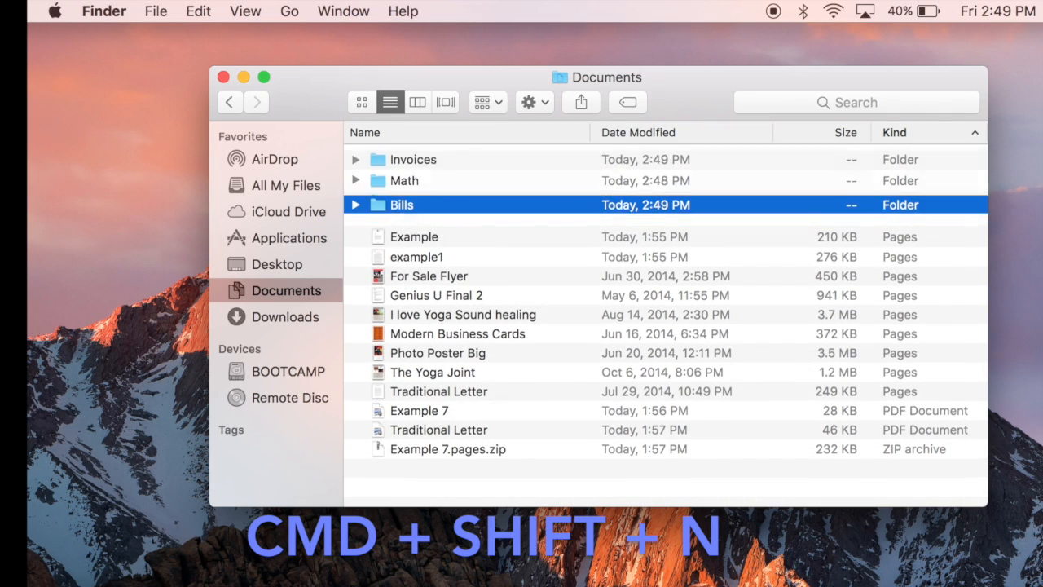
key("Cmd+Shift+N")
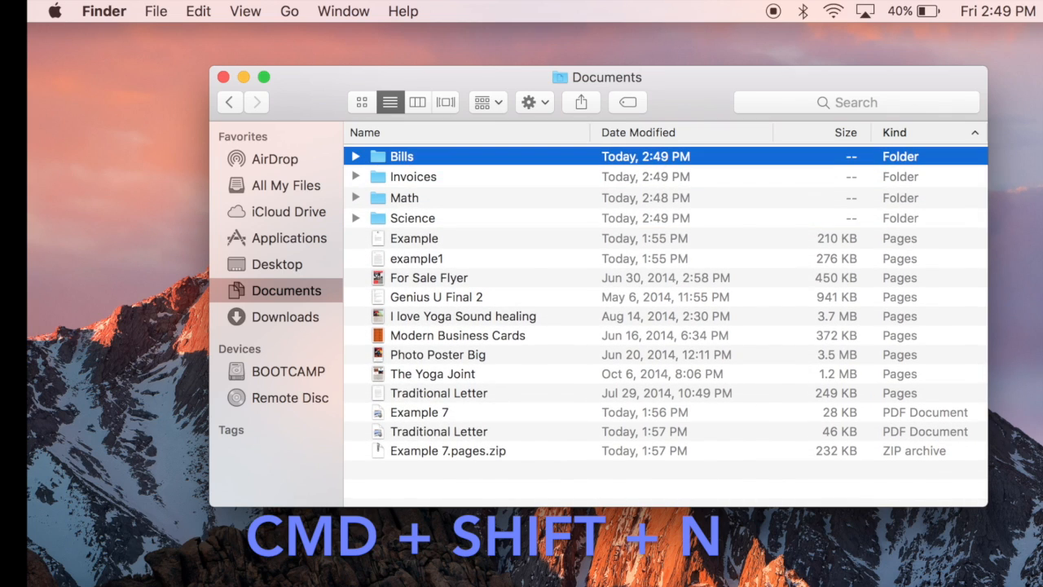
key("Cmd+Shift+N")
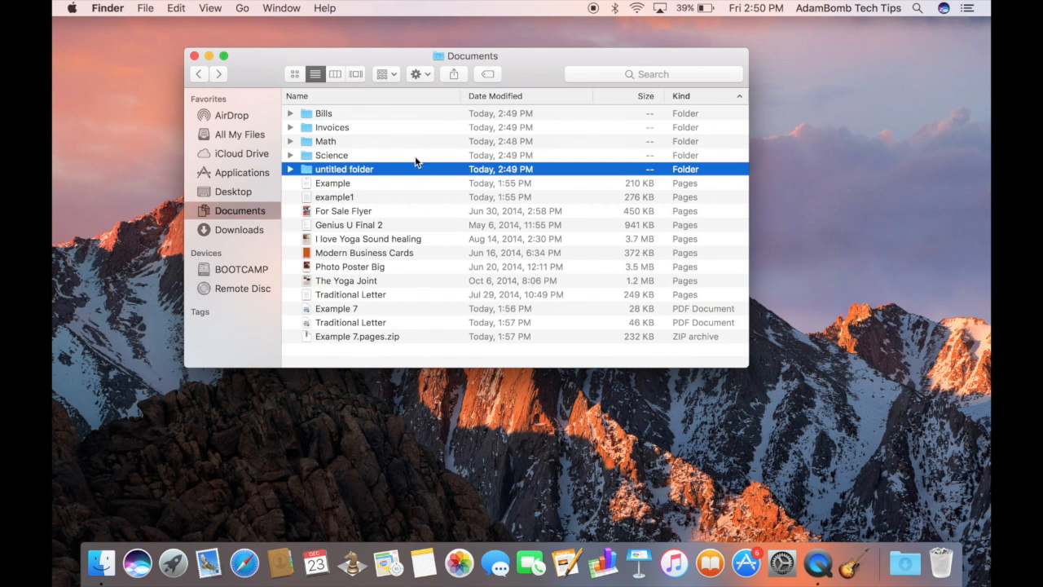
mouse_move(306, 143)
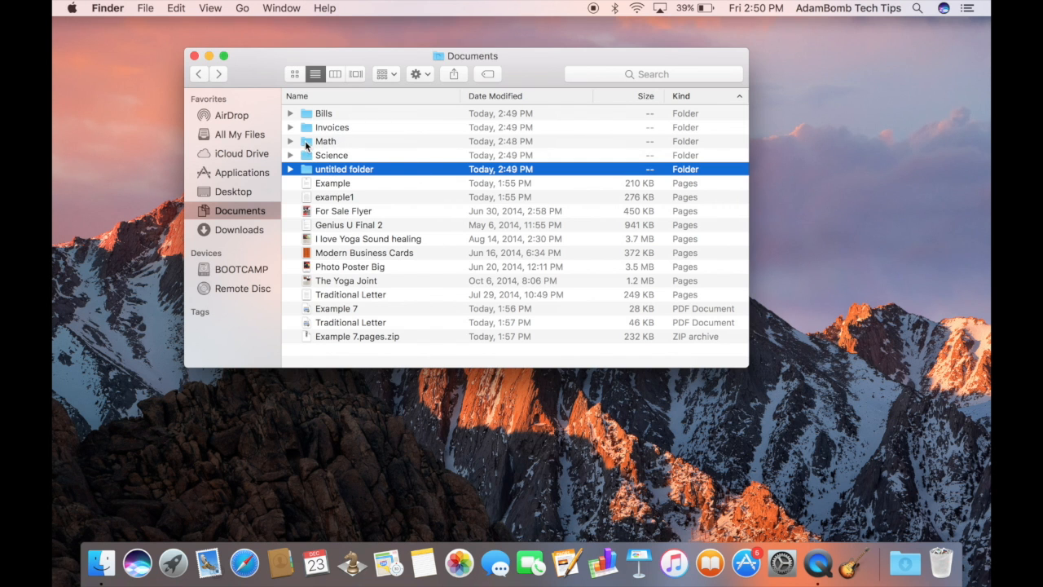
mouse_move(352, 193)
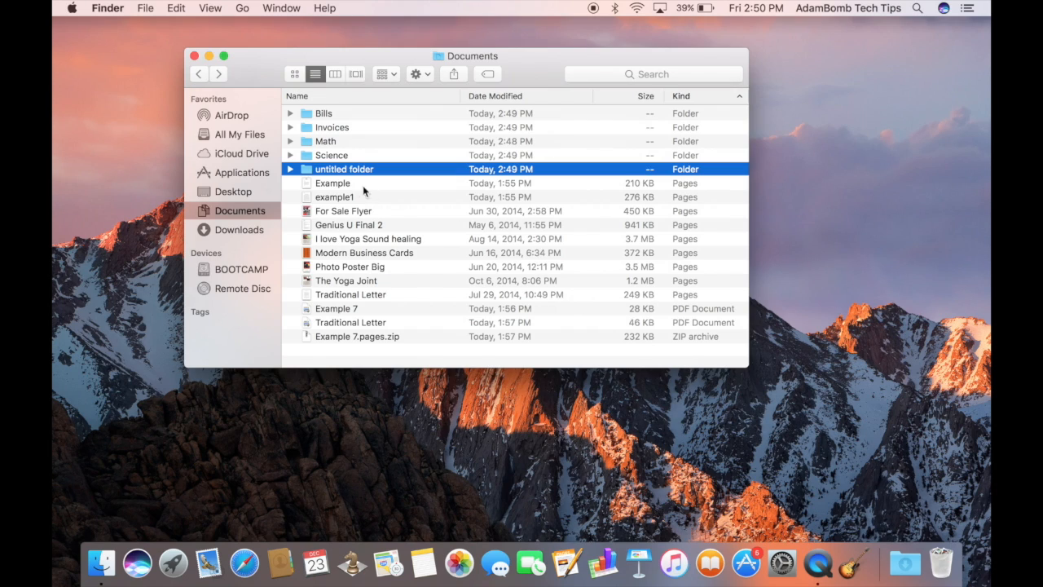
mouse_move(336, 186)
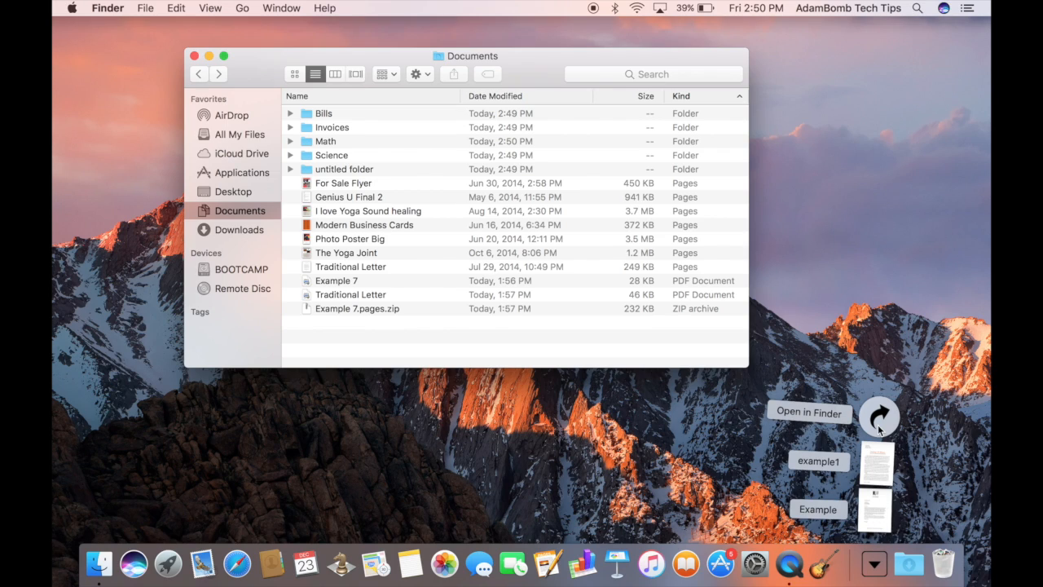
mouse_move(906, 434)
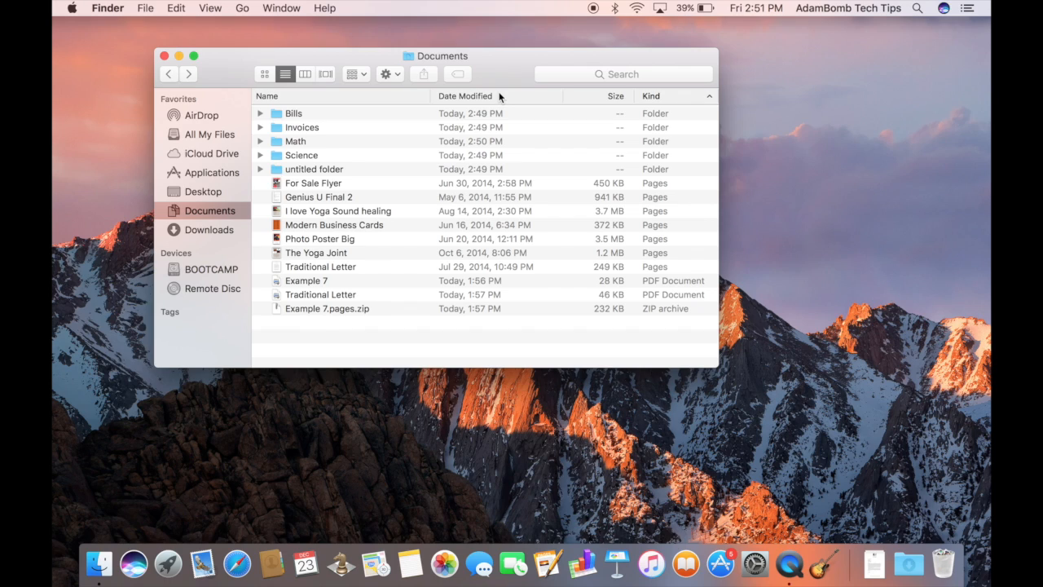
mouse_move(459, 266)
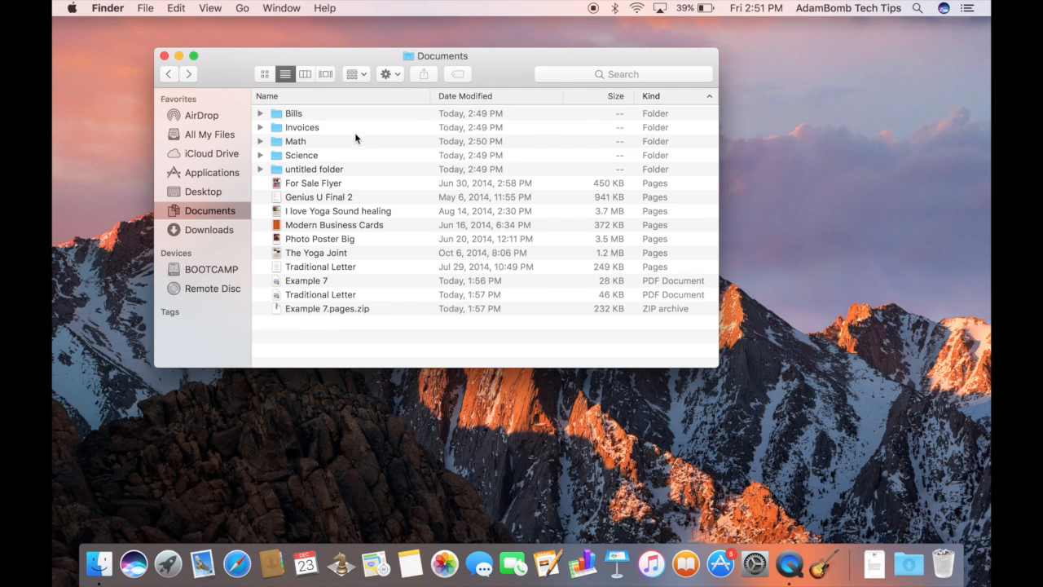
mouse_move(317, 220)
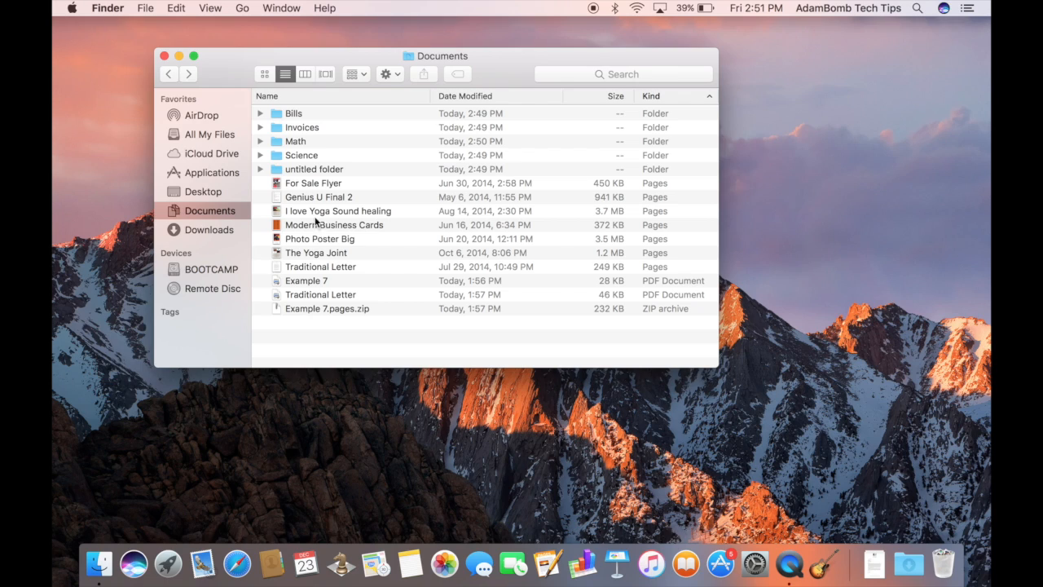
mouse_move(427, 280)
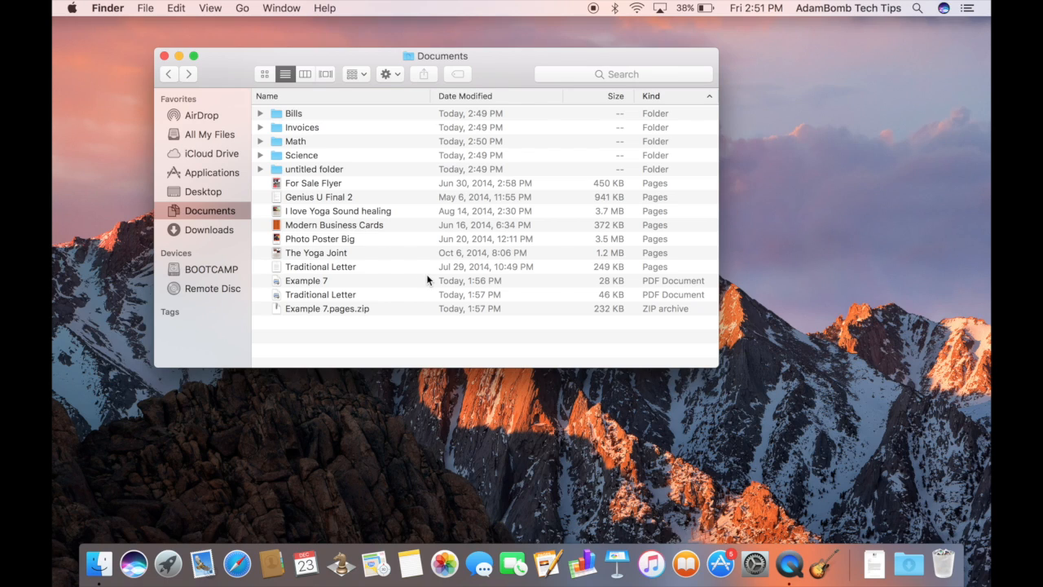
mouse_move(457, 564)
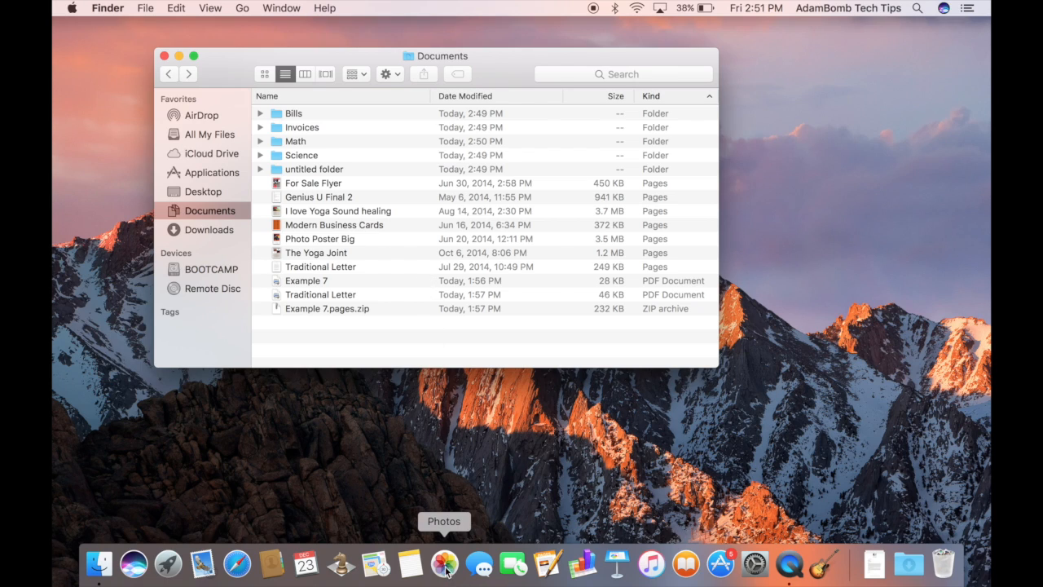
mouse_move(467, 343)
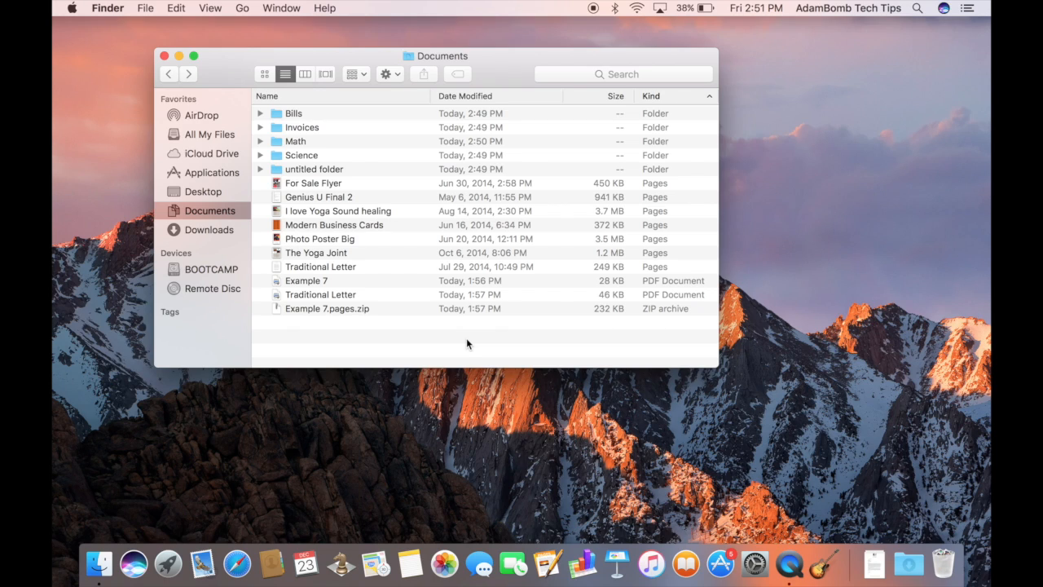
mouse_move(421, 398)
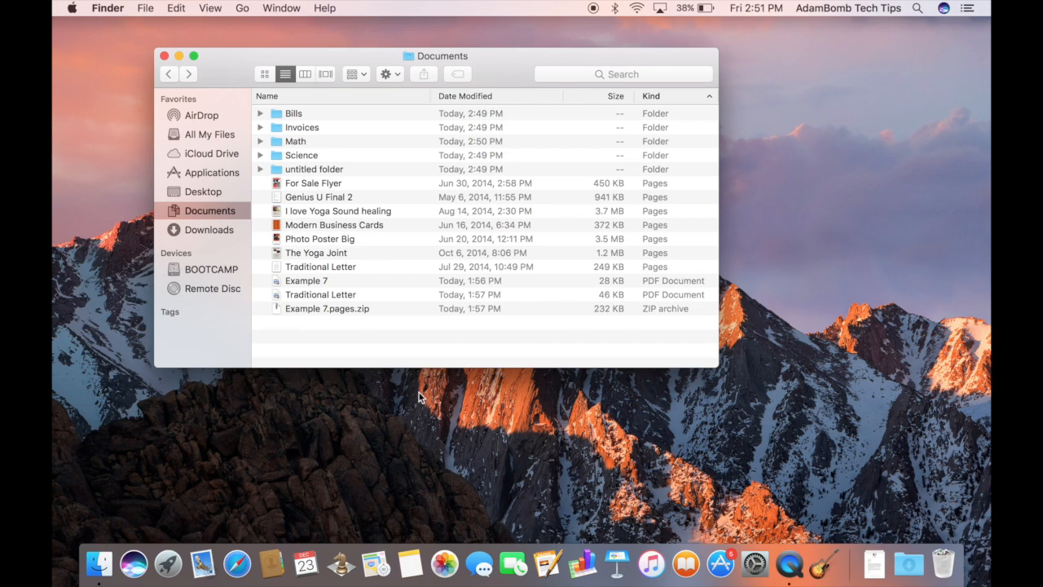
mouse_move(658, 538)
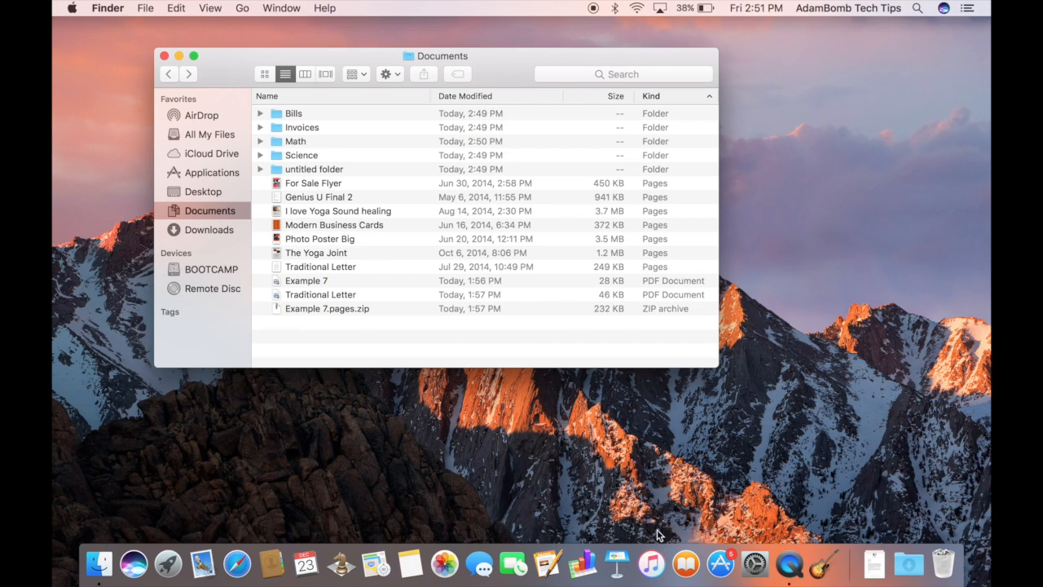
mouse_move(638, 506)
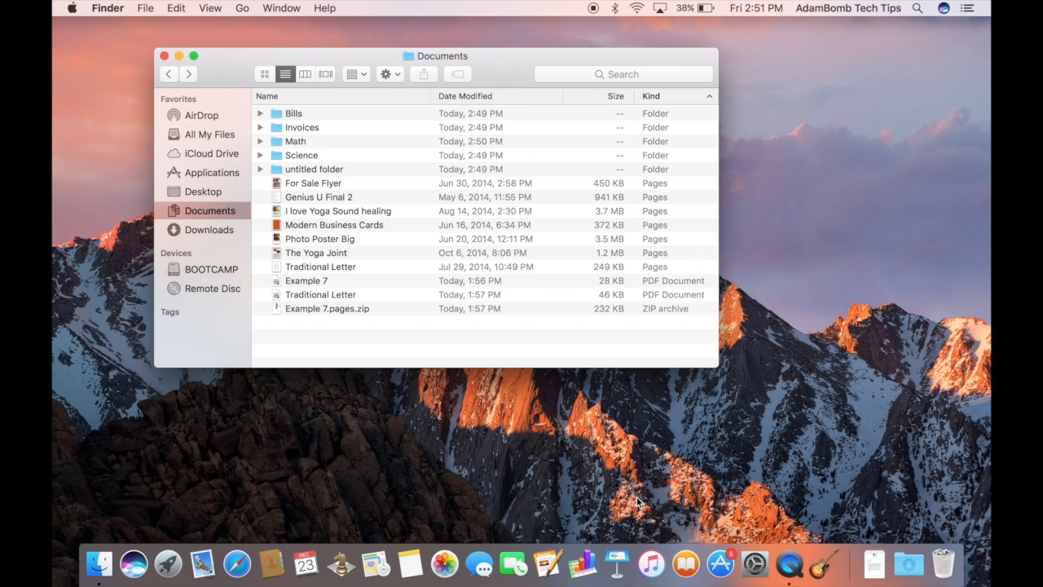
mouse_move(454, 512)
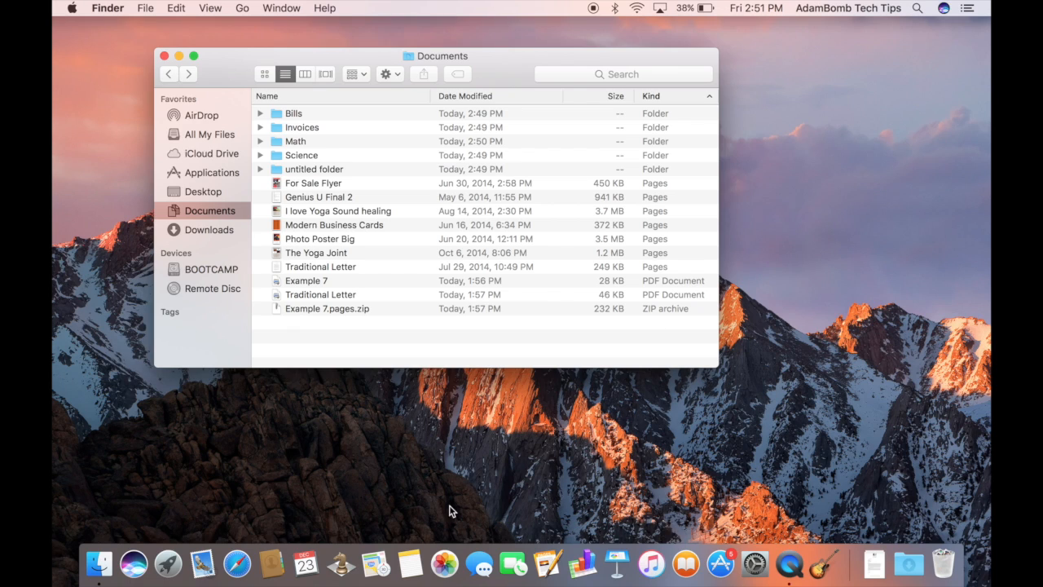
mouse_move(460, 336)
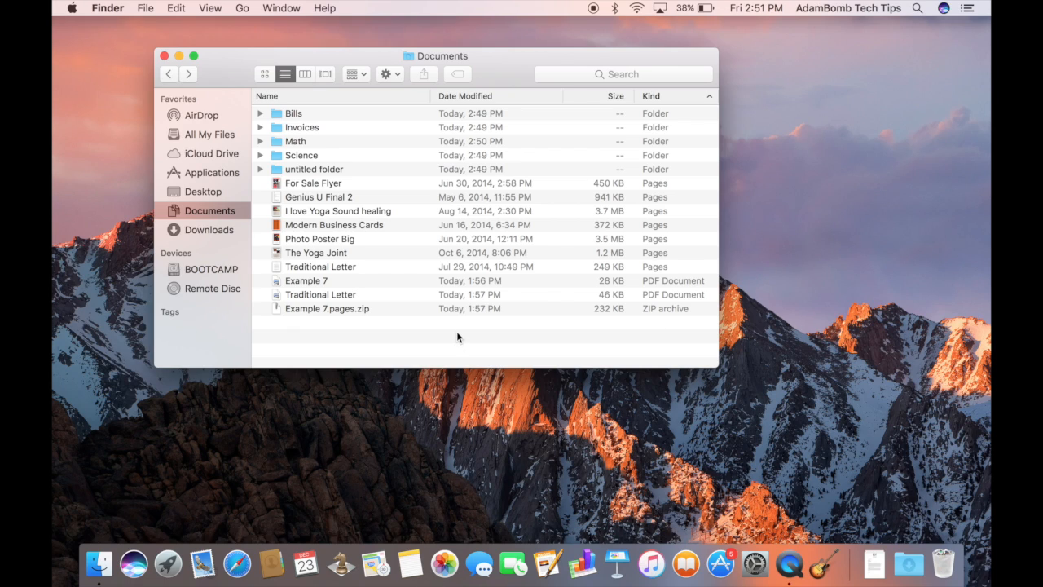
mouse_move(235, 79)
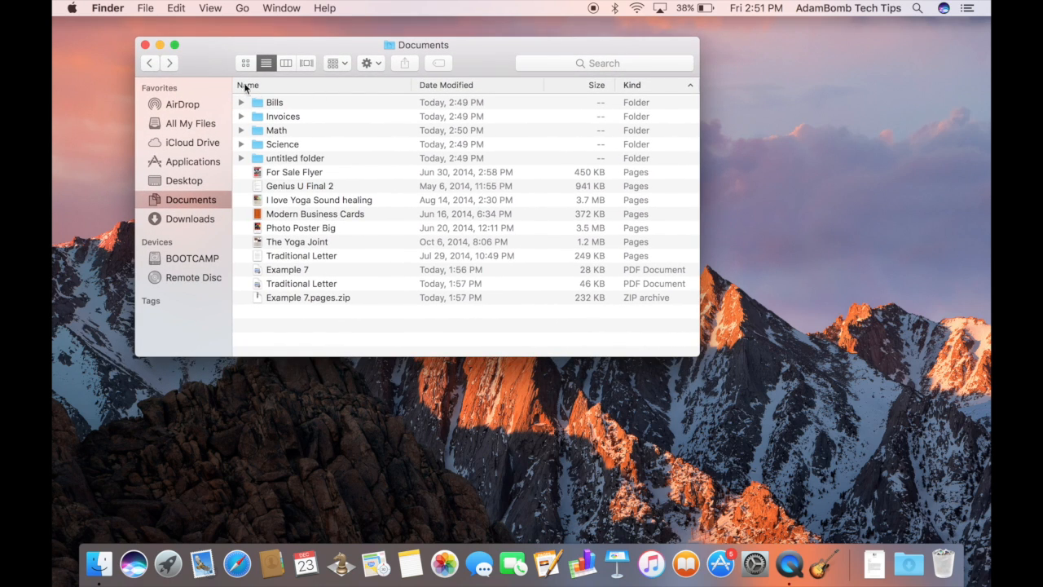
mouse_move(280, 52)
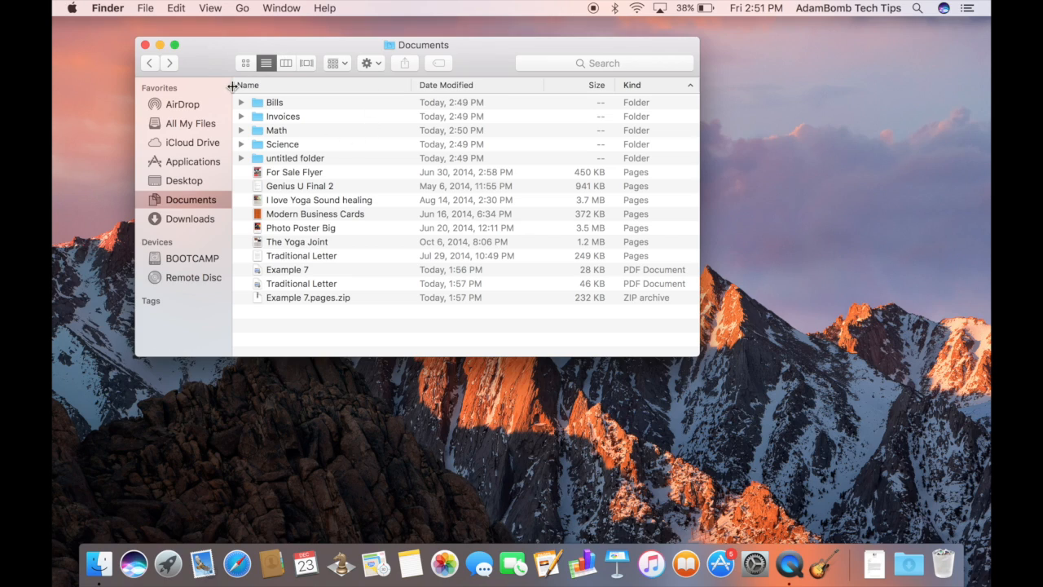
mouse_move(281, 297)
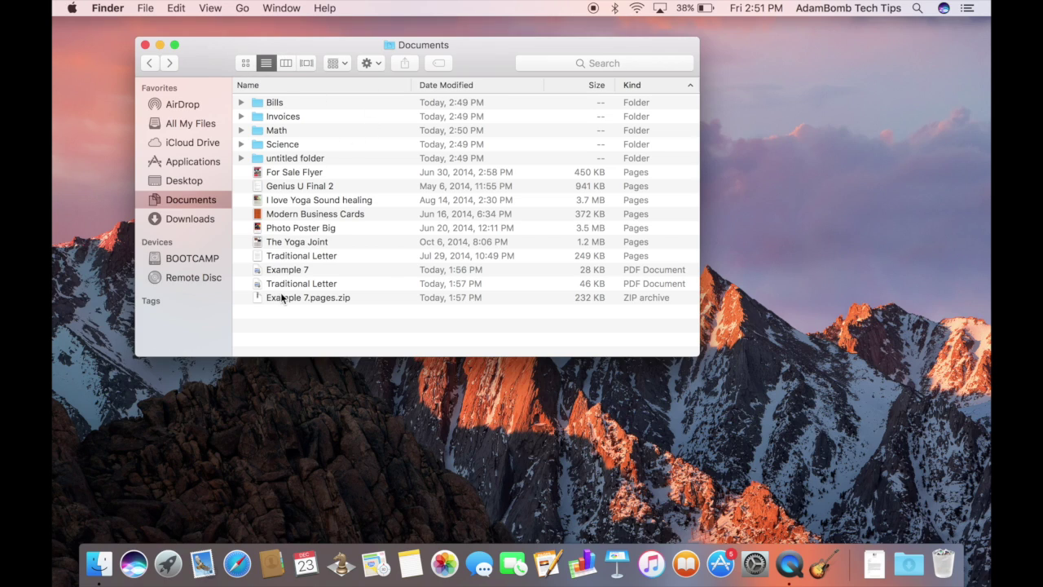
mouse_move(246, 62)
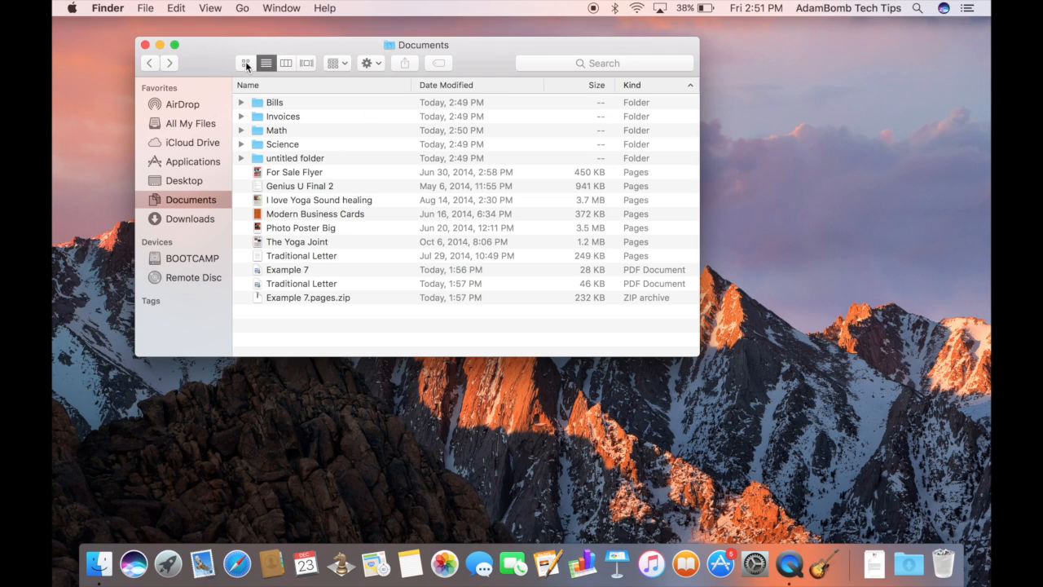
Step: Switch Documents from the icon grid to a detailed list of names, dates, sizes and kinds
left_click(244, 62)
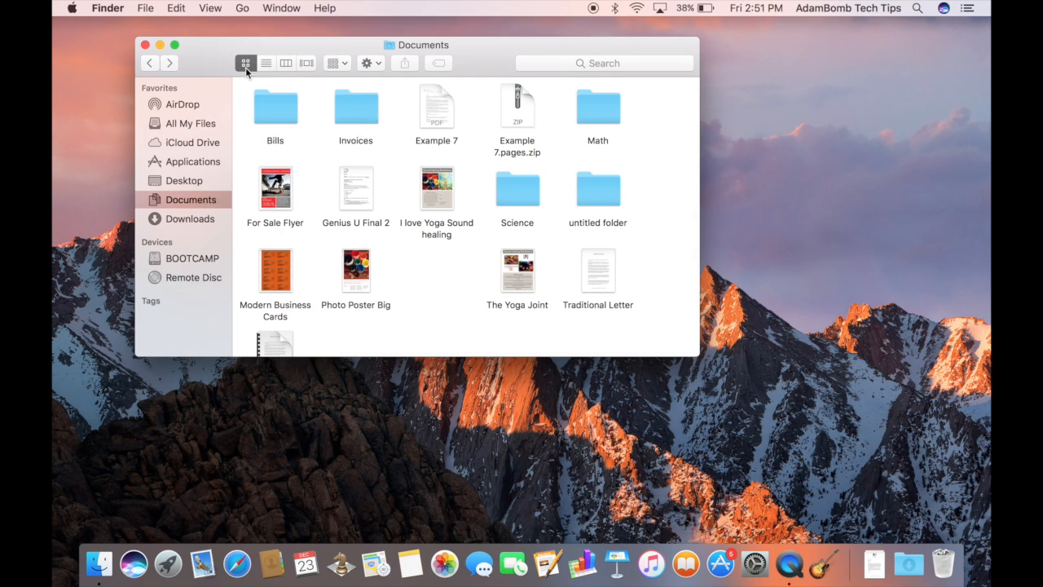
mouse_move(543, 233)
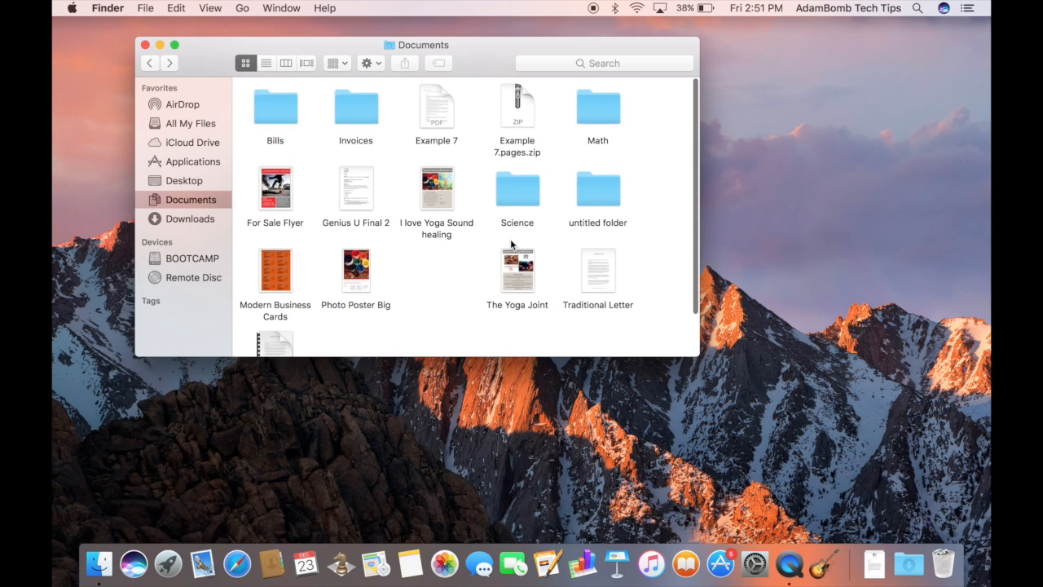
mouse_move(264, 73)
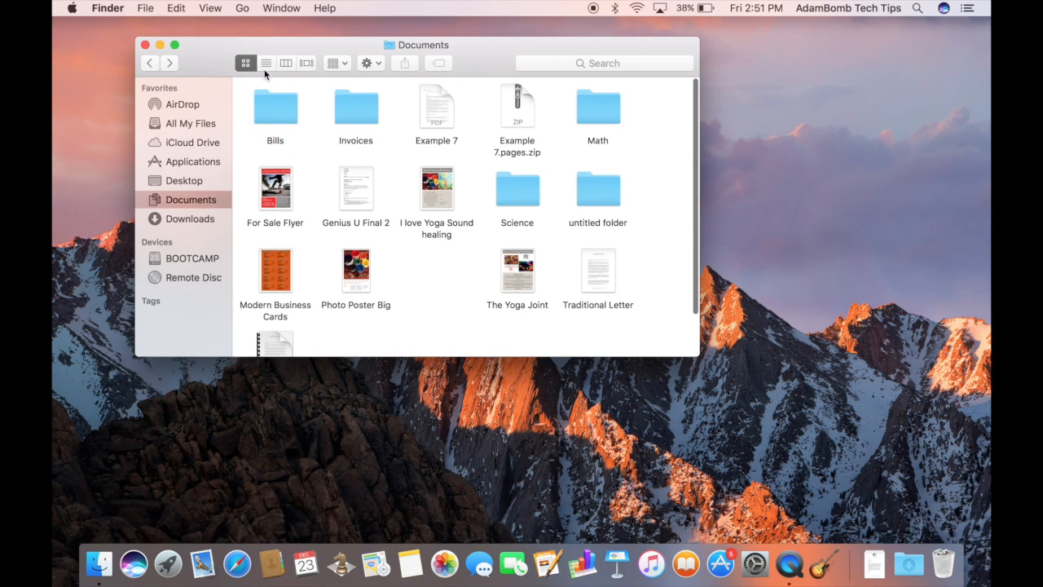
left_click(266, 62)
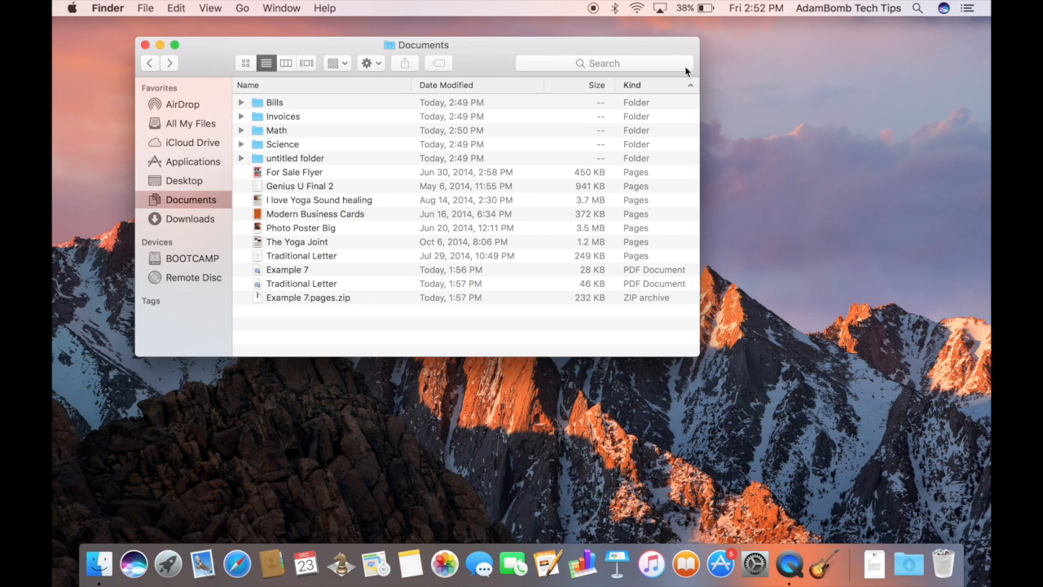
mouse_move(626, 114)
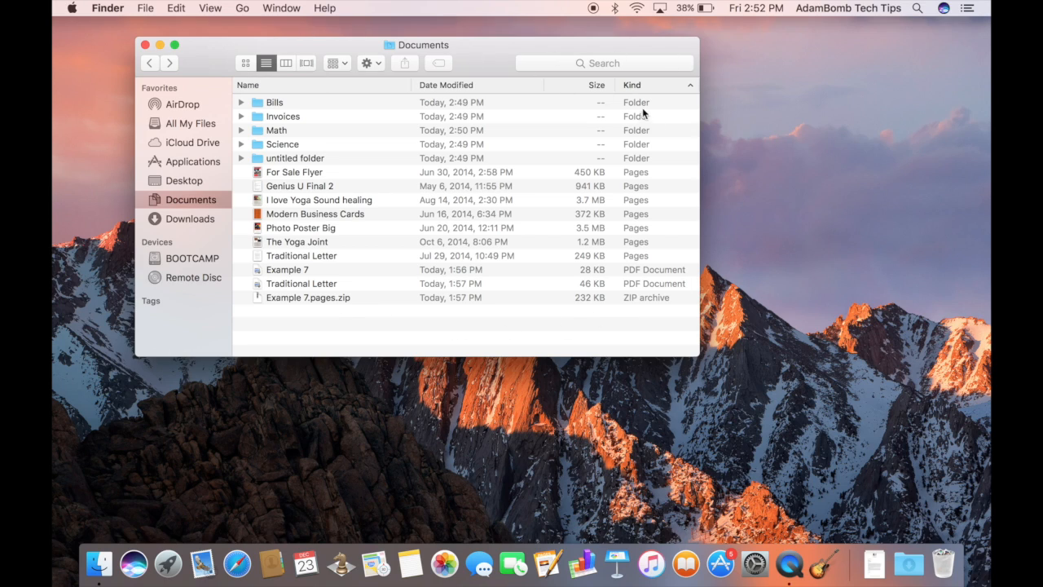
mouse_move(339, 89)
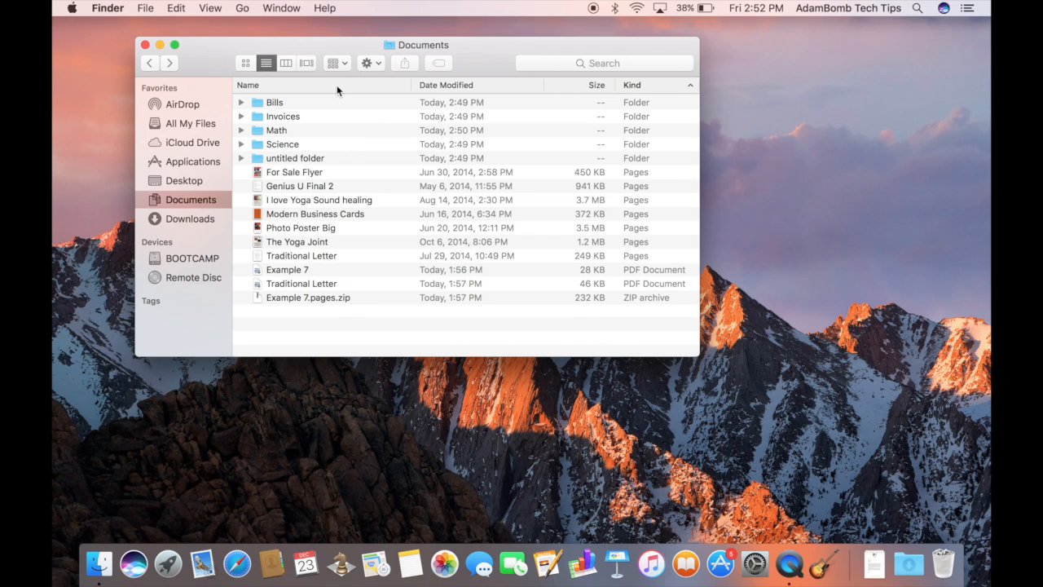
mouse_move(600, 72)
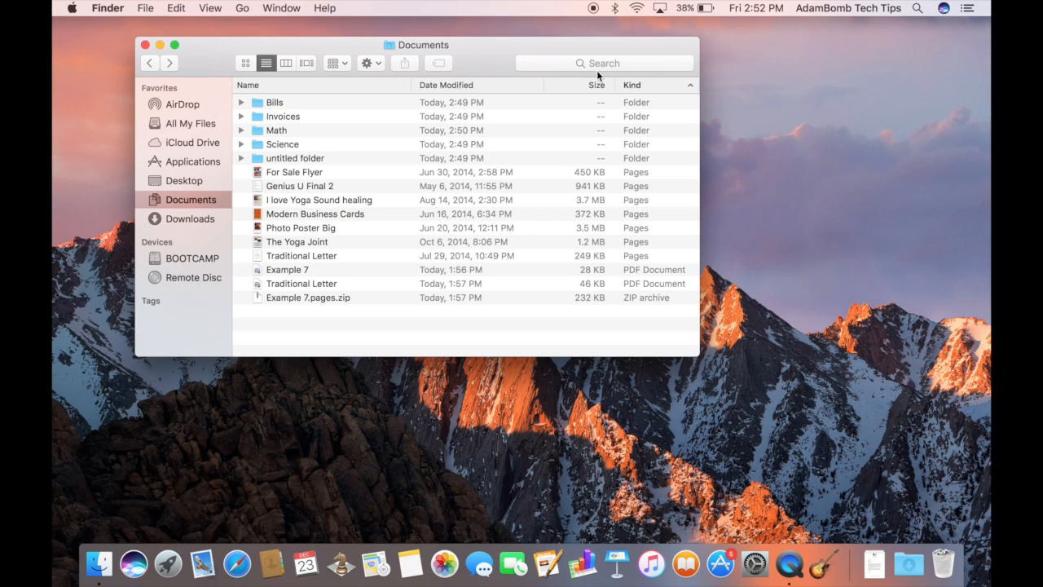
mouse_move(666, 273)
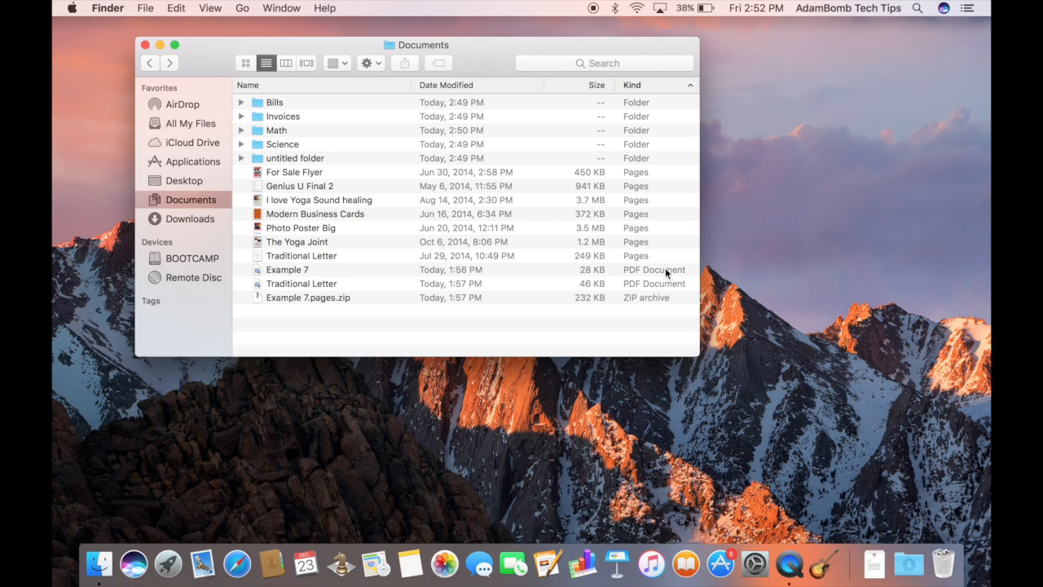
mouse_move(635, 163)
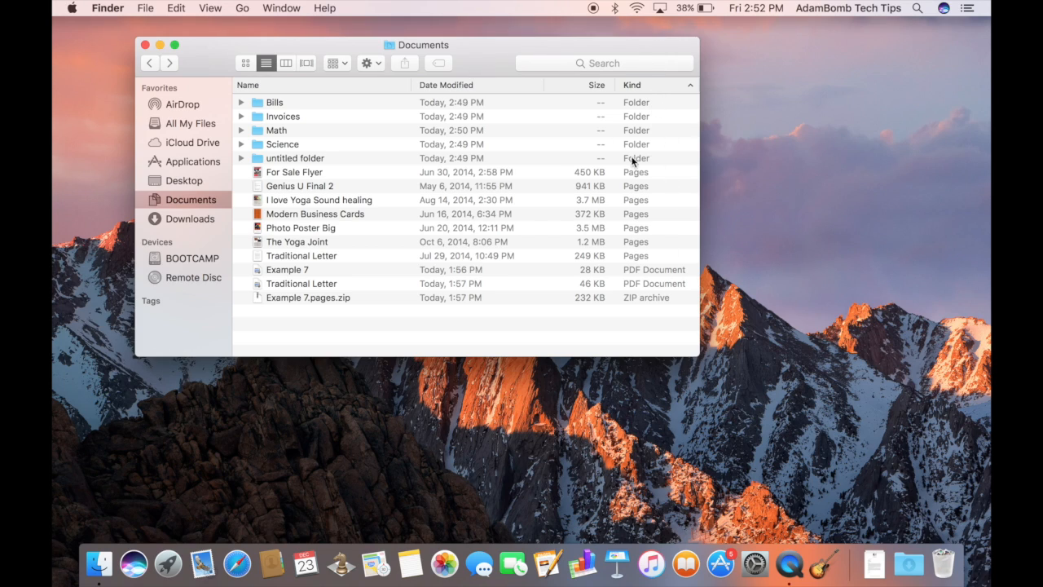
mouse_move(665, 245)
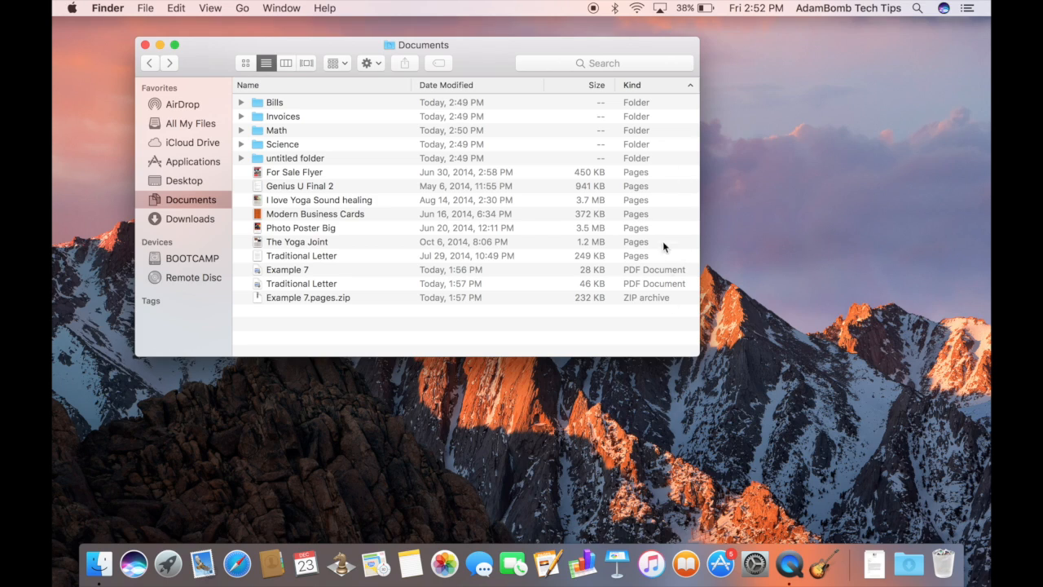
mouse_move(600, 81)
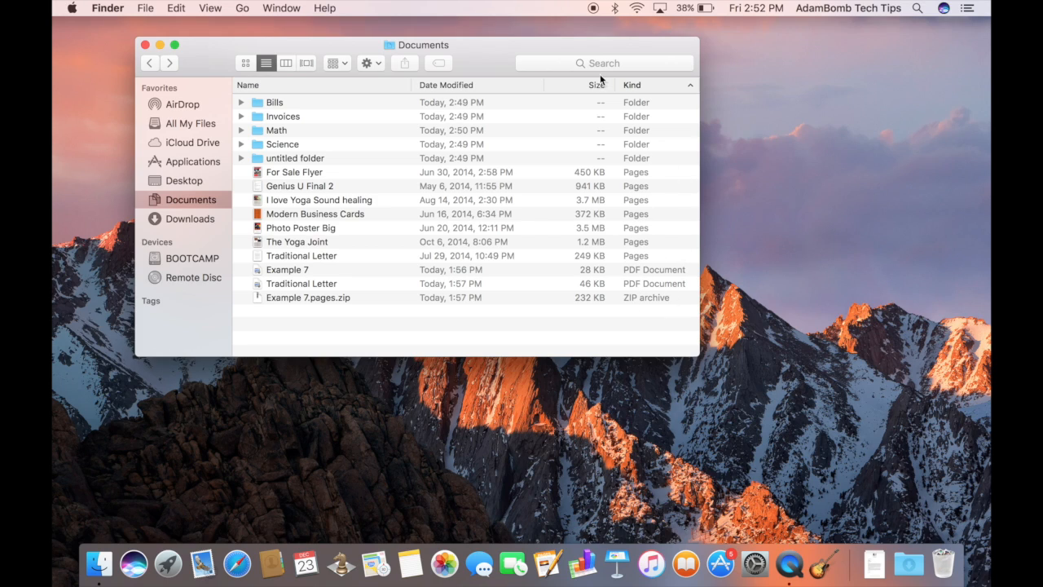
mouse_move(489, 86)
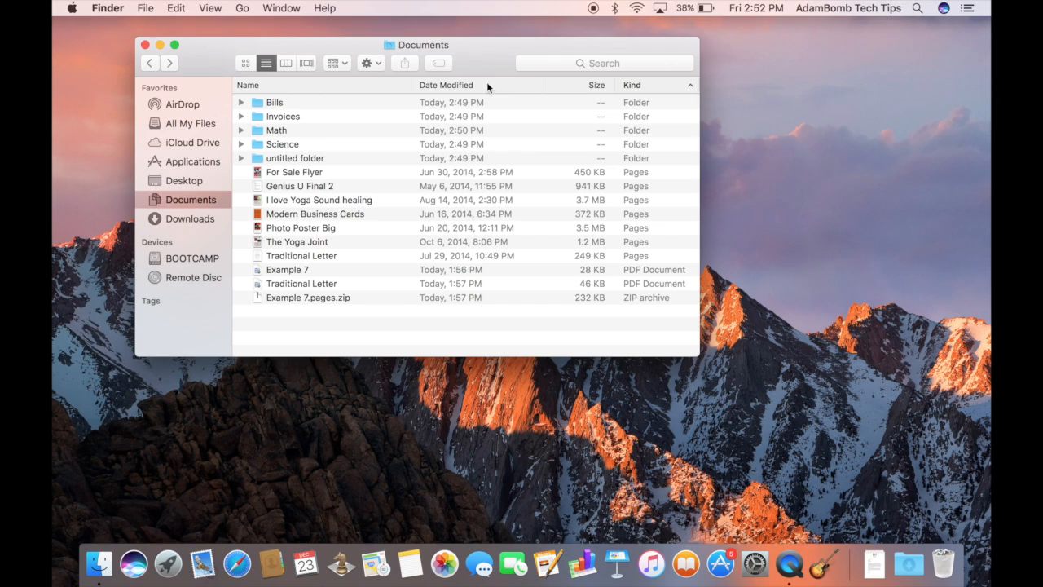
mouse_move(339, 155)
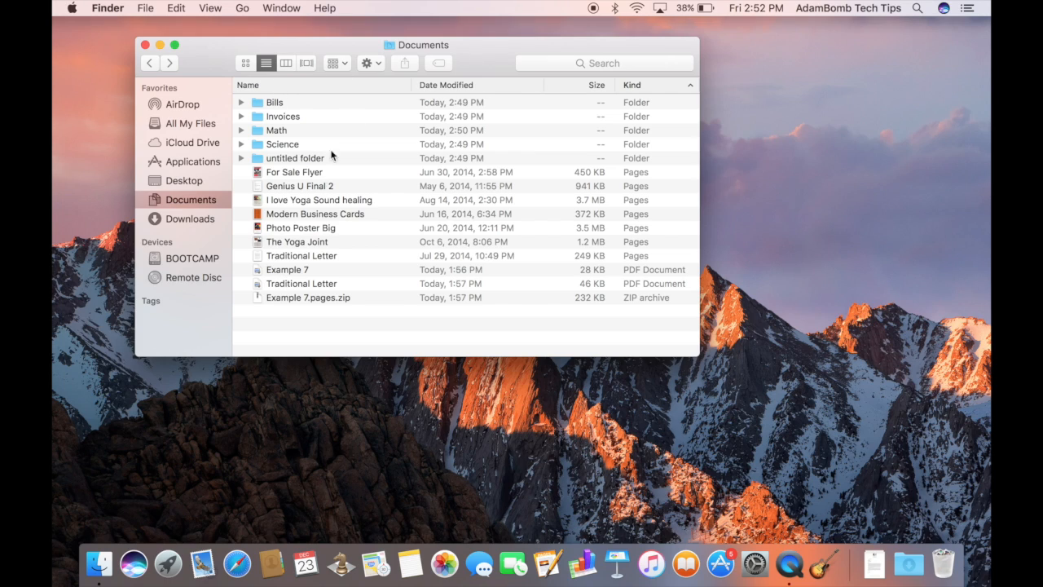
mouse_move(606, 82)
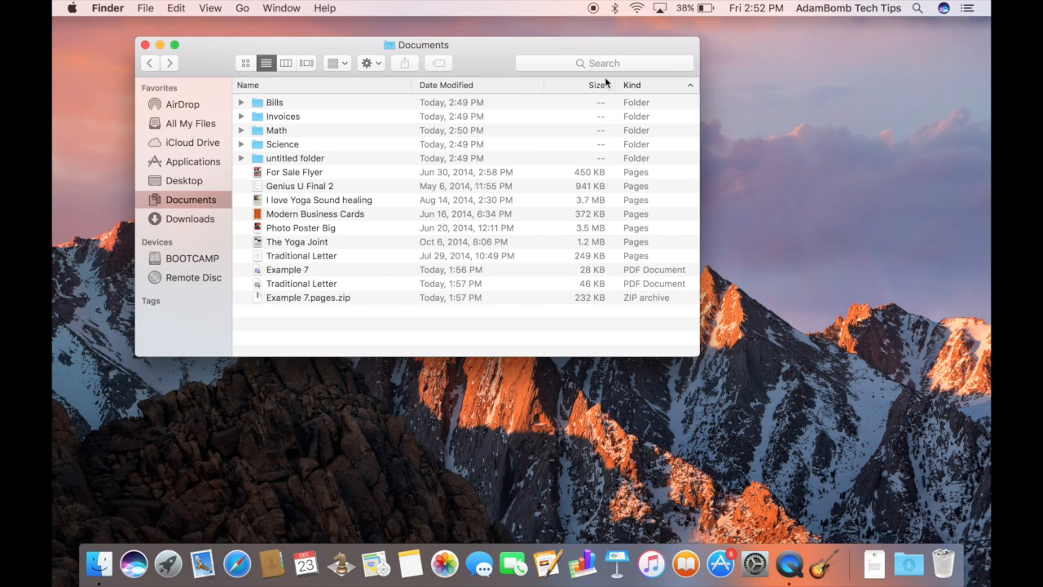
mouse_move(642, 92)
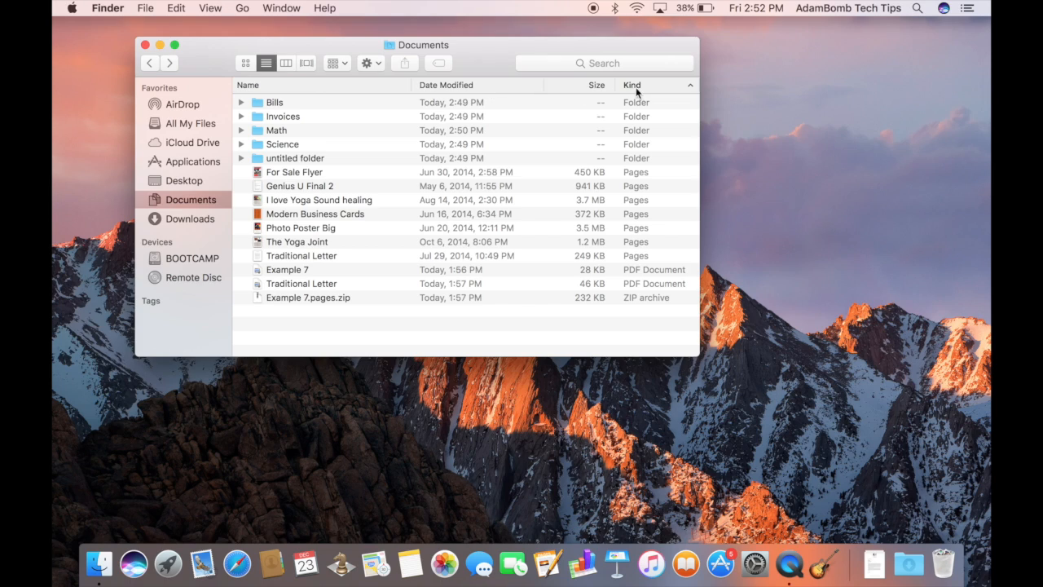
mouse_move(580, 89)
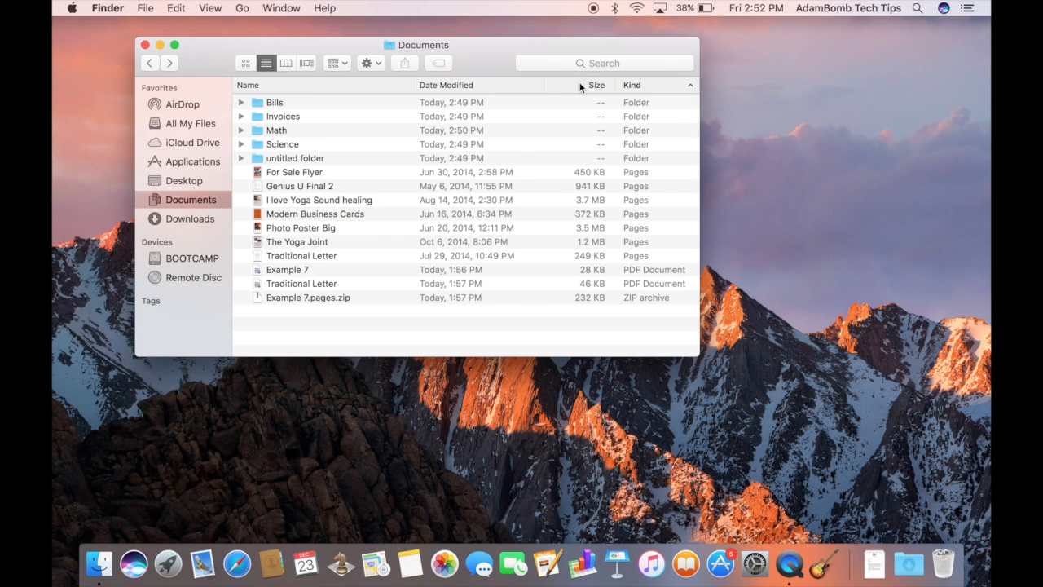
Step: Widen the window, add a Date Created column, and move size and kind ahead of the dates
right_click(597, 84)
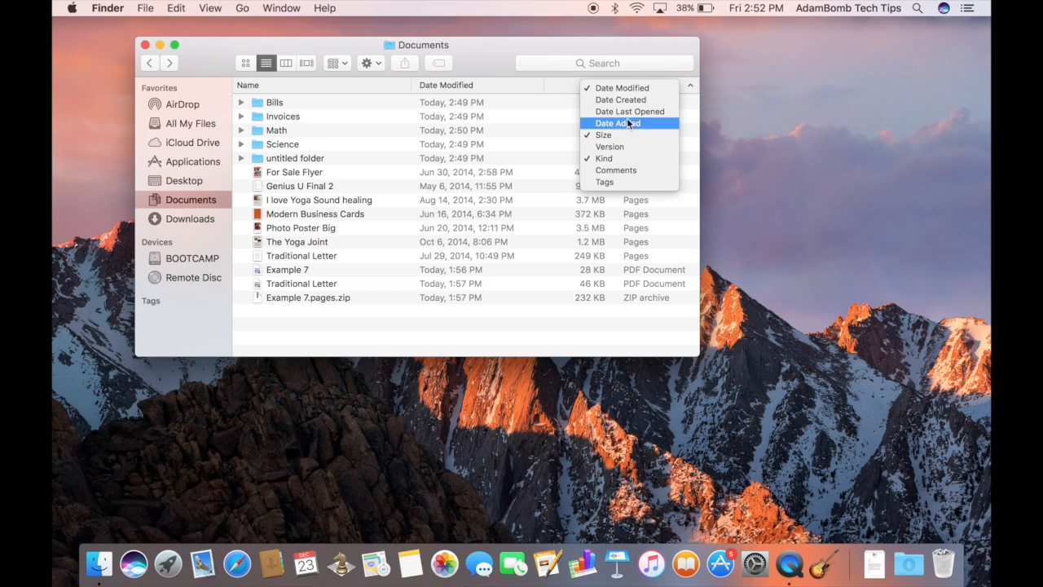
mouse_move(610, 135)
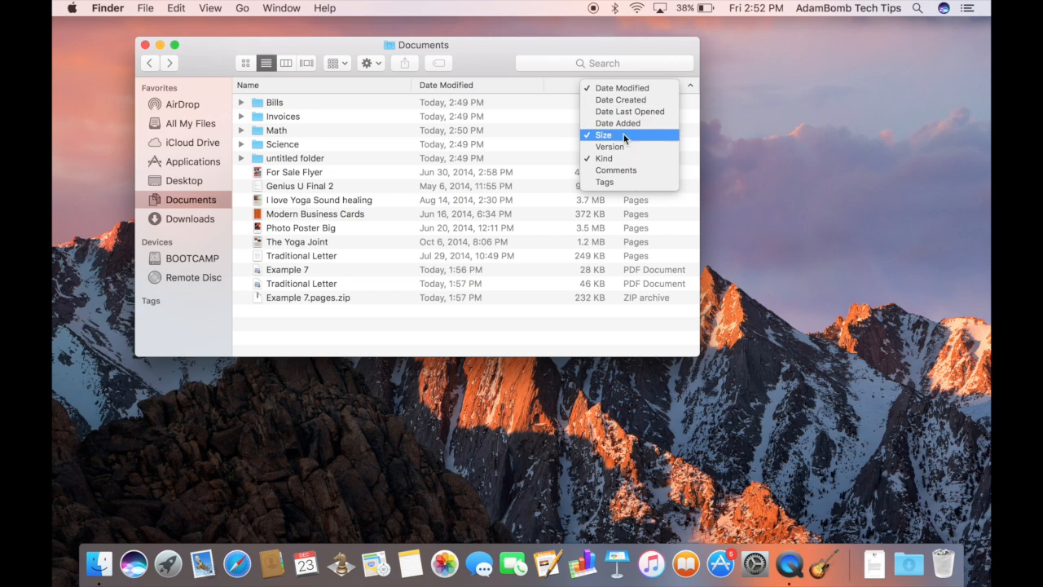
left_click(603, 134)
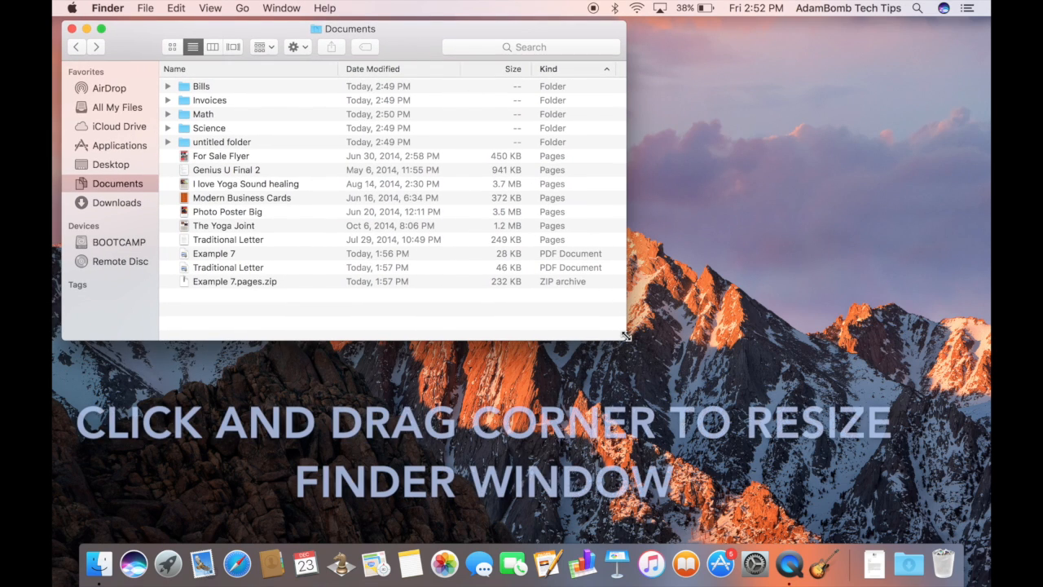
left_click_drag(626, 340, 921, 372)
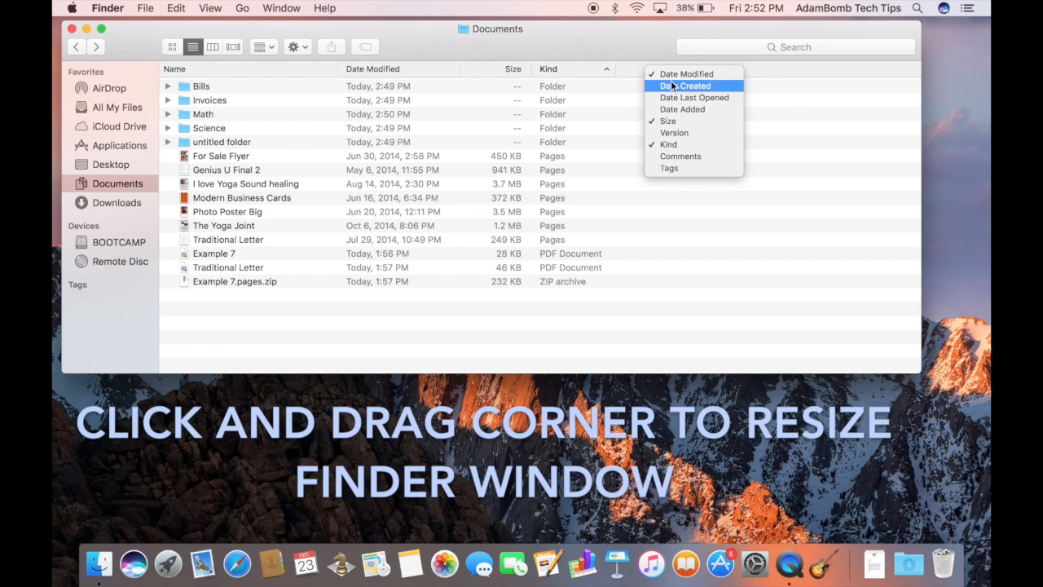
left_click(684, 85)
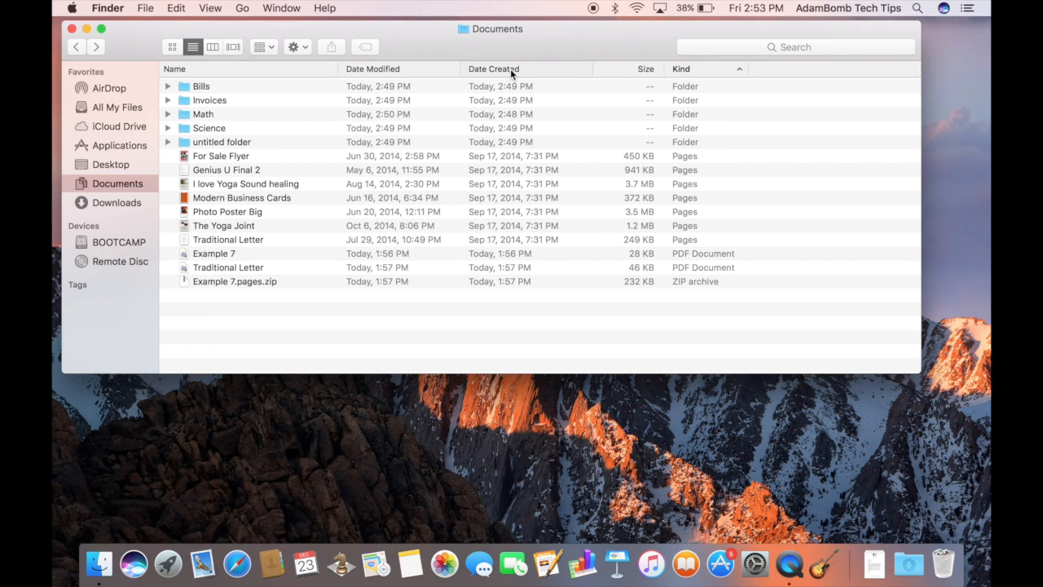
left_click_drag(492, 69, 661, 69)
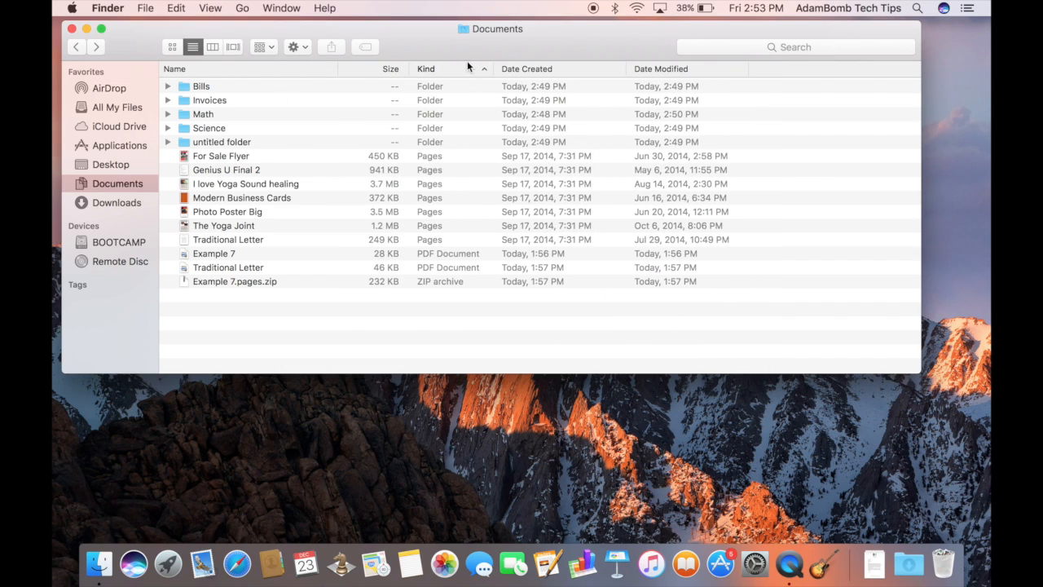
mouse_move(613, 100)
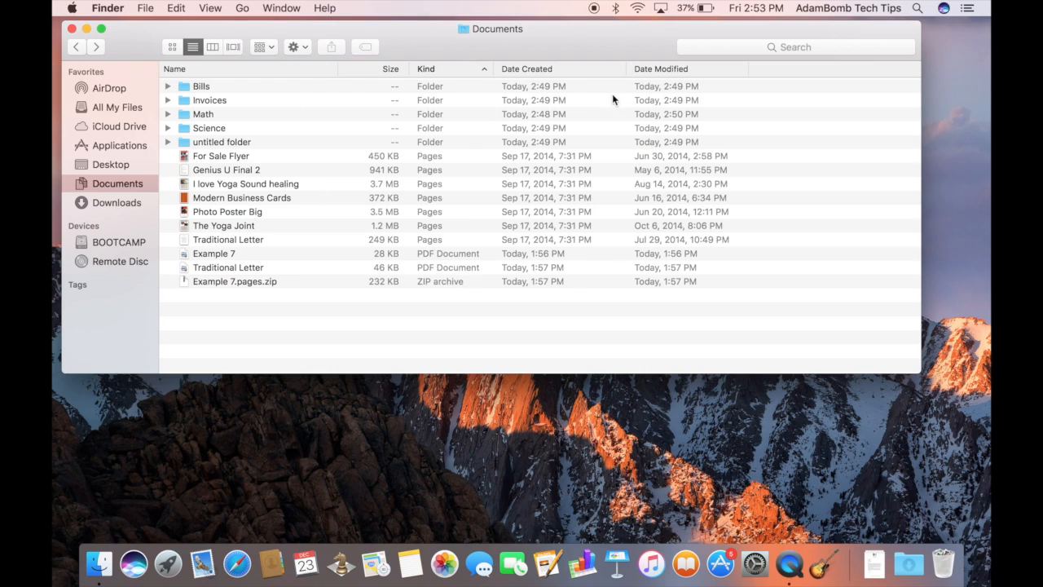
mouse_move(331, 232)
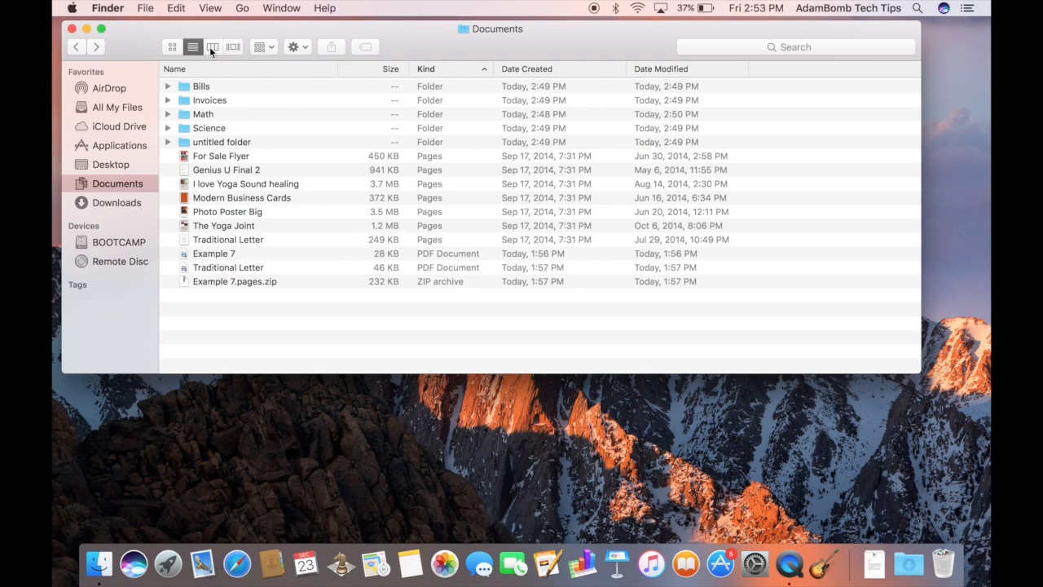
Step: Browse Documents as columns and look inside the untitled folder within Math
left_click(212, 45)
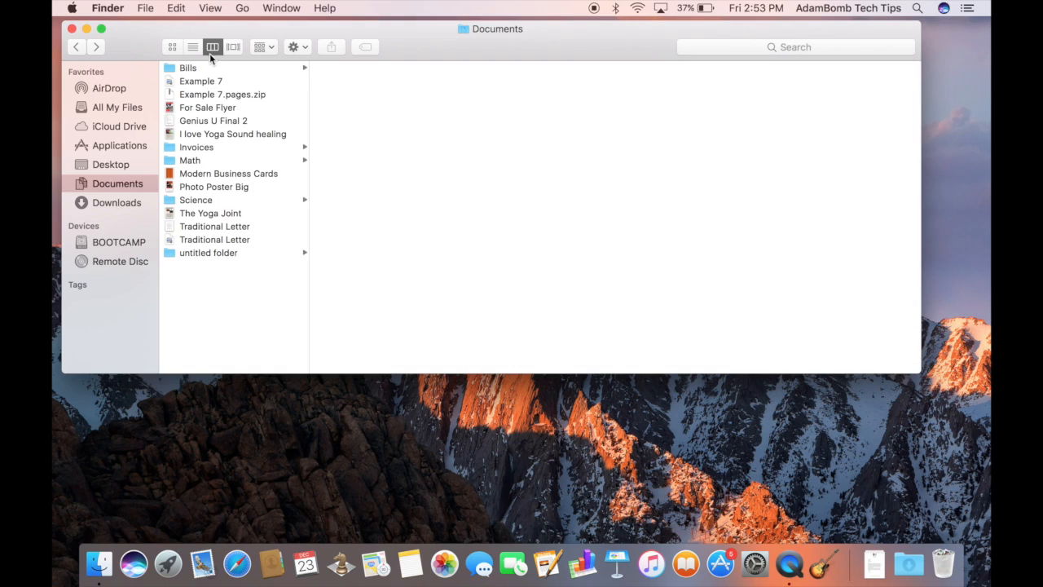
mouse_move(205, 73)
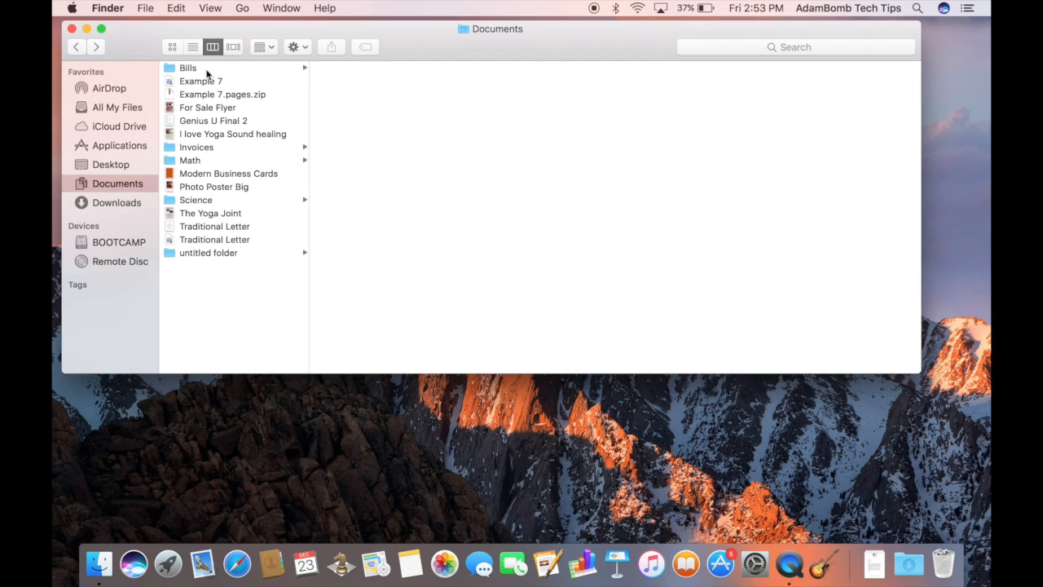
mouse_move(251, 80)
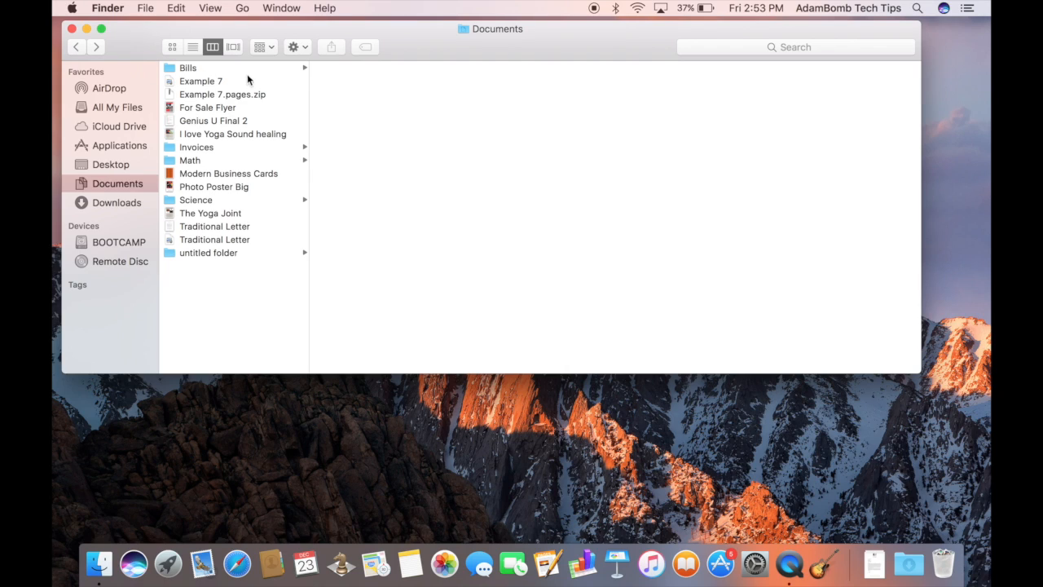
mouse_move(186, 185)
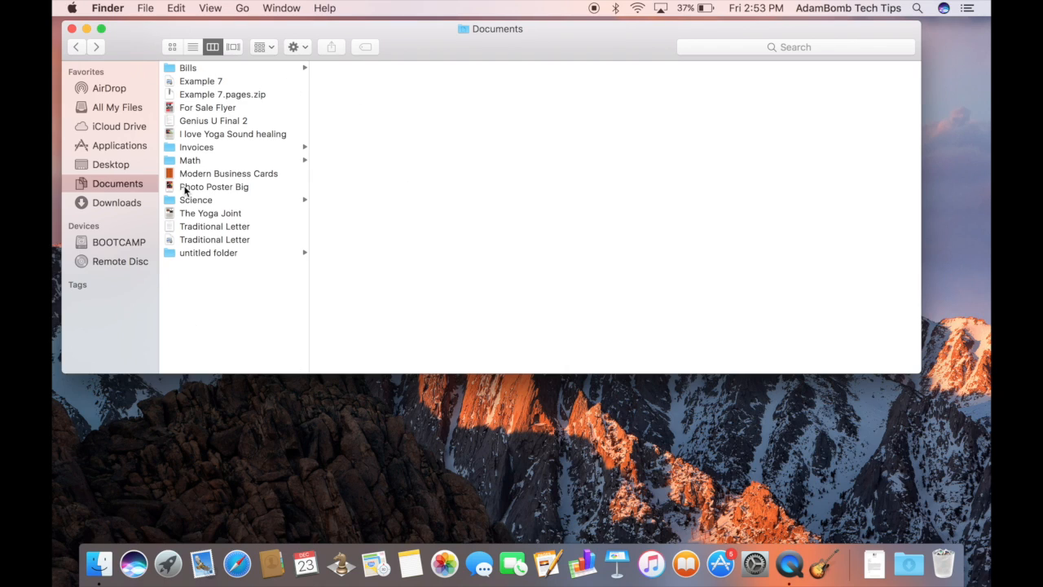
left_click(189, 160)
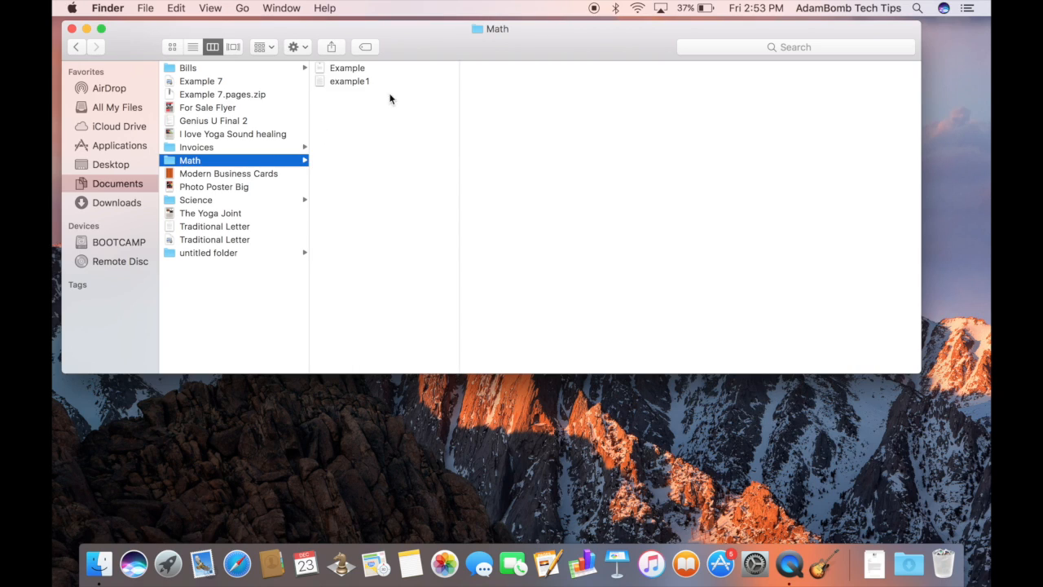
mouse_move(221, 94)
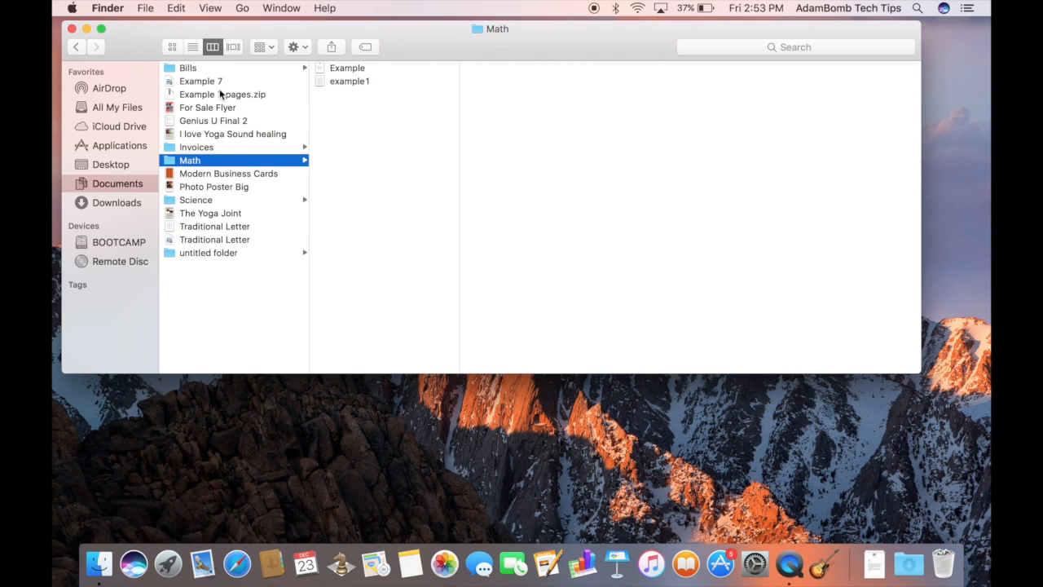
mouse_move(363, 137)
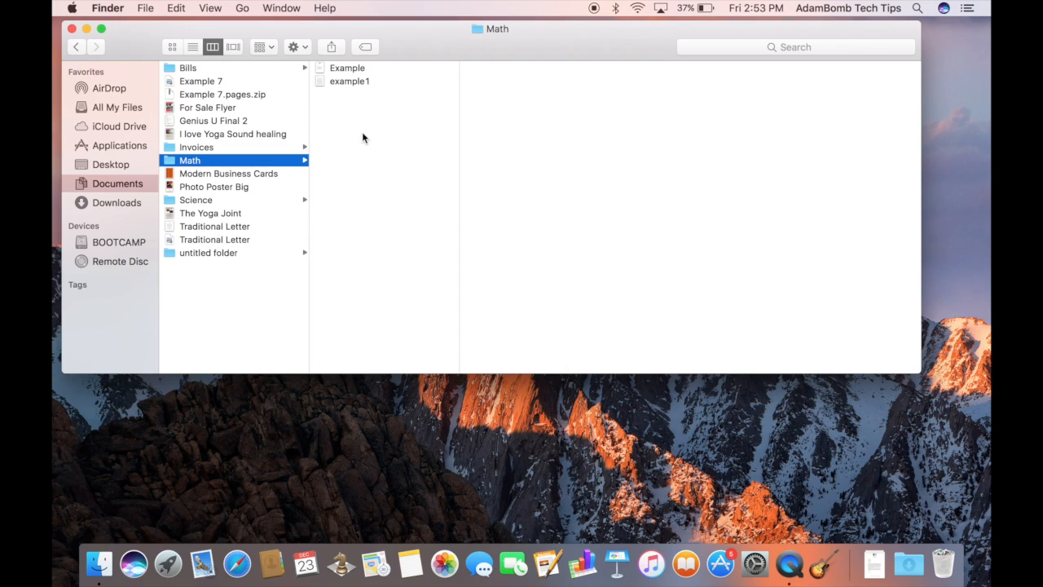
mouse_move(173, 208)
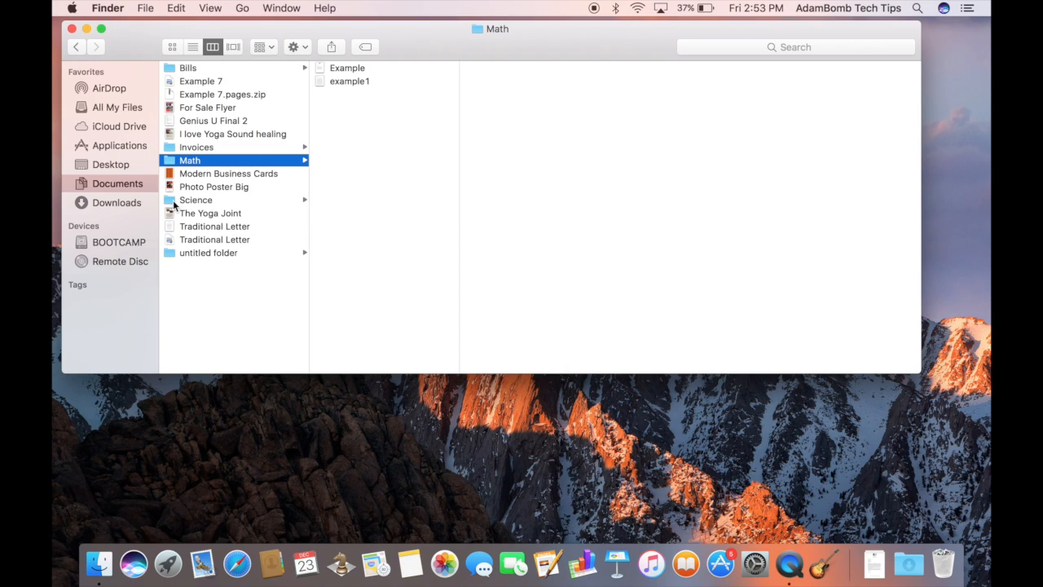
mouse_move(171, 257)
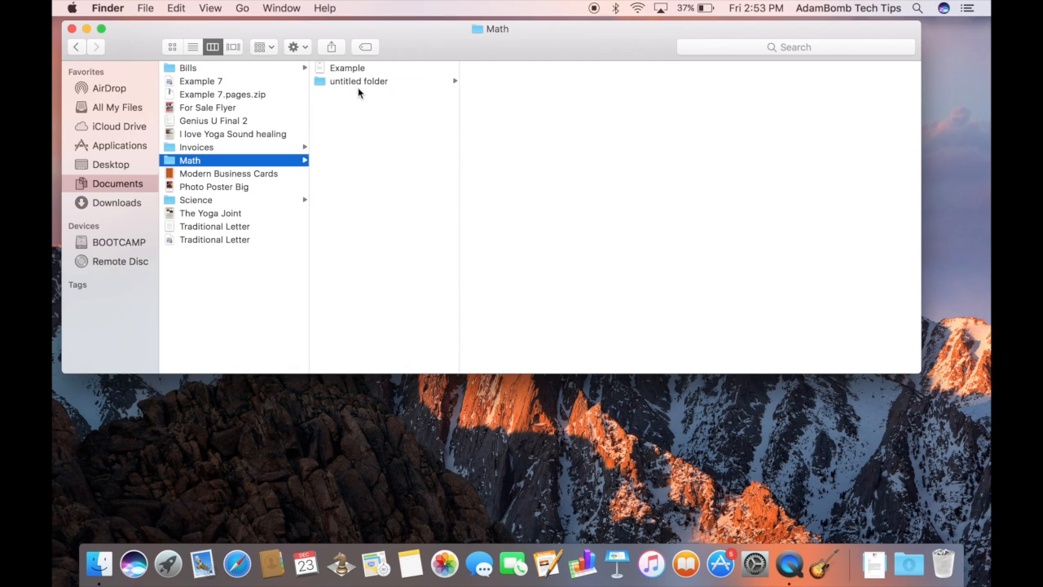
left_click(359, 82)
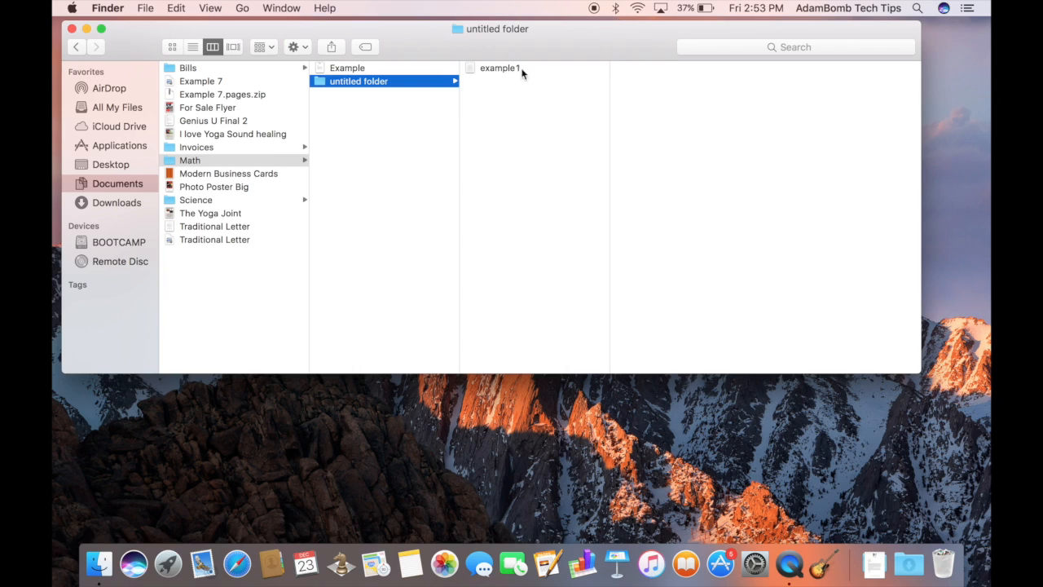
mouse_move(189, 259)
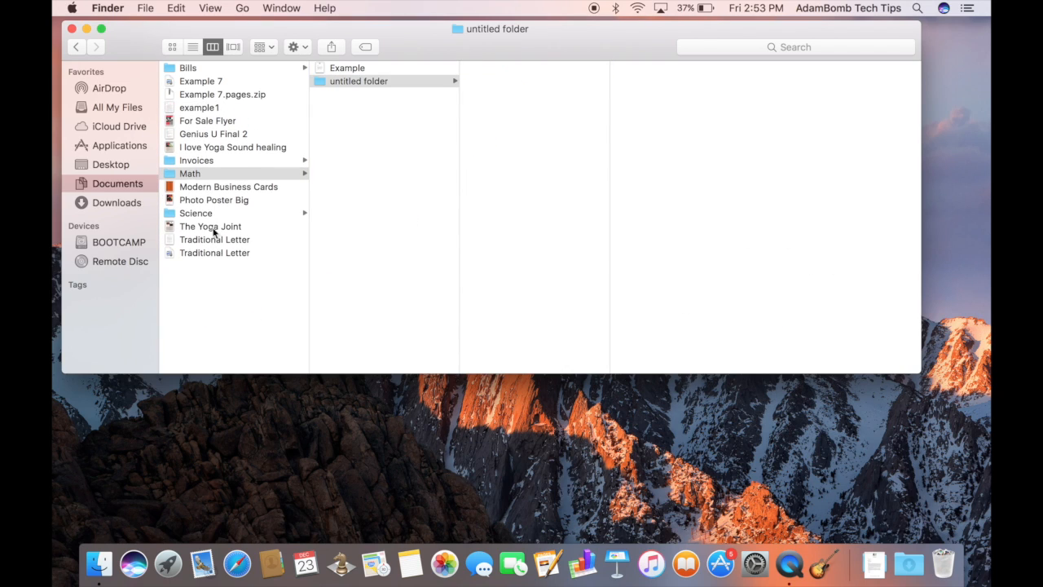
mouse_move(273, 381)
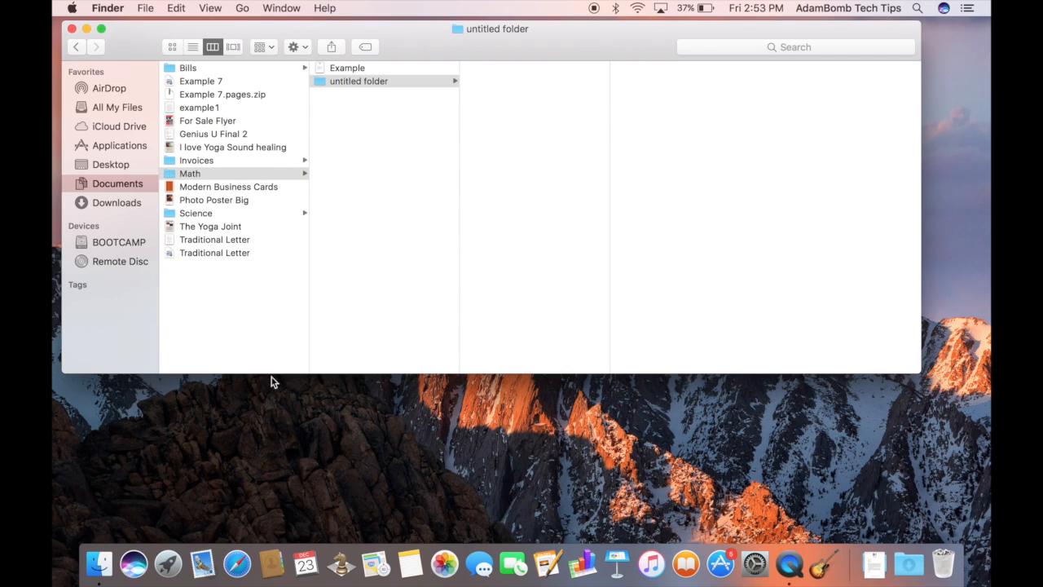
mouse_move(259, 140)
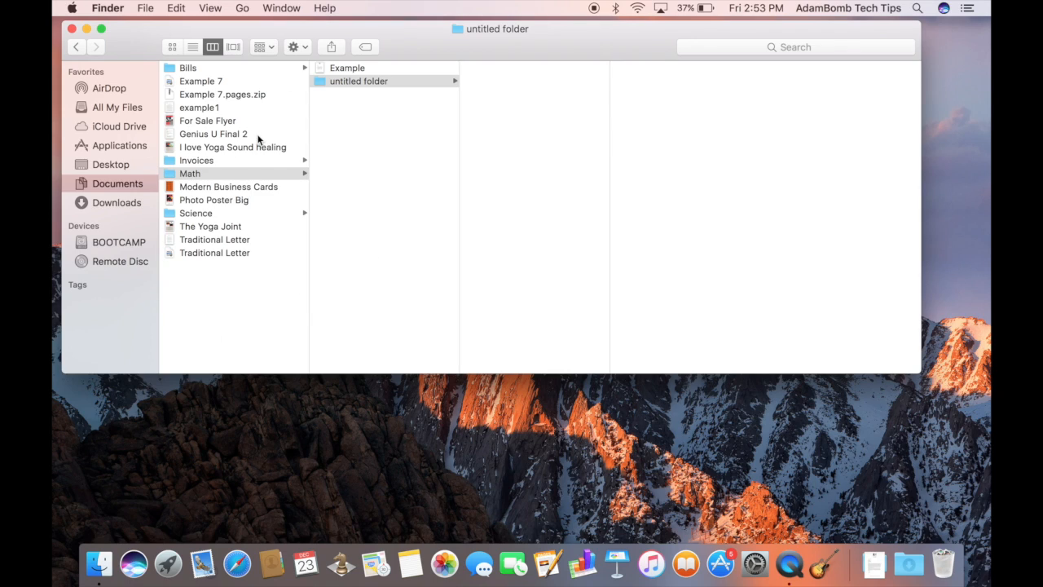
mouse_move(330, 130)
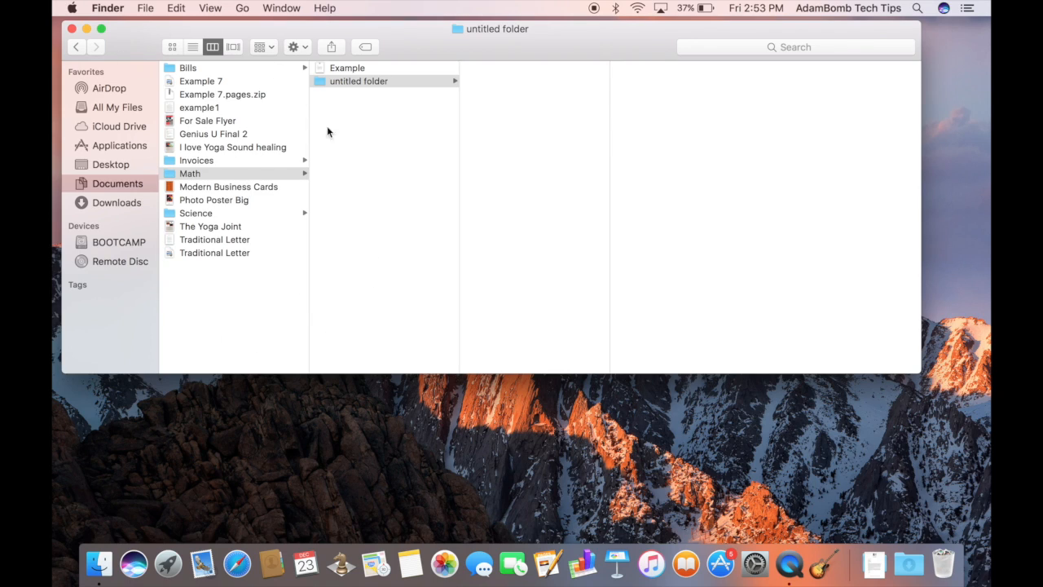
mouse_move(297, 307)
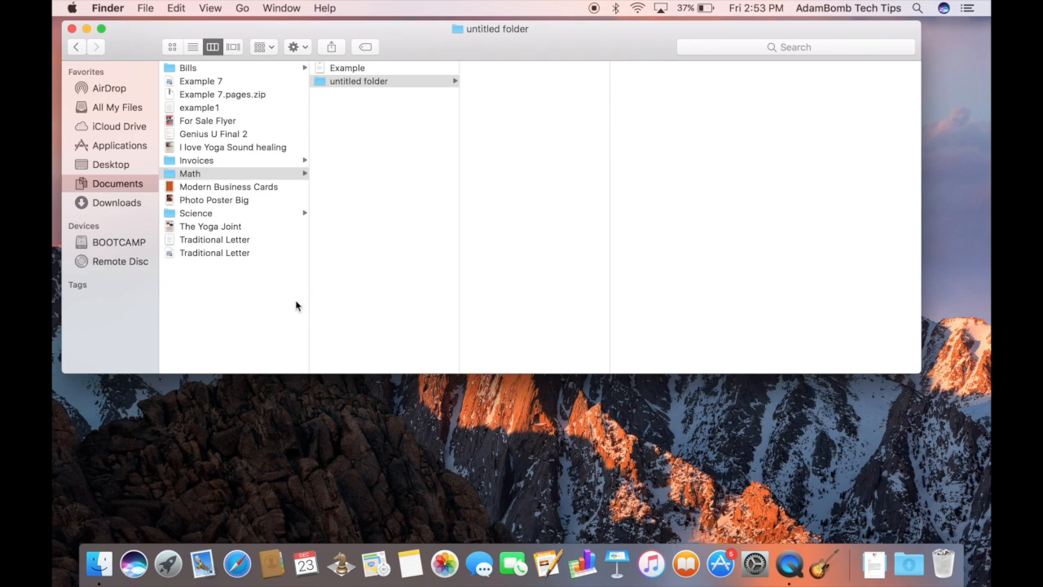
mouse_move(368, 189)
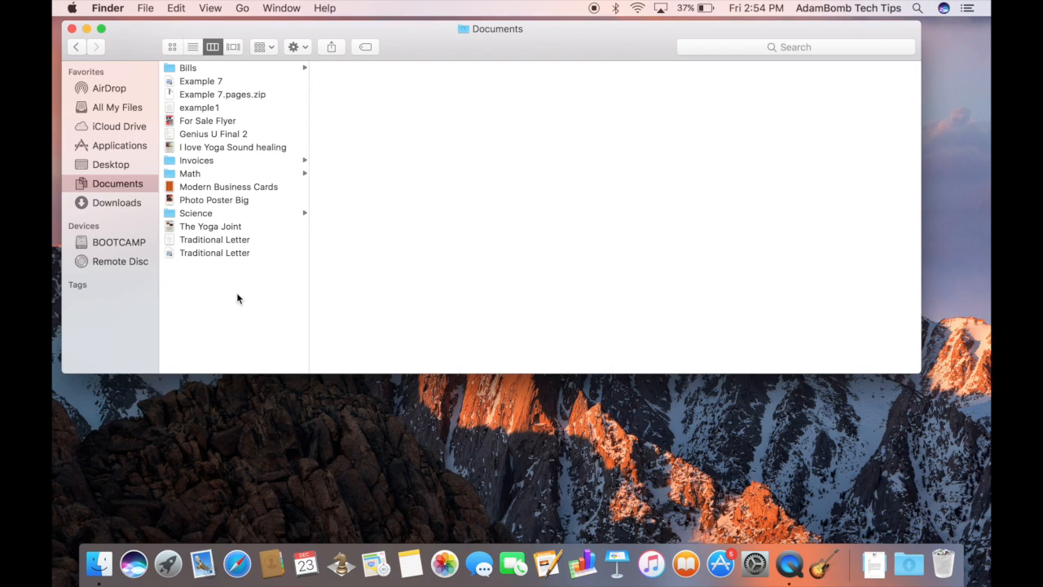
Step: Show Documents in Cover Flow and flip to the Traditional Letter preview
left_click(233, 45)
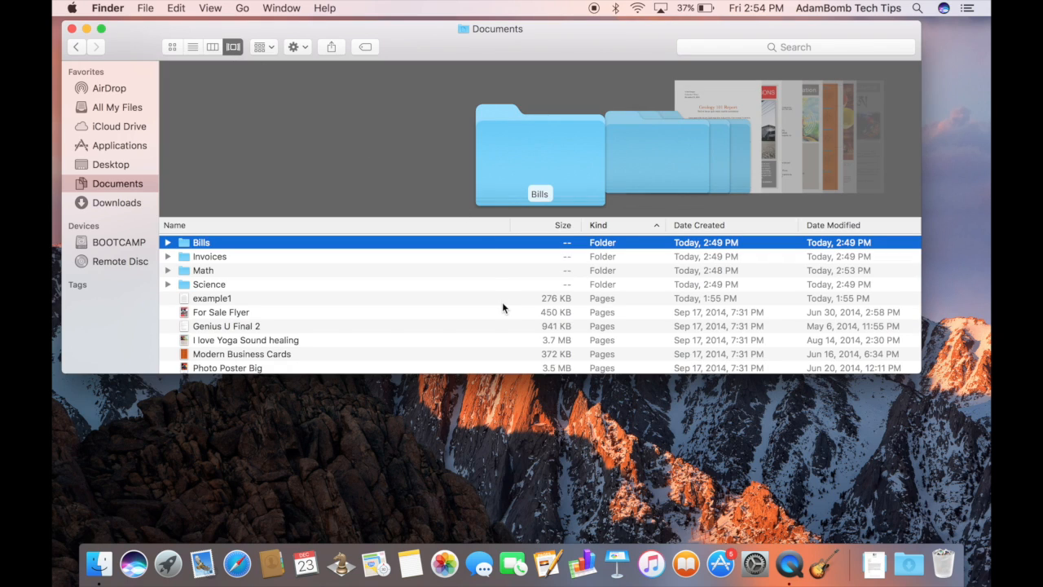
mouse_move(649, 290)
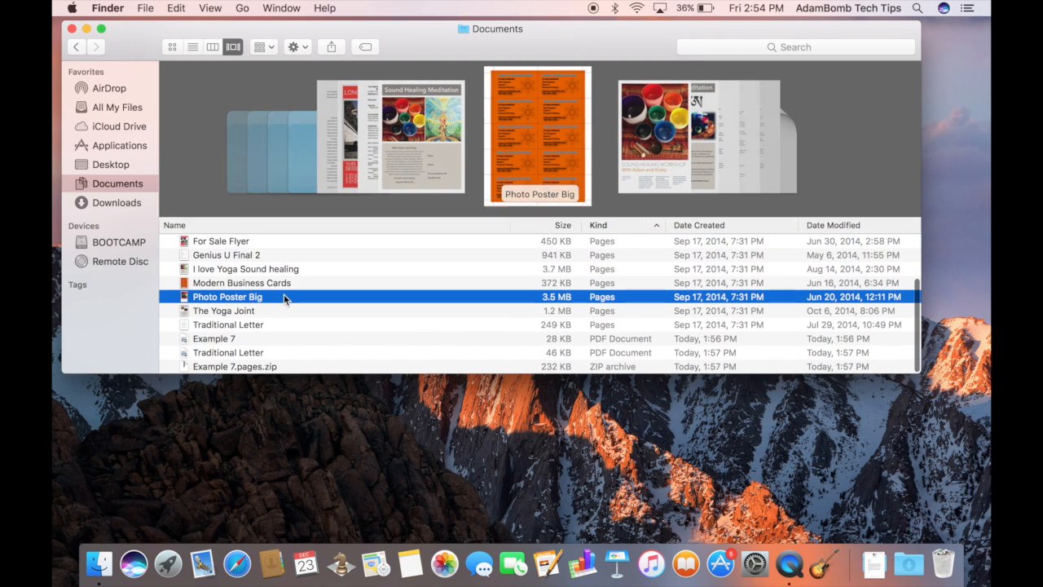
left_click(228, 325)
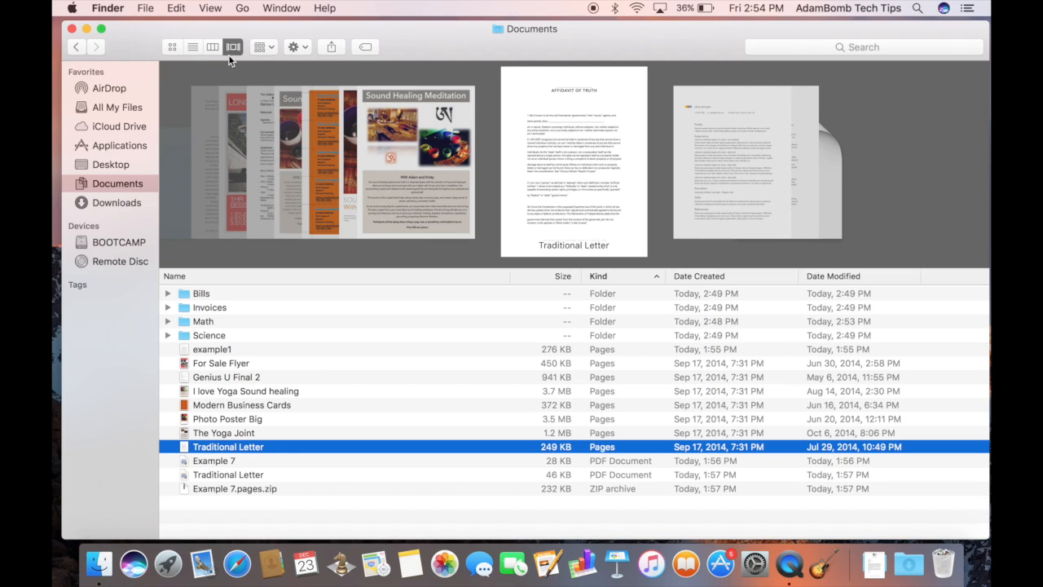
mouse_move(405, 336)
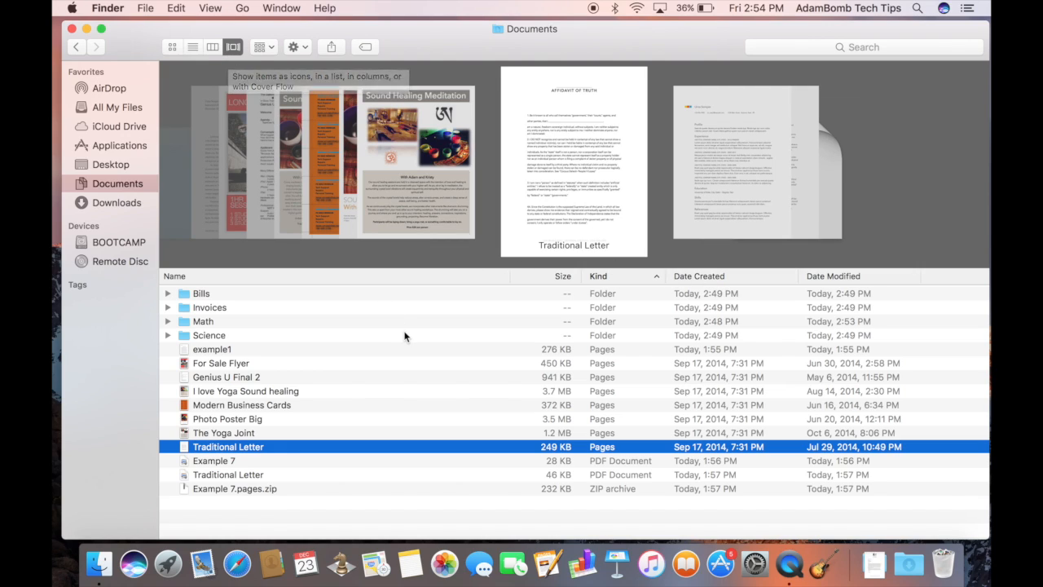
mouse_move(345, 150)
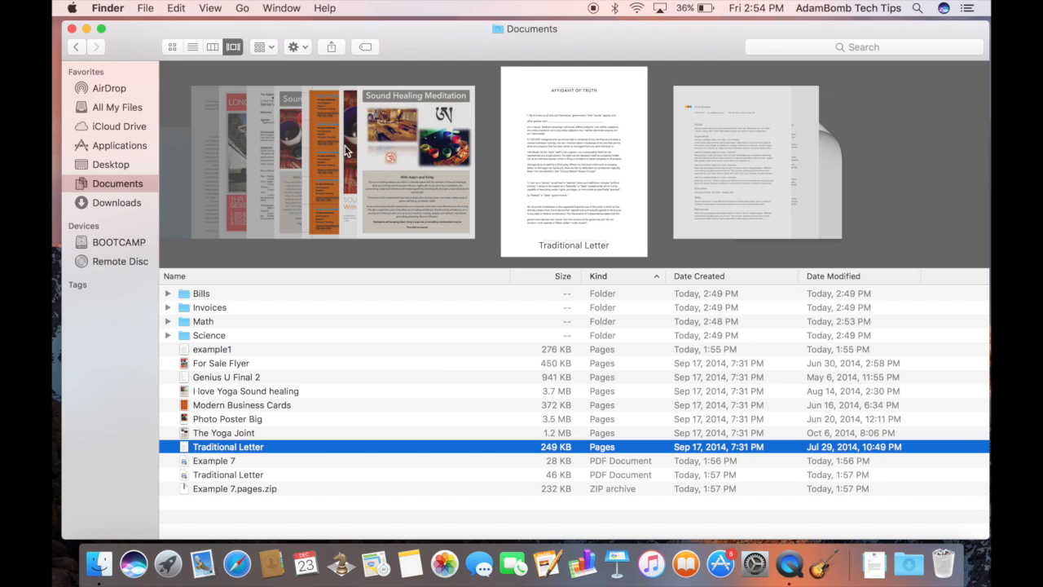
Step: In list view, Quick Look the For Sale Flyer with Space and scroll through it
left_click(192, 45)
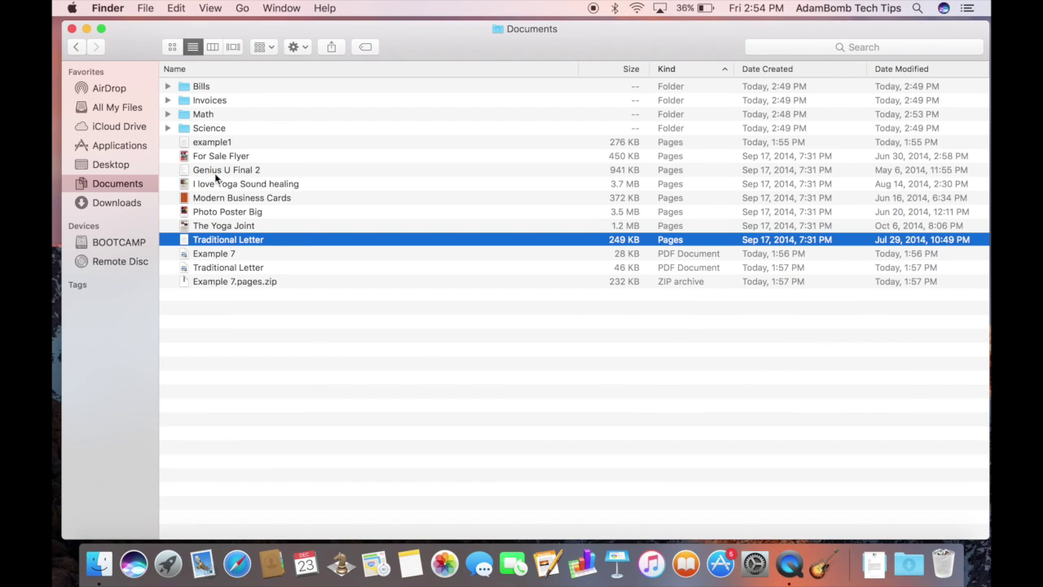
left_click(220, 157)
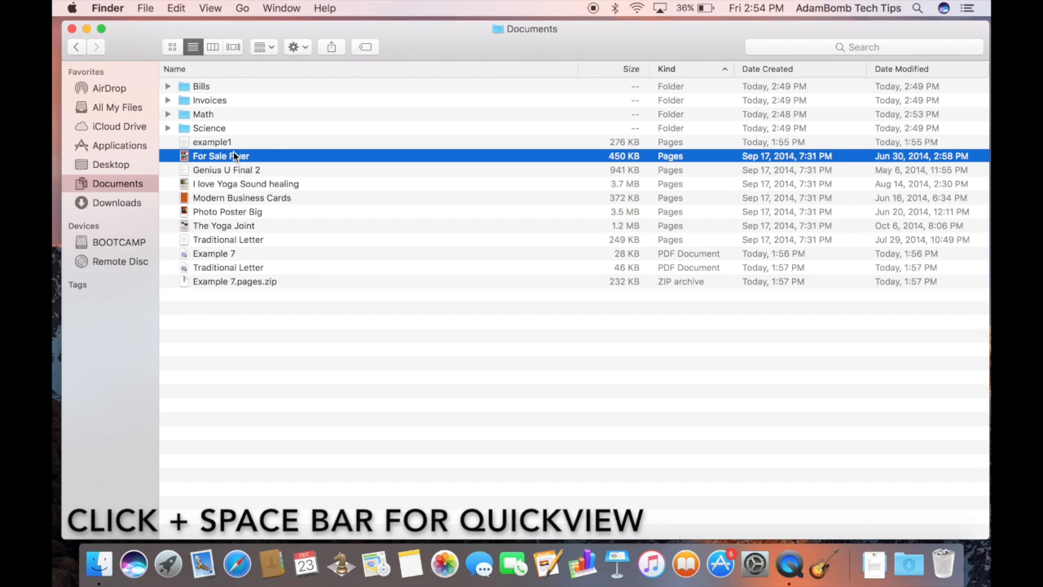
key("space")
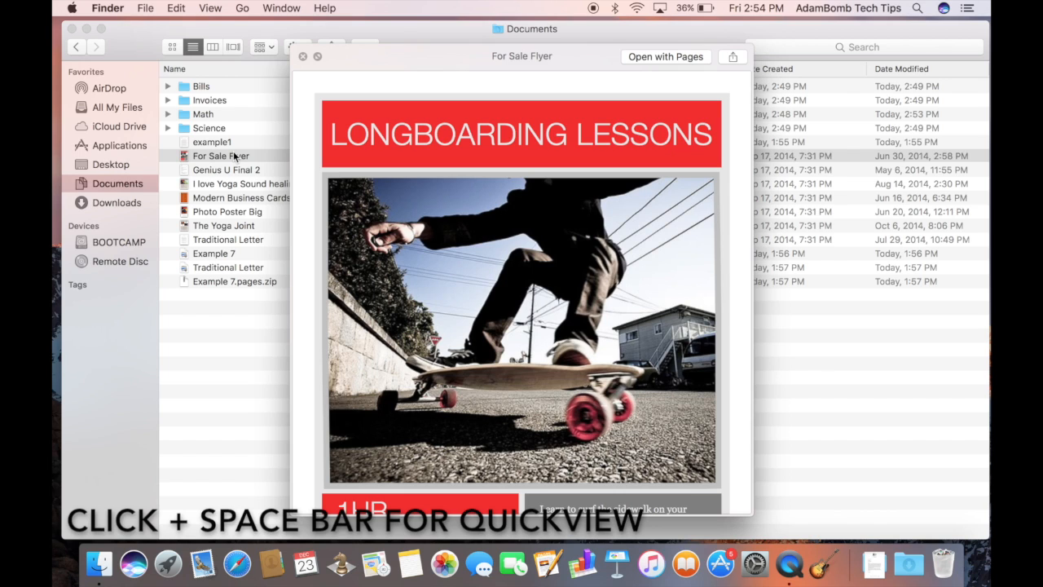
scroll("down", 3)
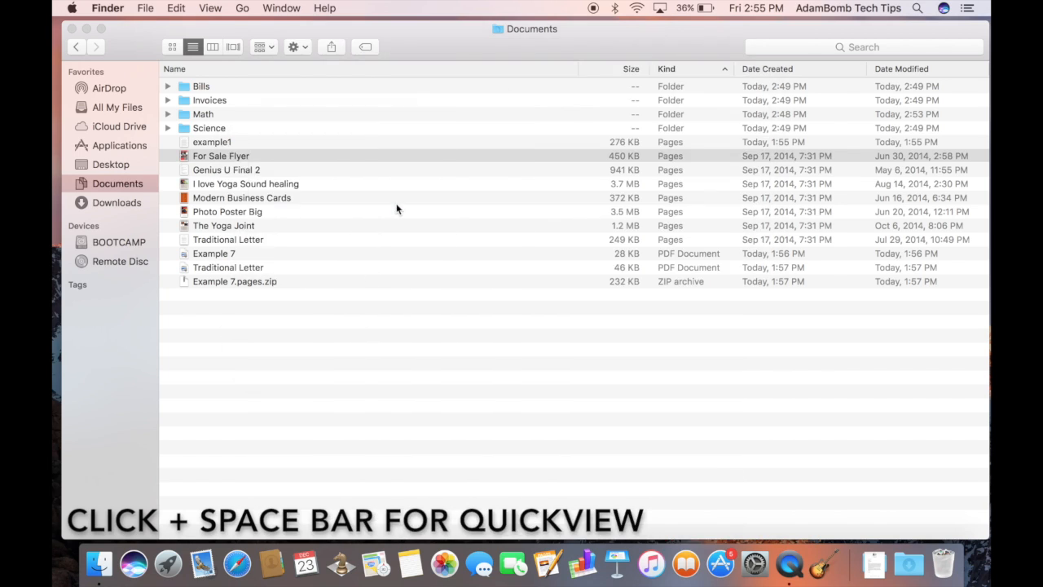
left_click(221, 156)
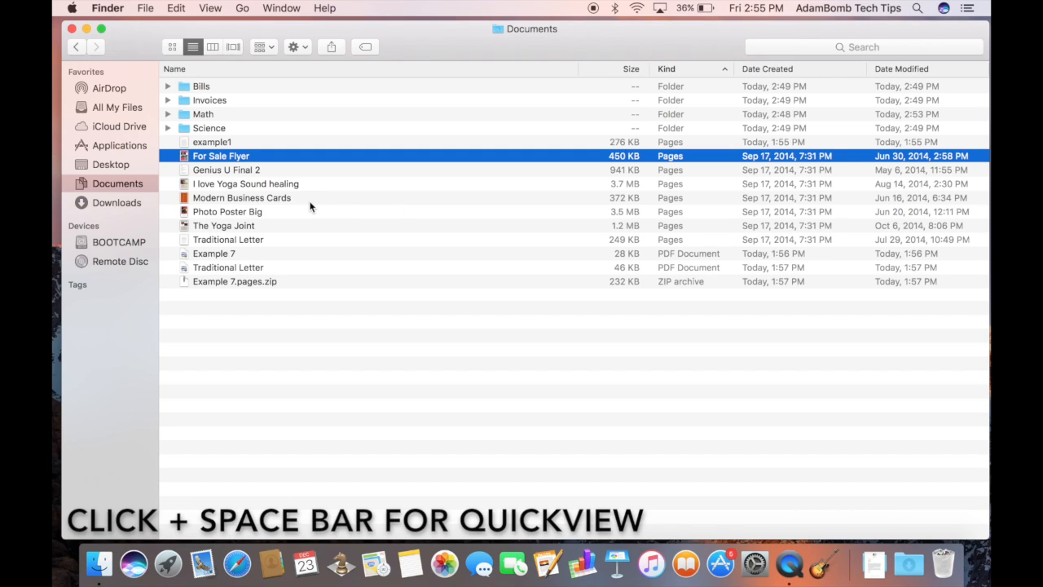
mouse_move(247, 171)
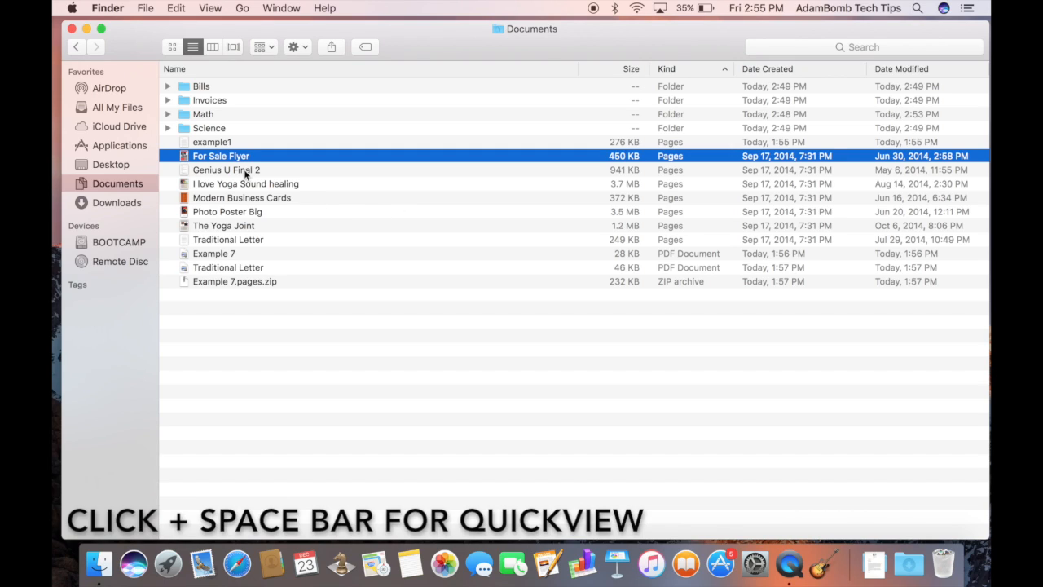
mouse_move(284, 209)
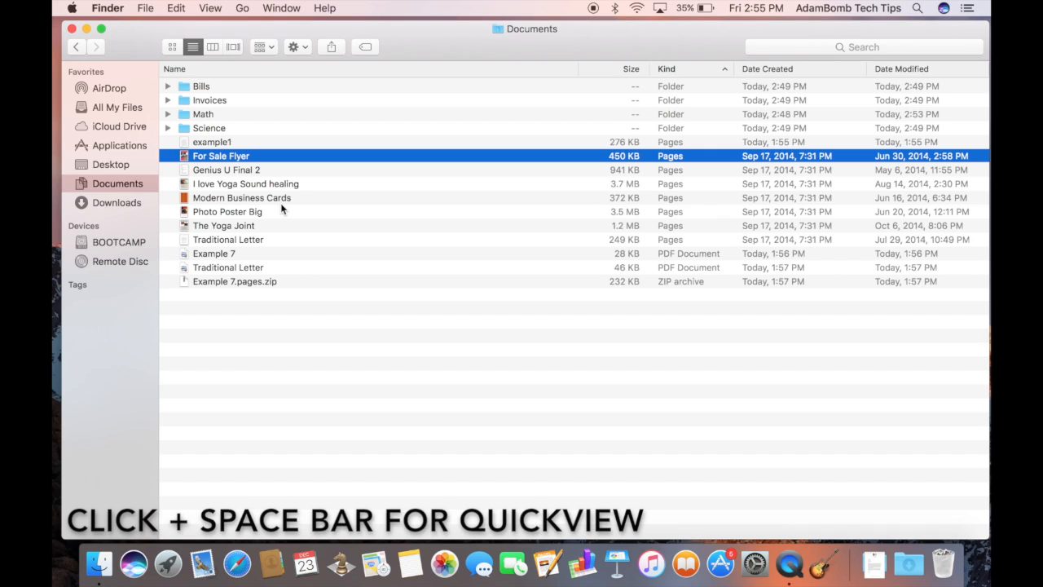
mouse_move(238, 189)
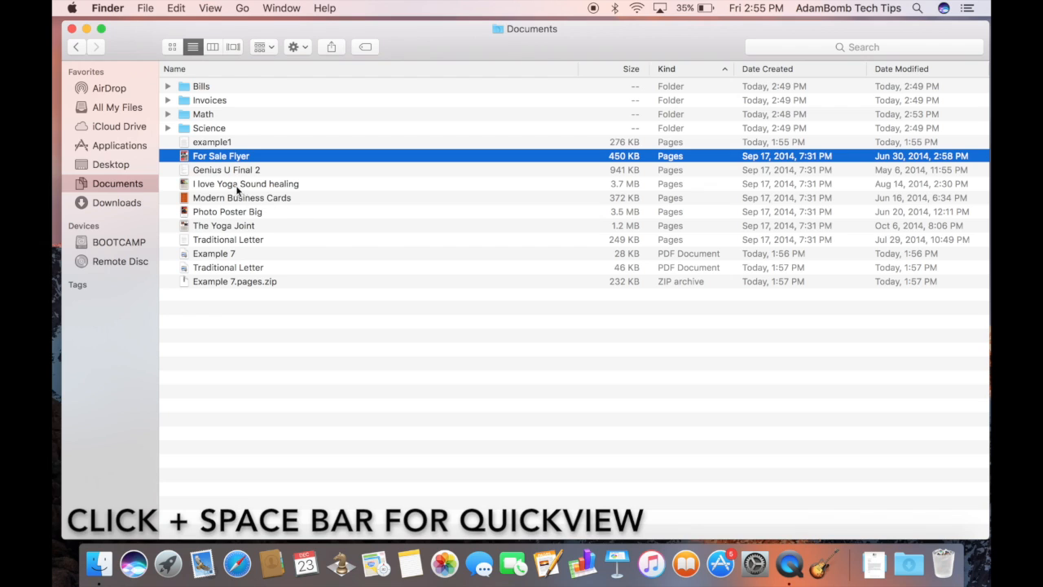
Step: Quick Look Traditional Letter, jump to a later page, then dismiss the preview
left_click(228, 238)
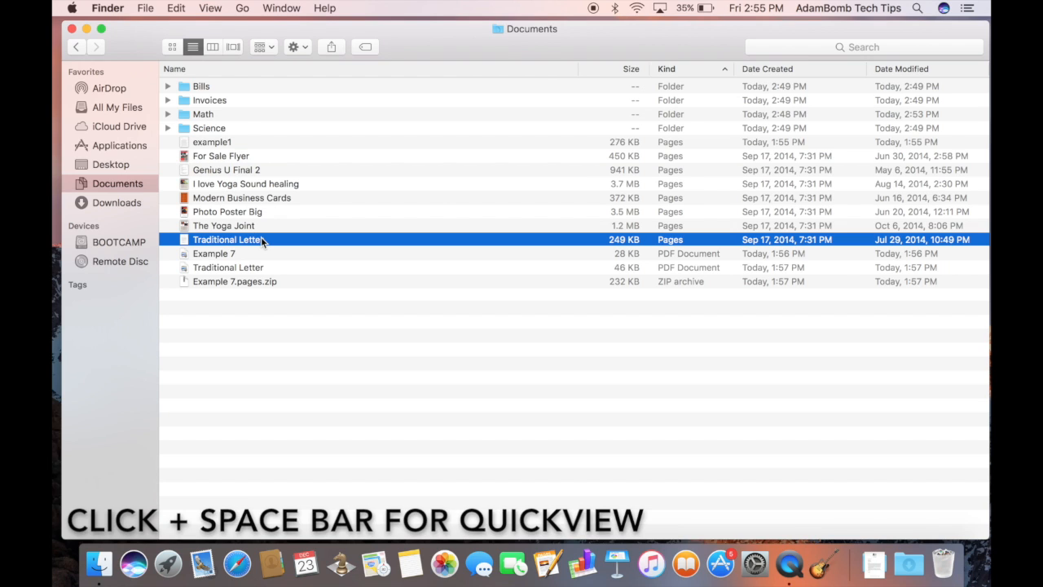
key("space")
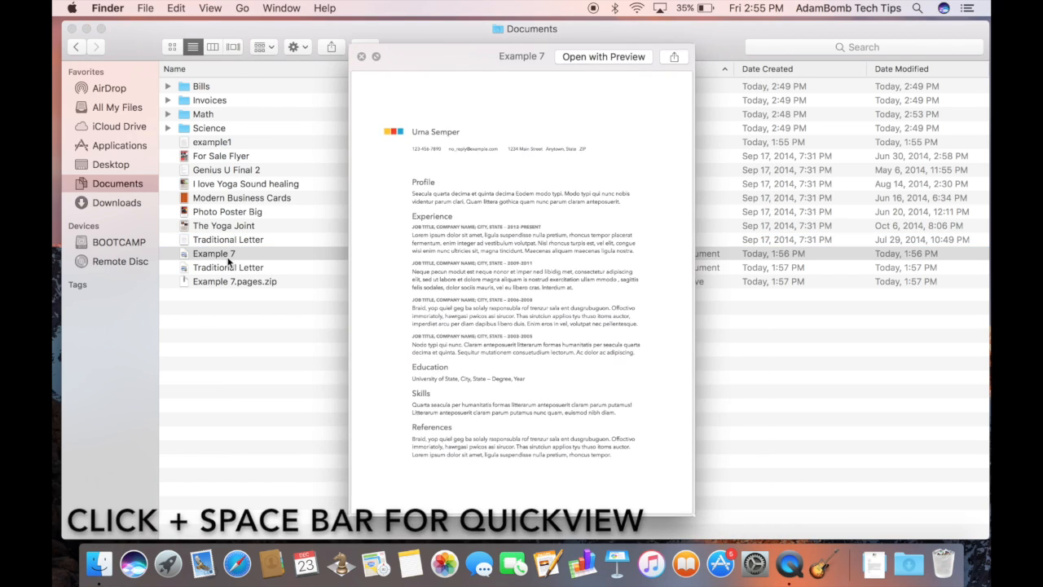
left_click(228, 267)
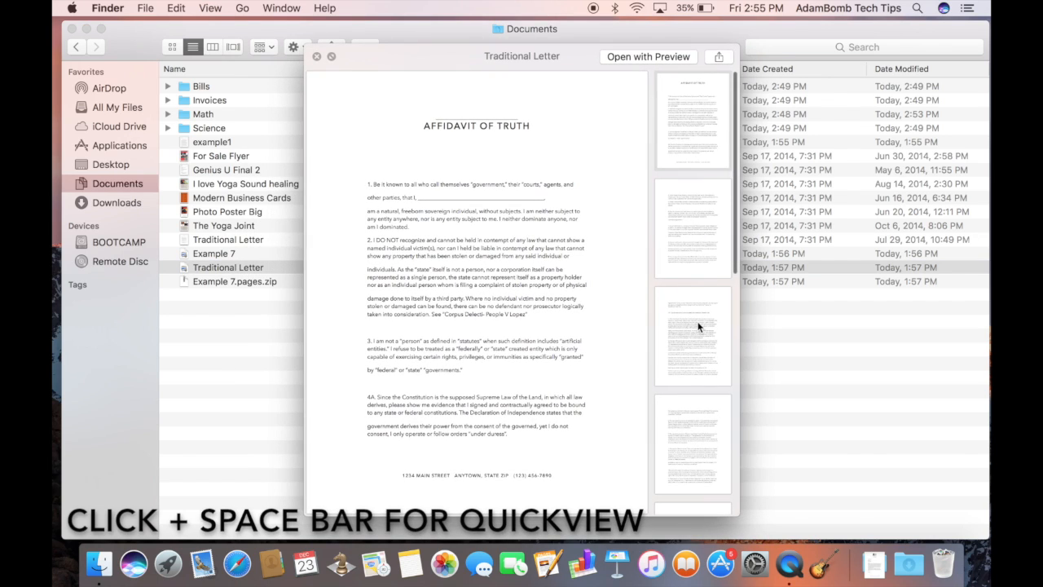
left_click(693, 320)
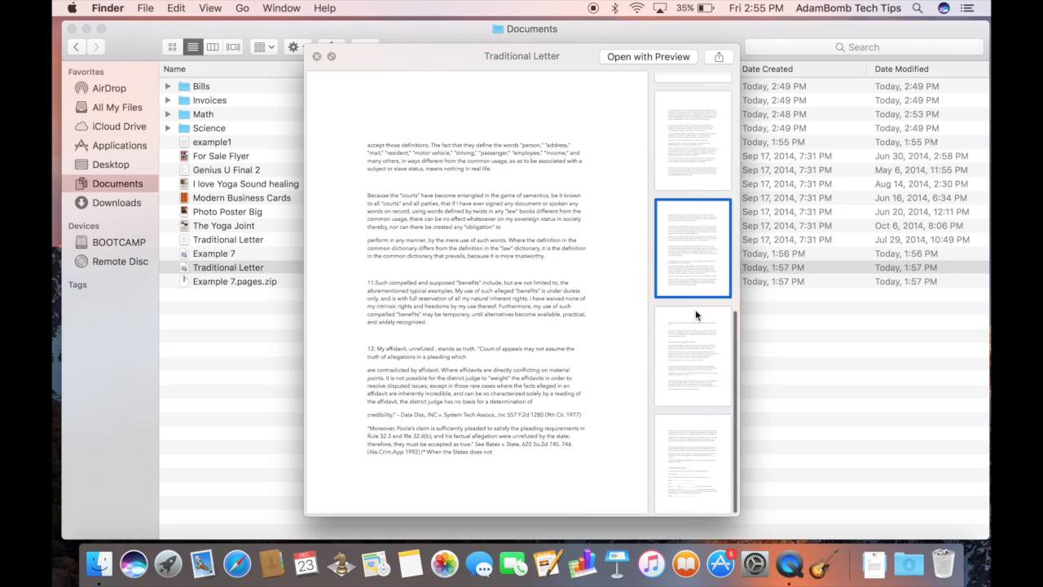
left_click(313, 55)
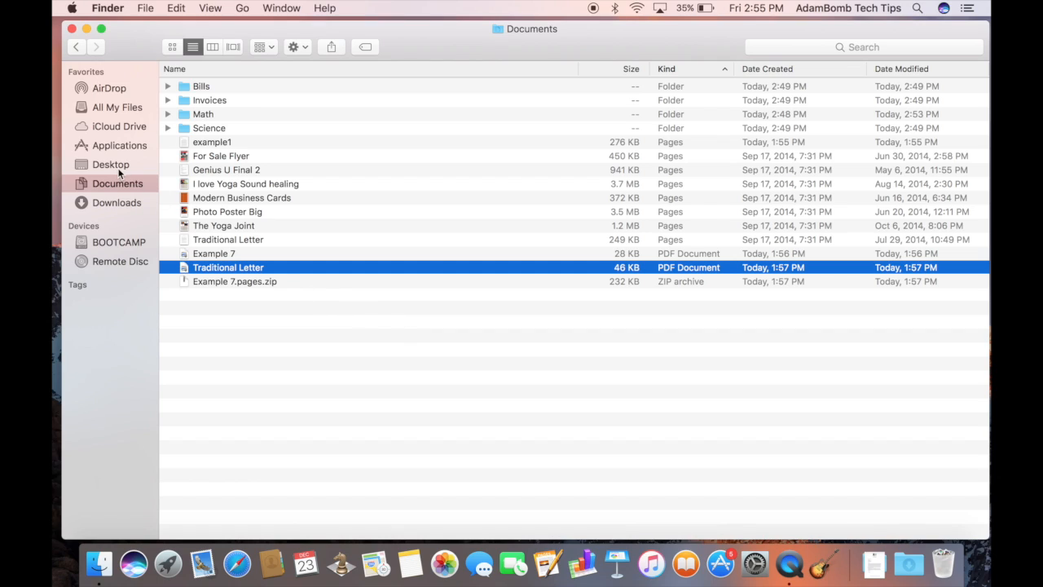
Step: Switch the sidebar to Applications to list installed programs like Calculator and Chess
left_click(120, 145)
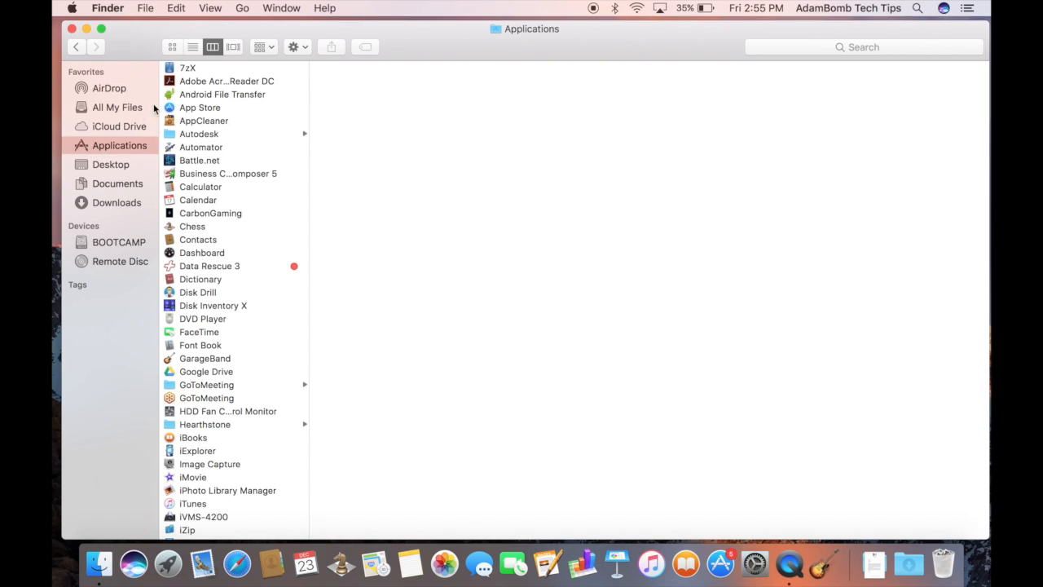
mouse_move(223, 172)
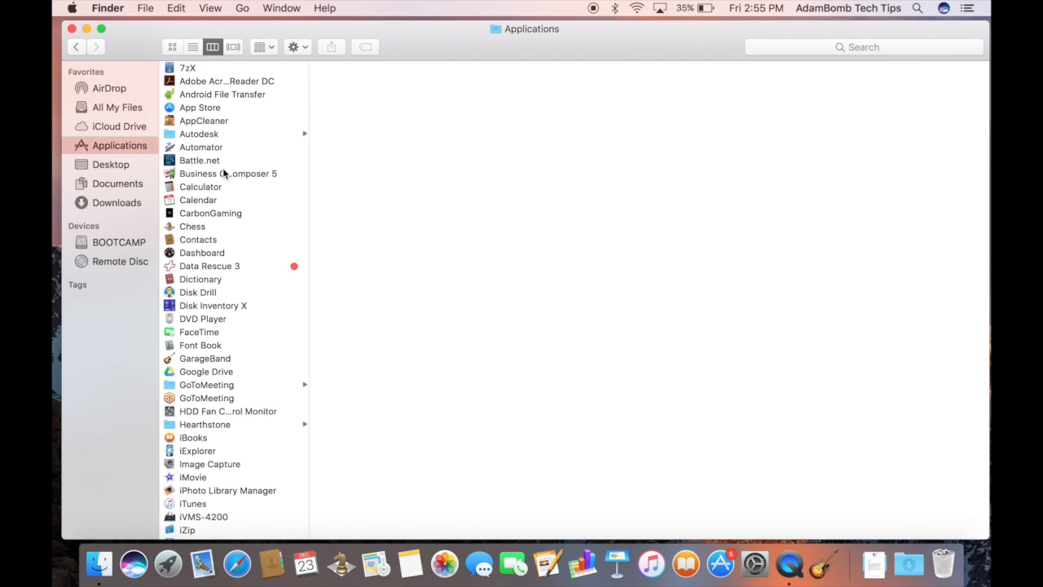
left_click(228, 173)
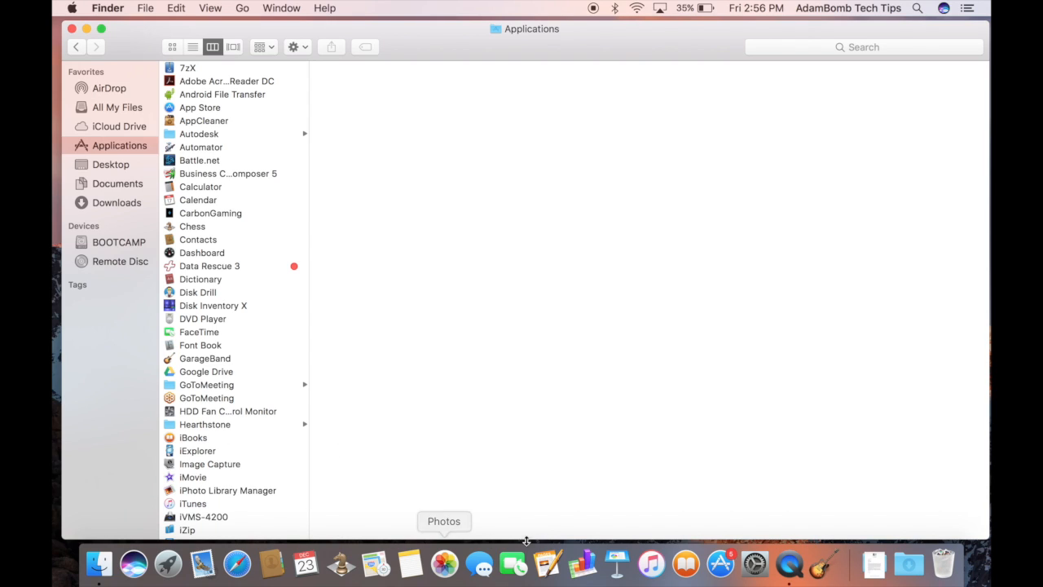
mouse_move(493, 457)
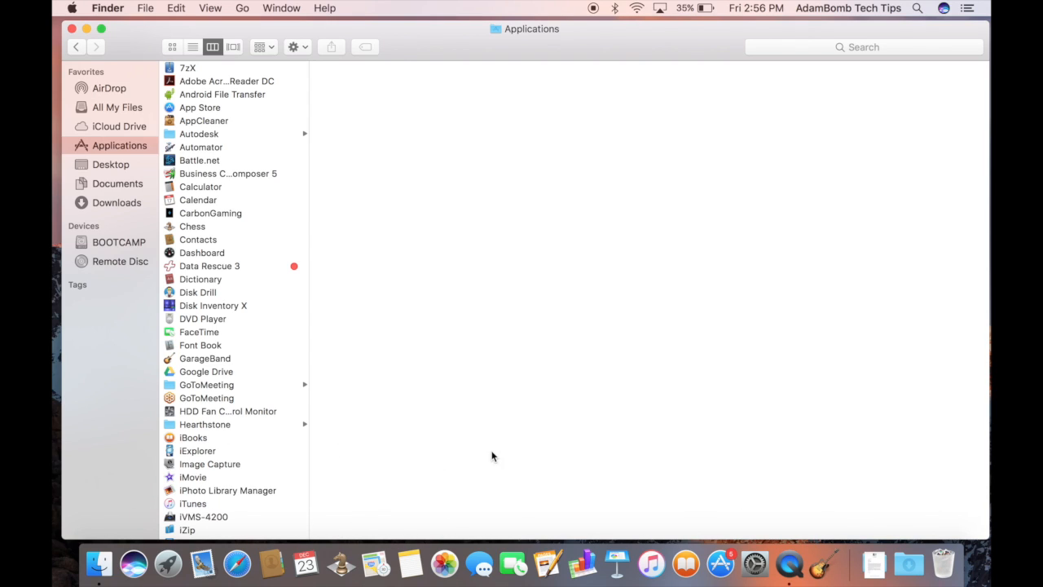
mouse_move(512, 582)
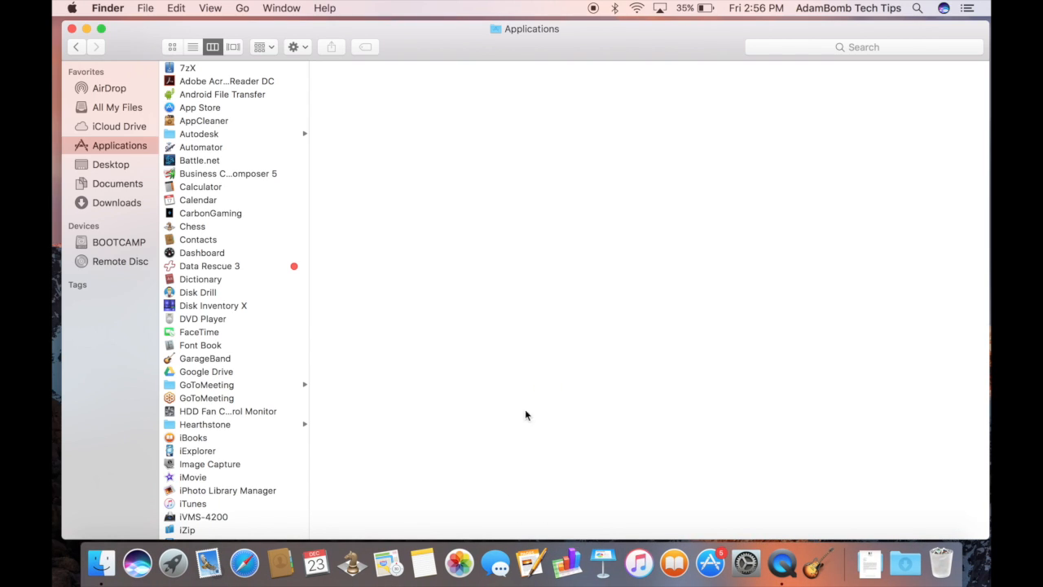
mouse_move(183, 241)
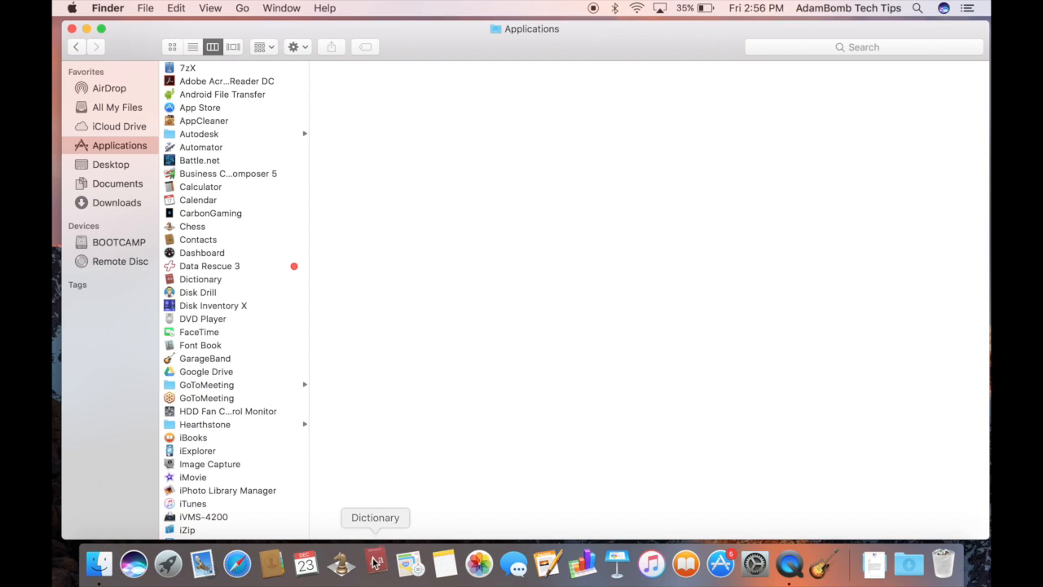
left_click(375, 562)
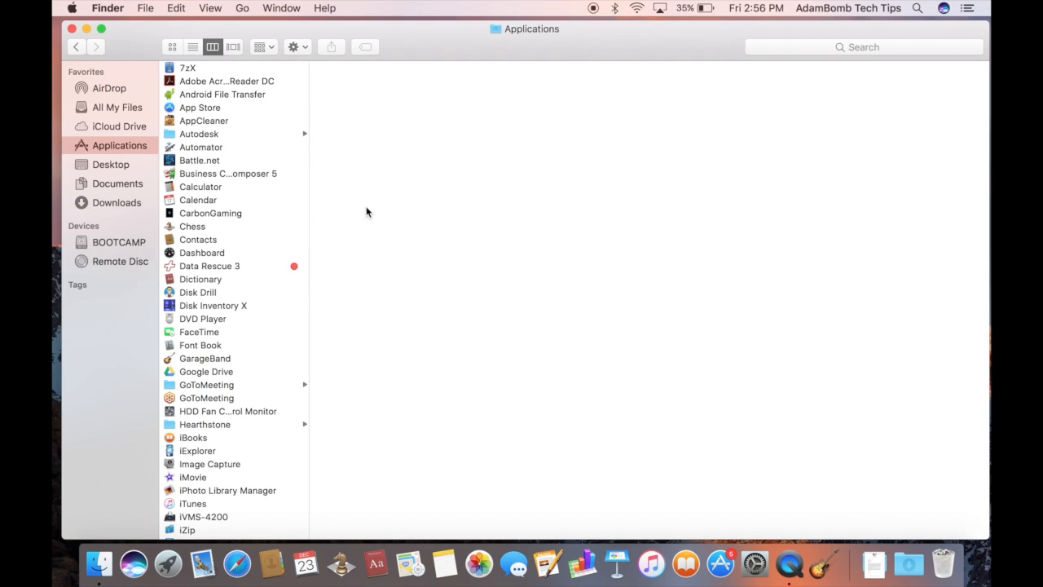
mouse_move(321, 564)
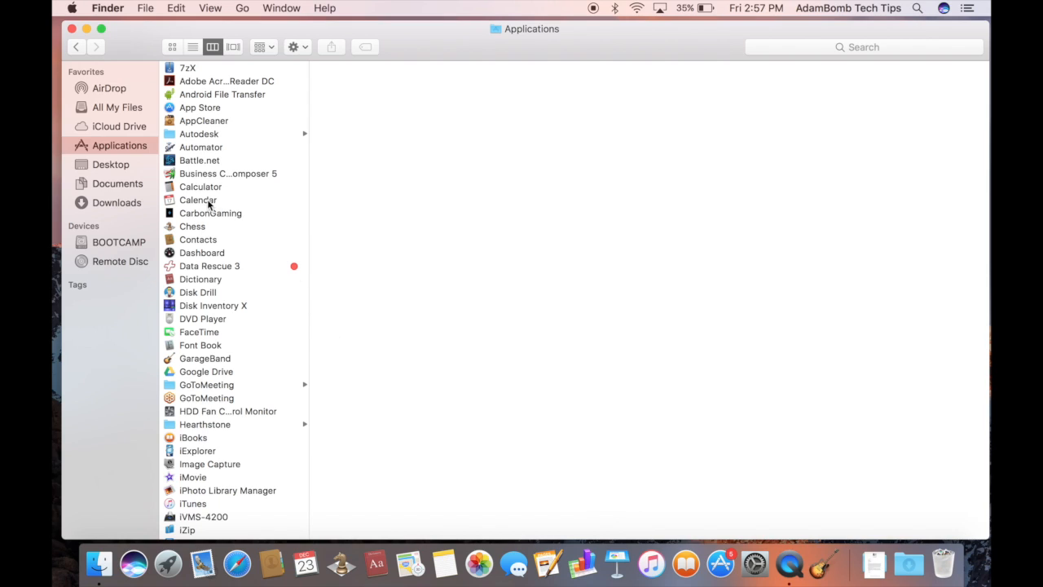
mouse_move(189, 192)
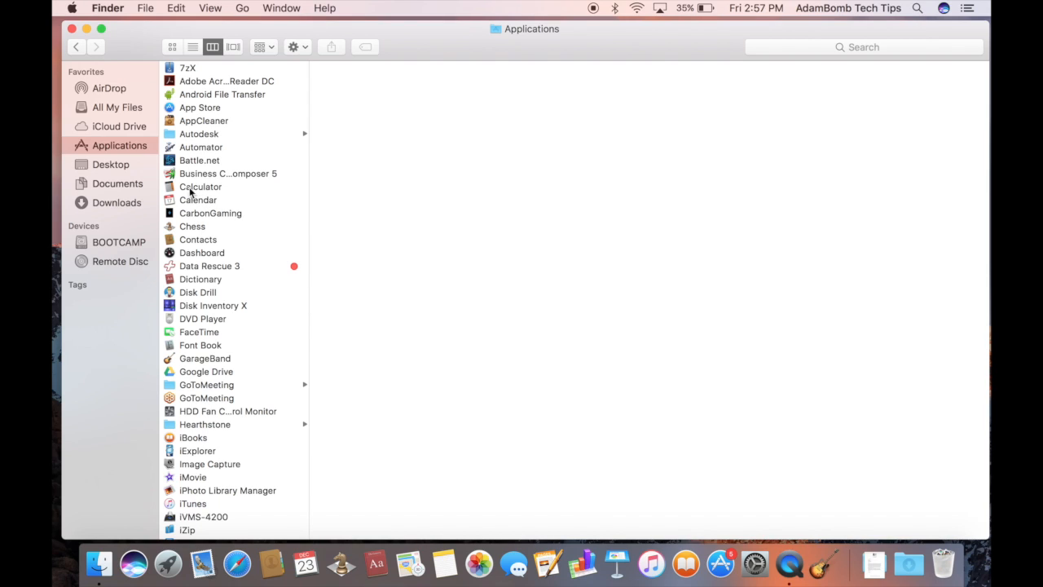
Step: Launch Calculator from Applications, review its Dock keep/hide/quit options, then quit it
left_click(199, 186)
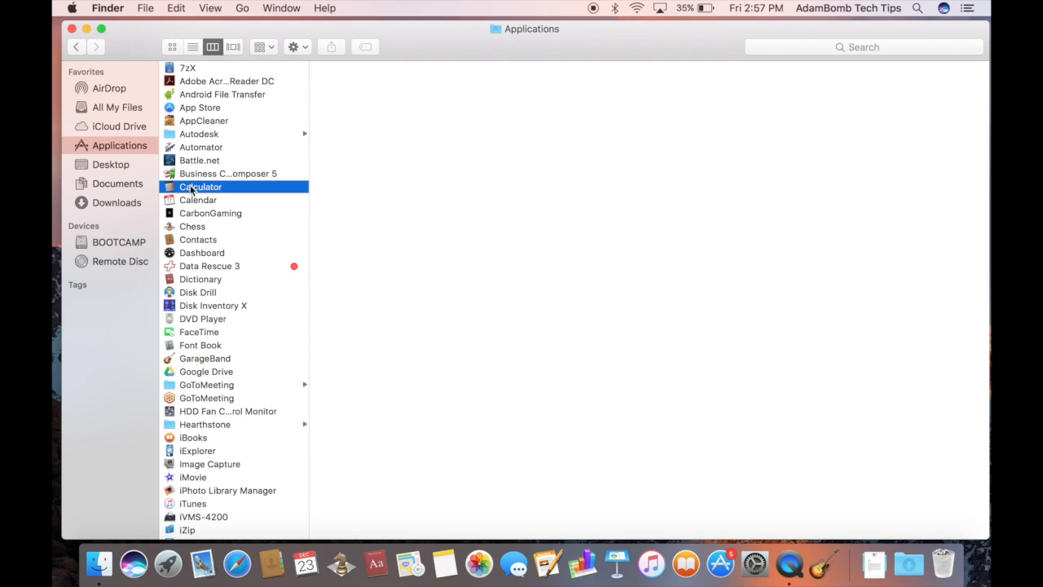
double_click(199, 186)
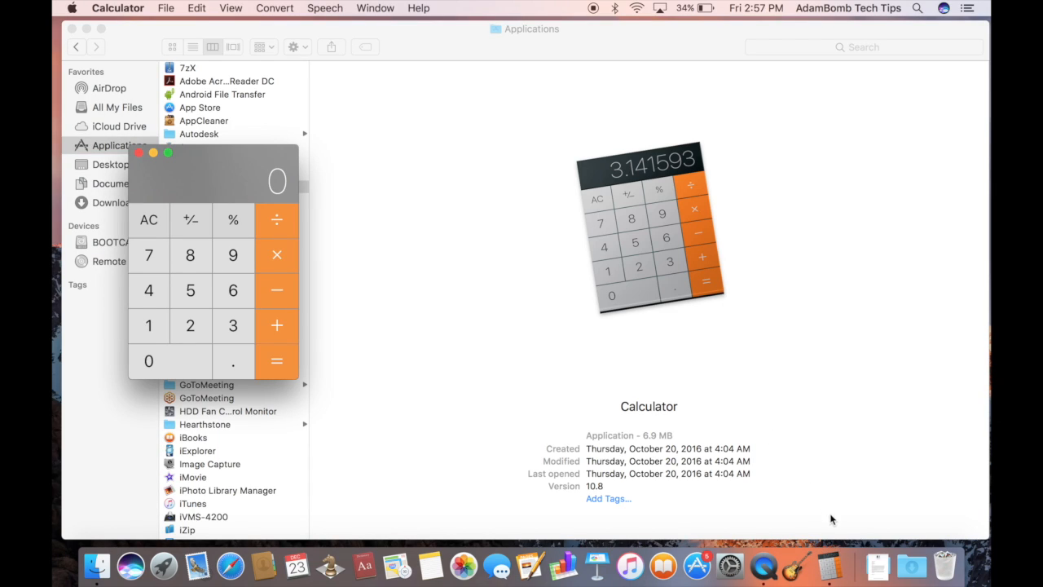
mouse_move(834, 571)
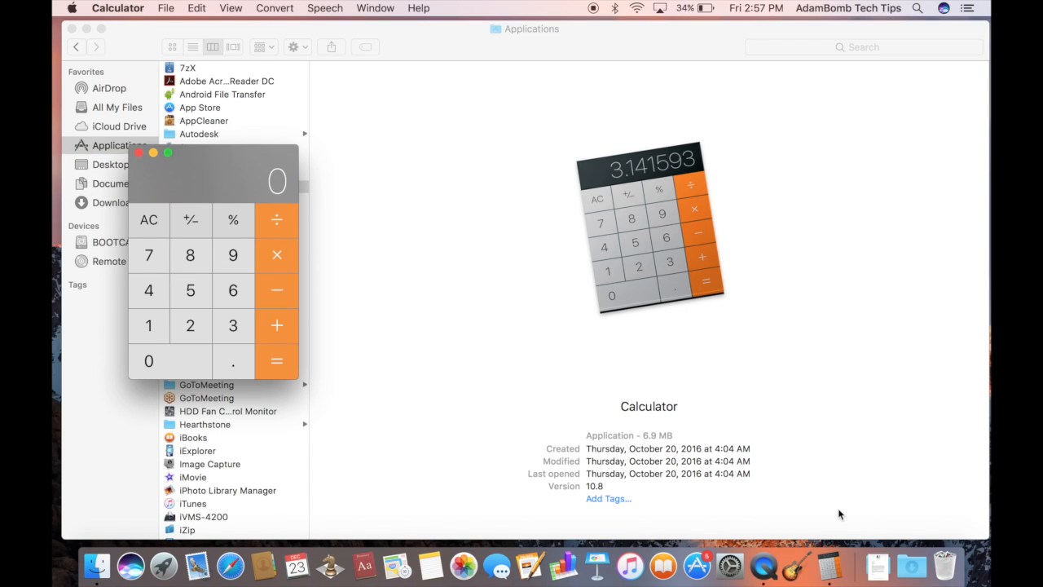
right_click(829, 571)
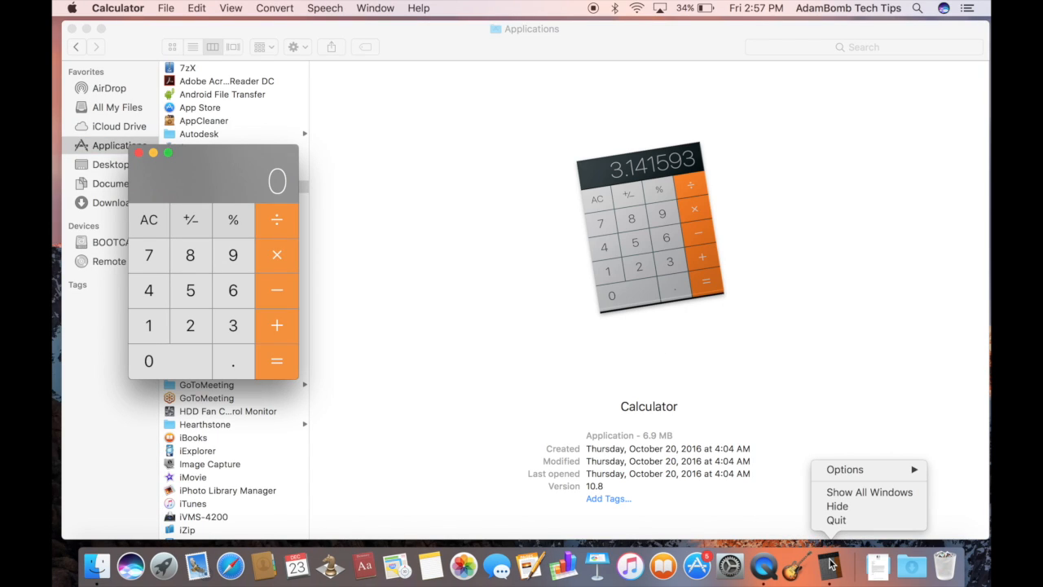
mouse_move(867, 470)
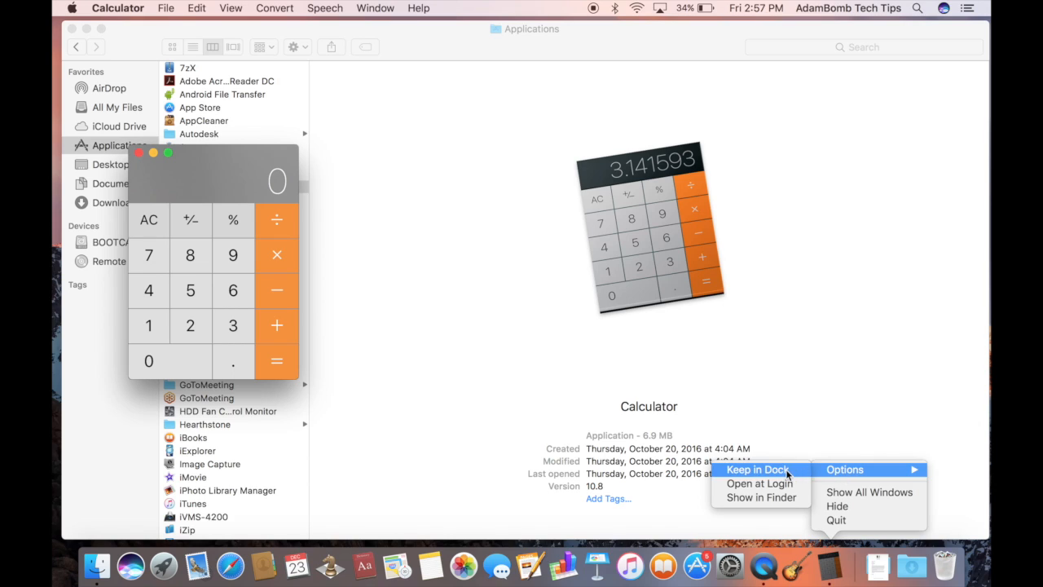
left_click(118, 8)
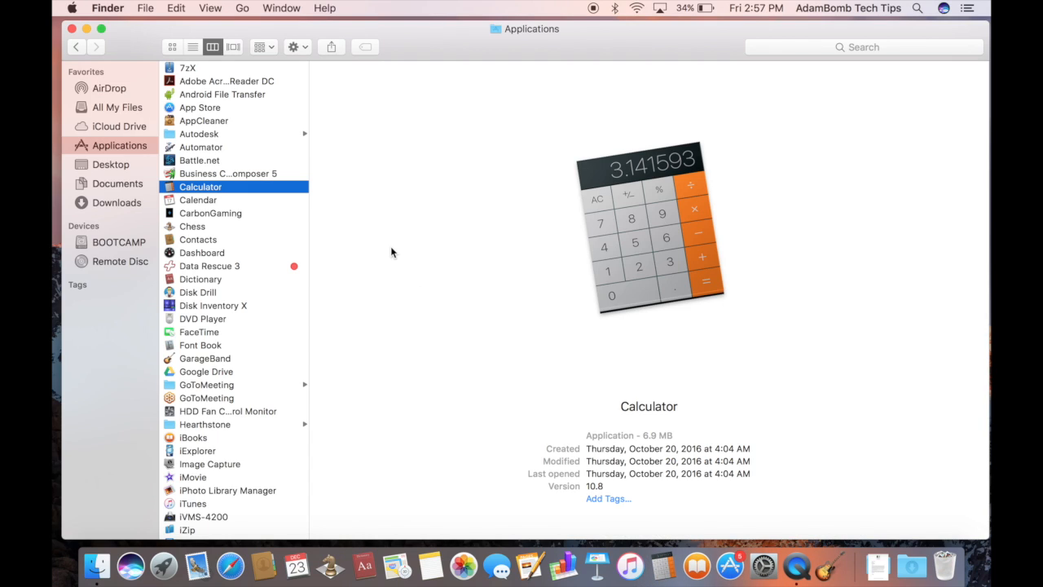
mouse_move(716, 453)
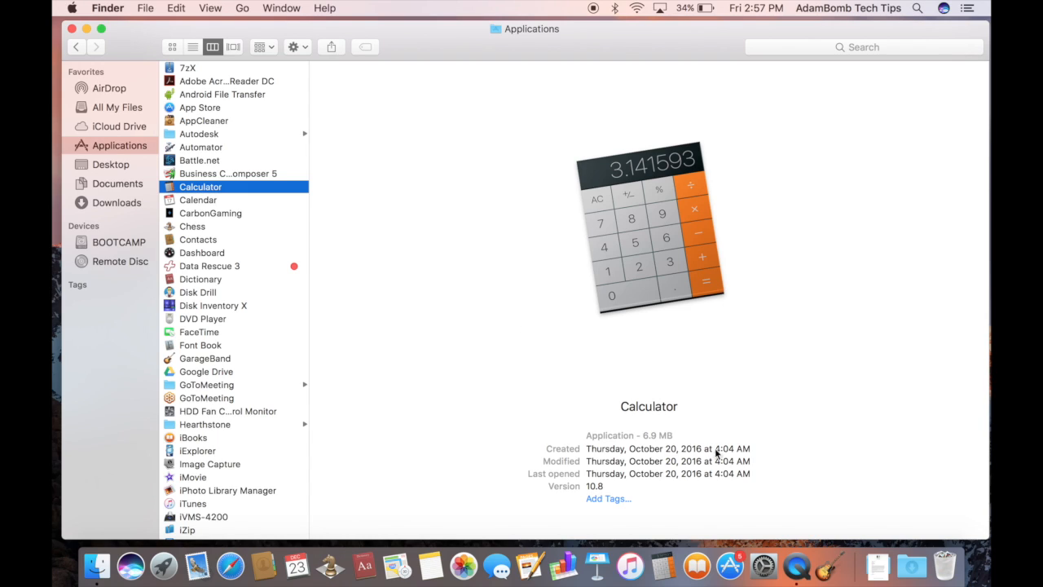
mouse_move(810, 574)
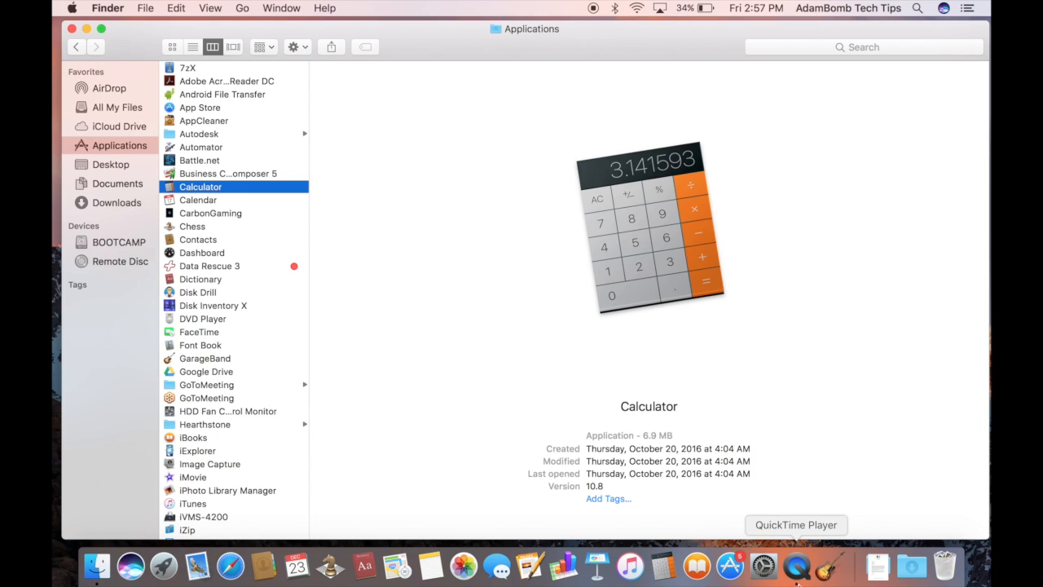
mouse_move(331, 567)
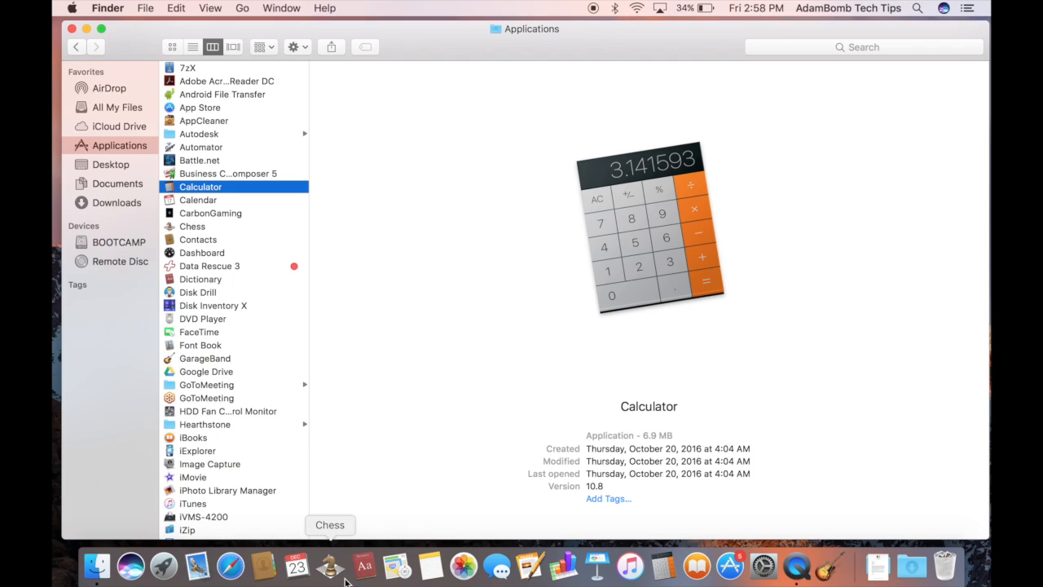
mouse_move(359, 527)
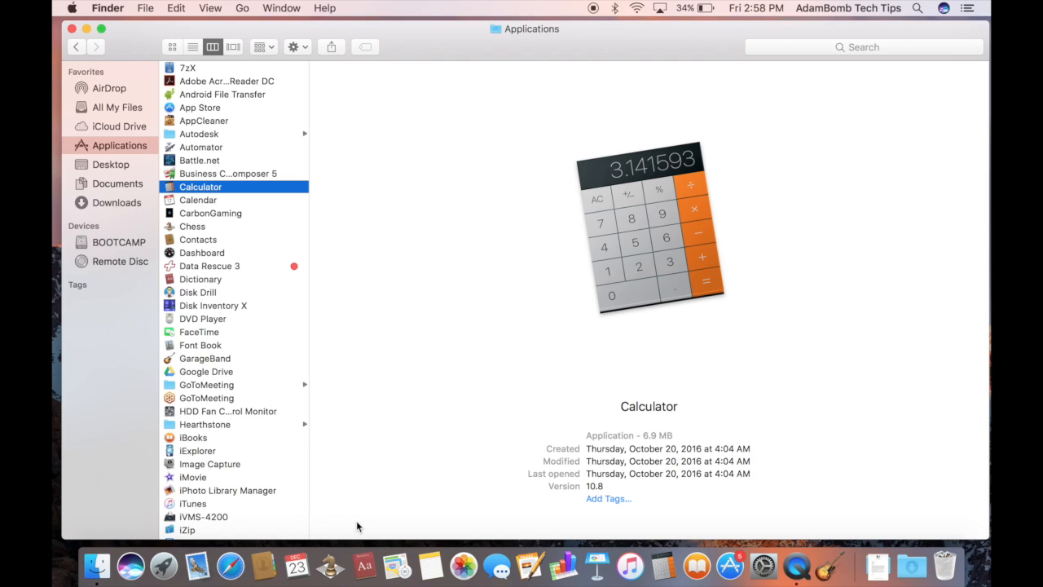
mouse_move(231, 551)
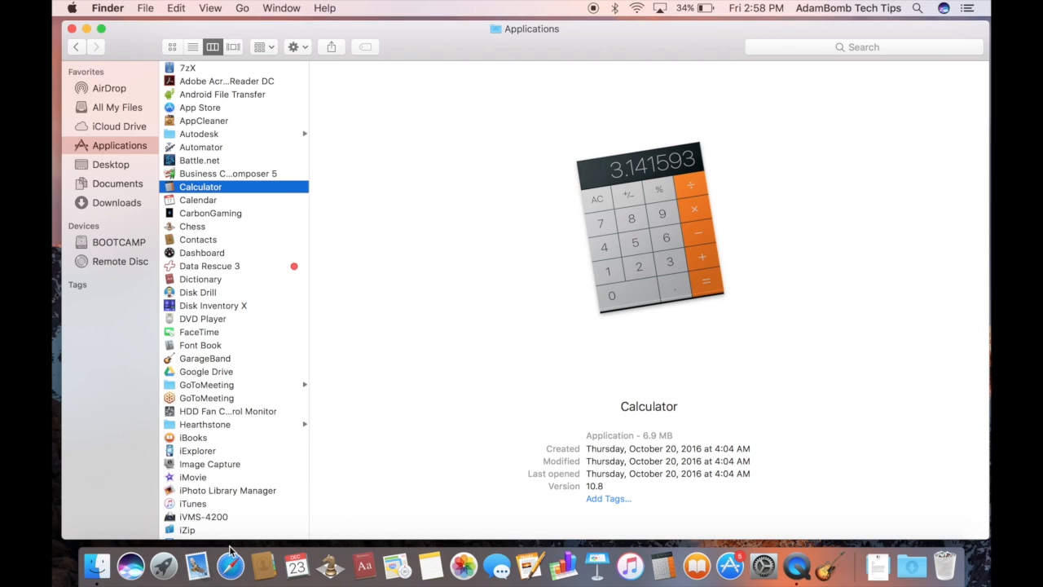
Step: Bring Safari forward from the Dock and close its favorites window
left_click(85, 26)
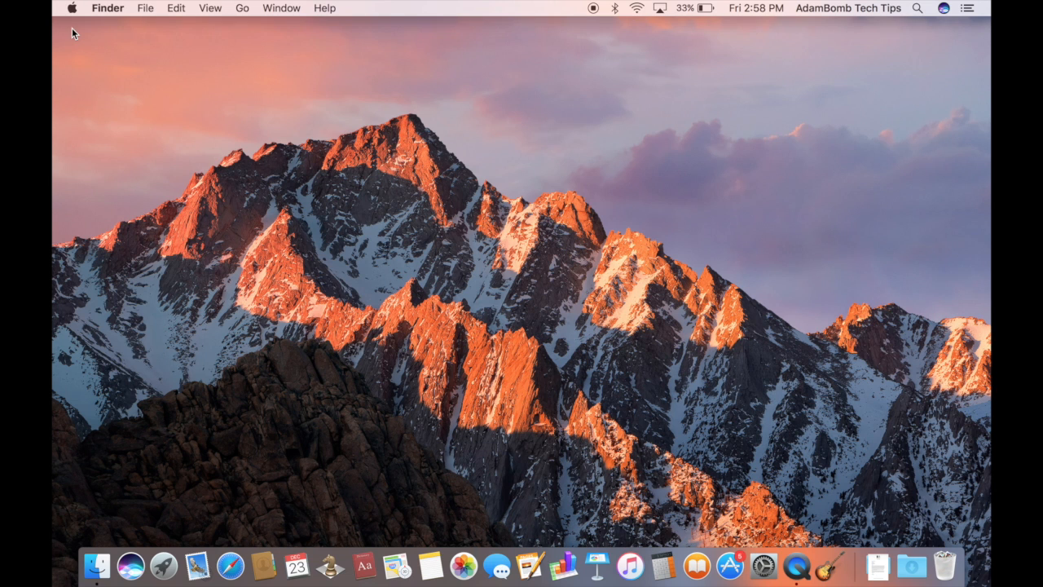
left_click(232, 567)
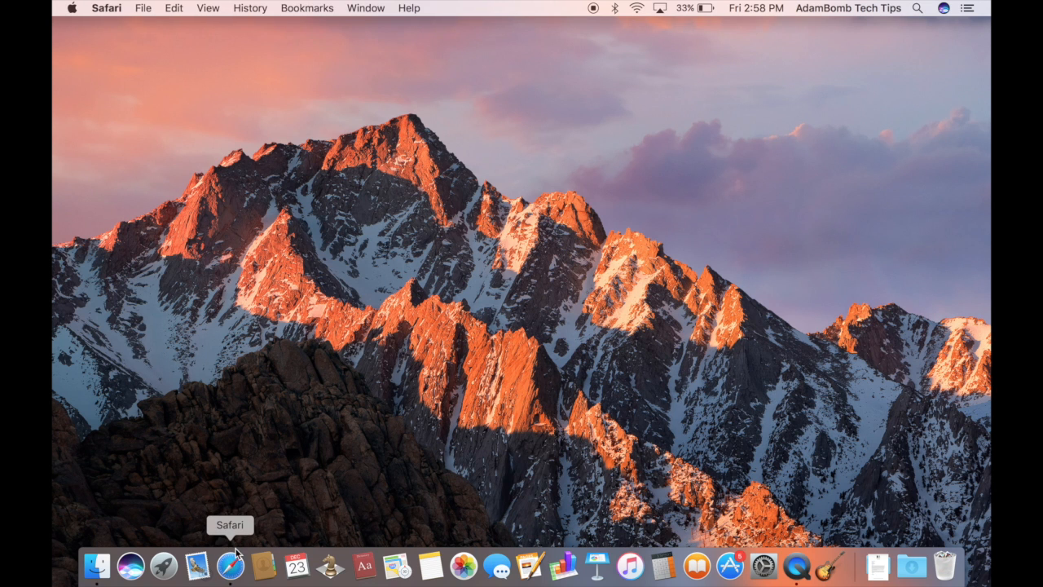
left_click(231, 567)
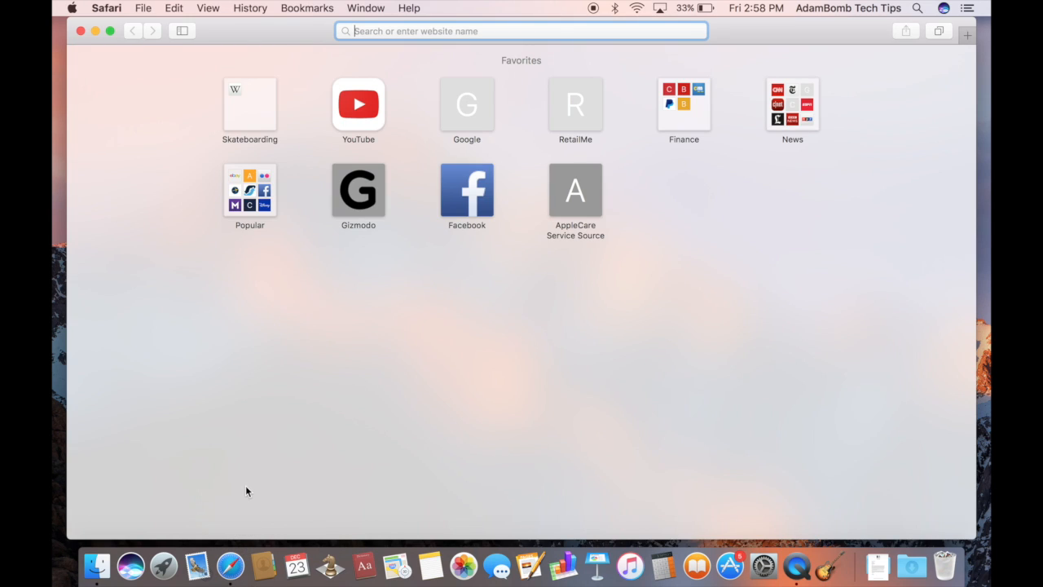
mouse_move(66, 46)
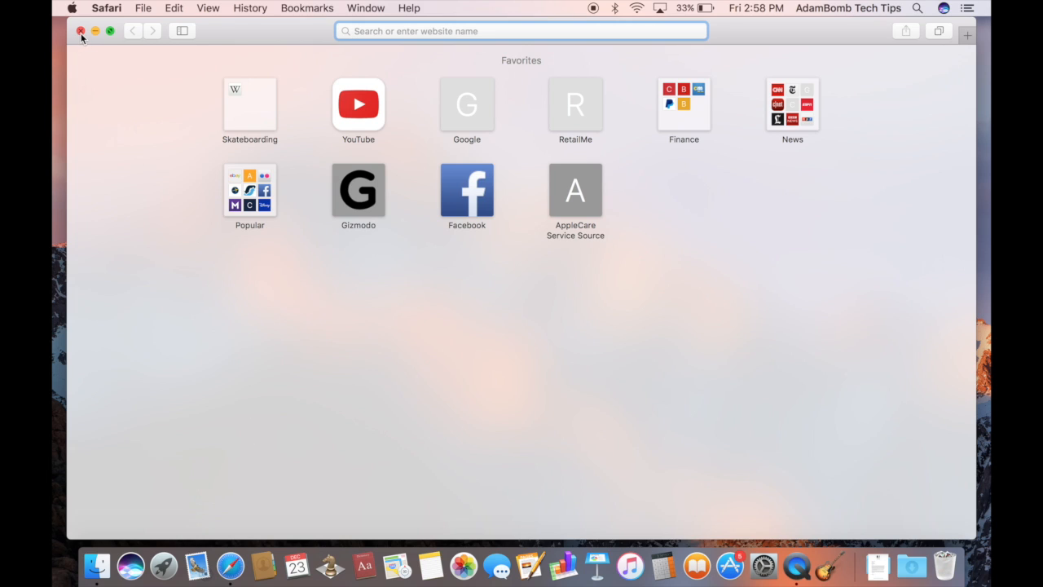
left_click(80, 32)
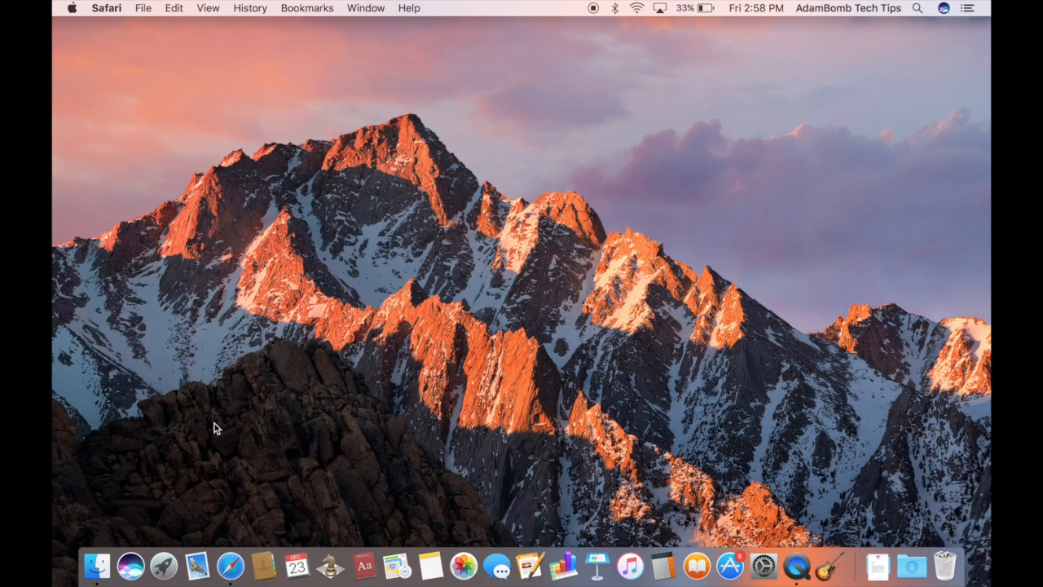
mouse_move(101, 7)
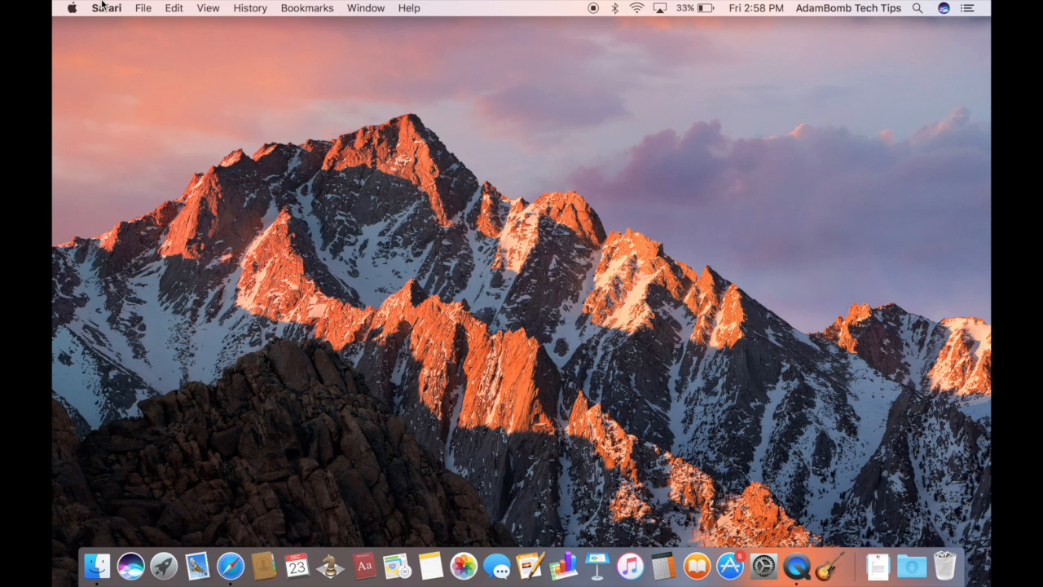
mouse_move(128, 45)
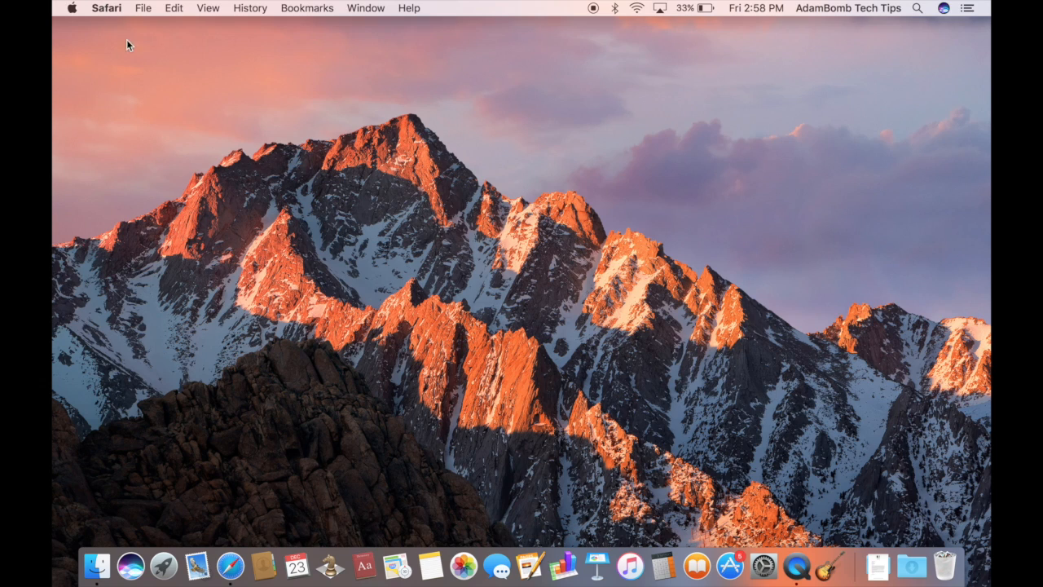
mouse_move(120, 50)
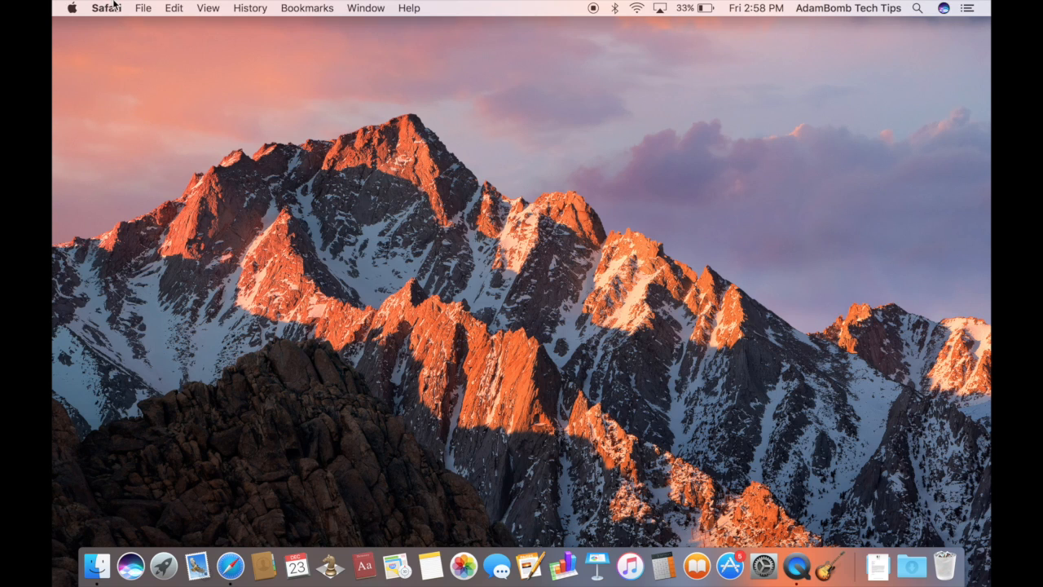
mouse_move(147, 139)
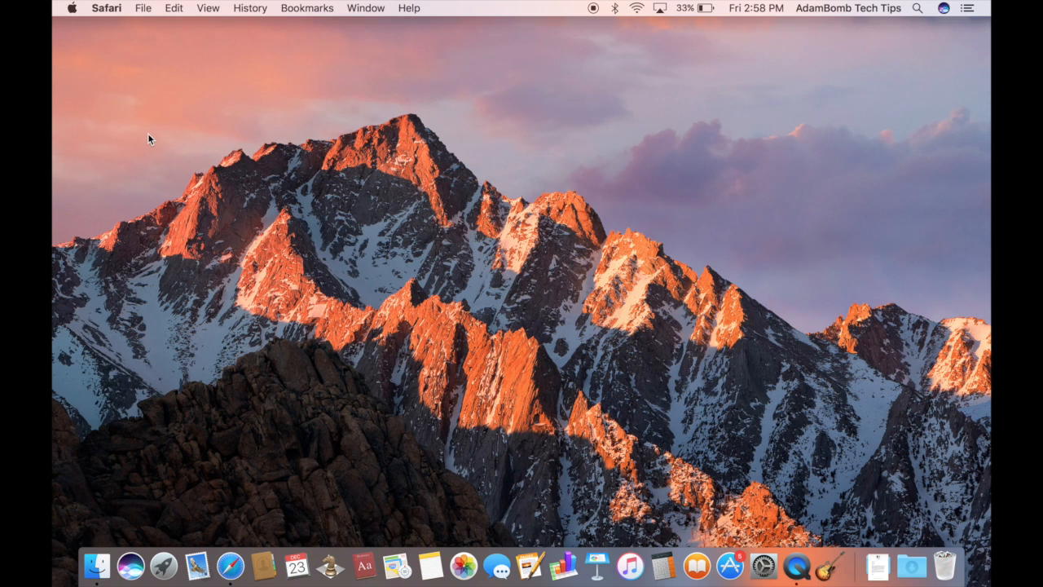
Step: Quit Safari from its menu, leaving the bare desktop under Finder
left_click(104, 10)
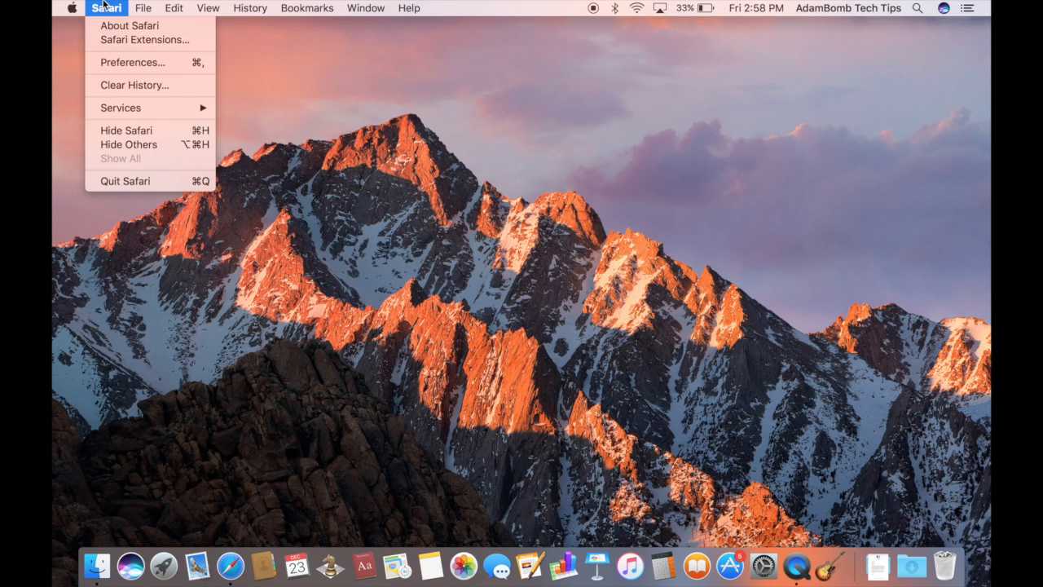
mouse_move(155, 184)
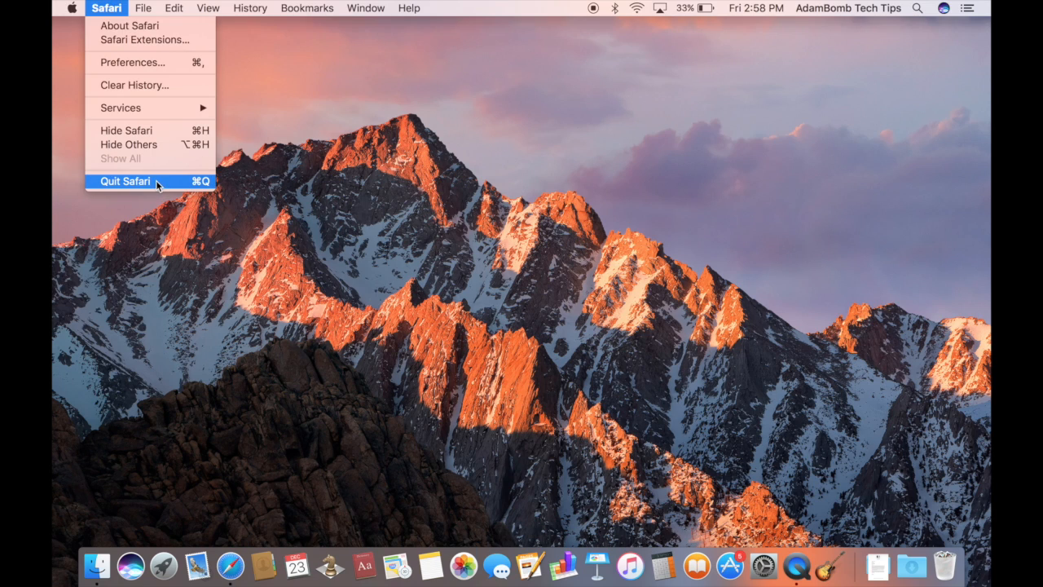
left_click(124, 181)
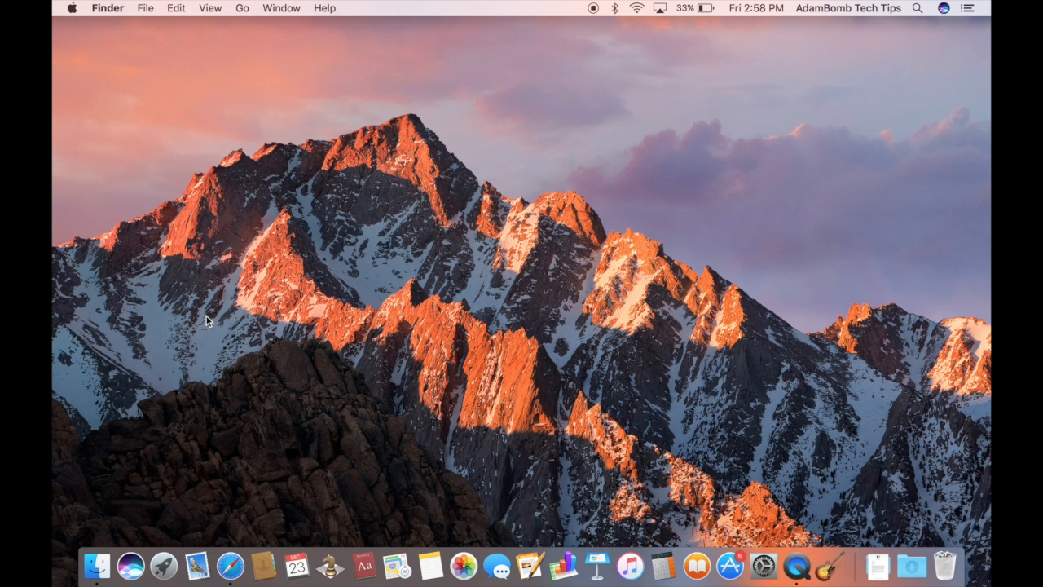
Step: Quit Safari via its Dock icon's context menu
right_click(232, 568)
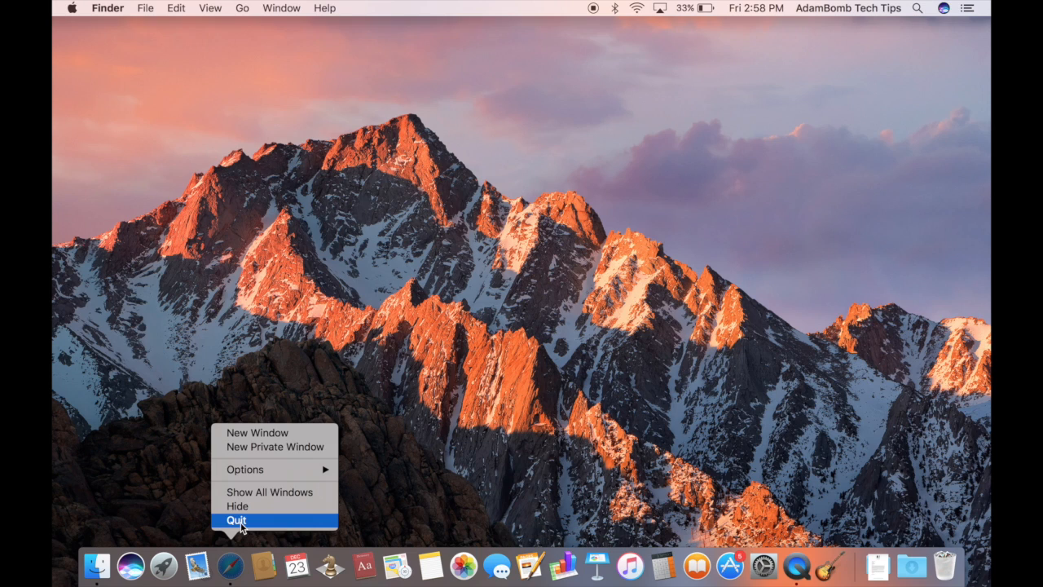
left_click(240, 519)
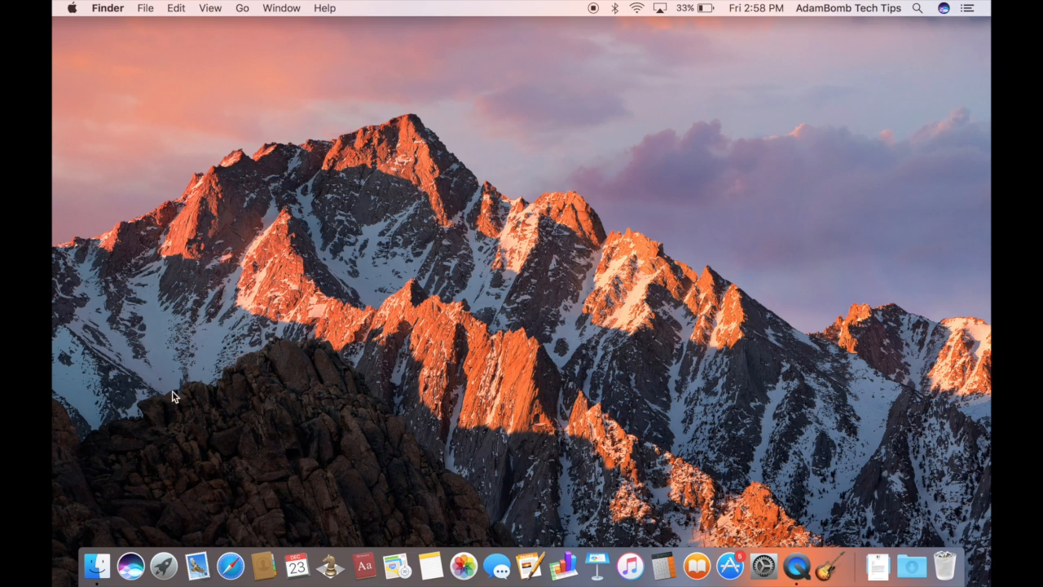
mouse_move(161, 571)
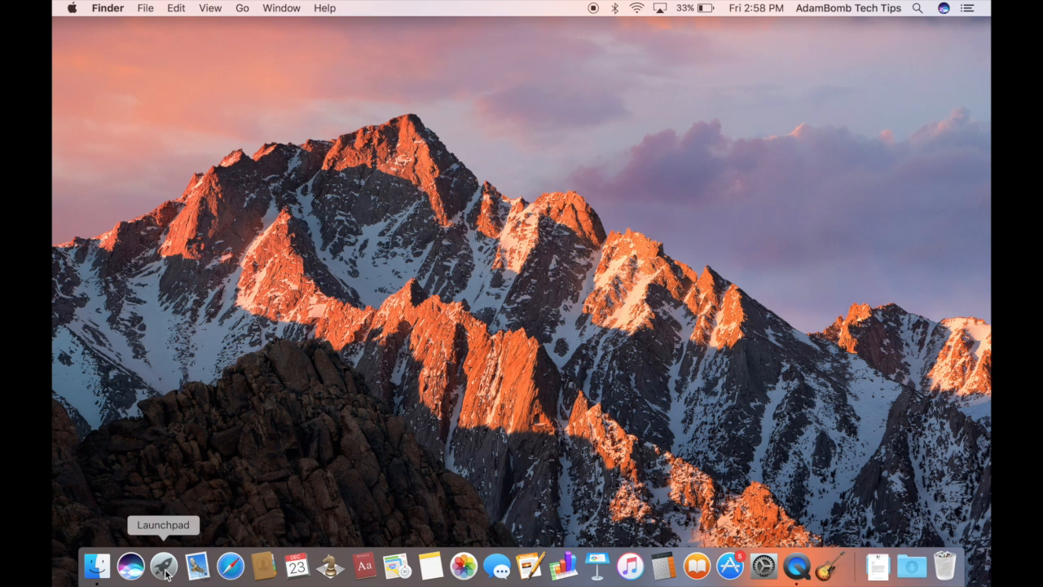
left_click(163, 571)
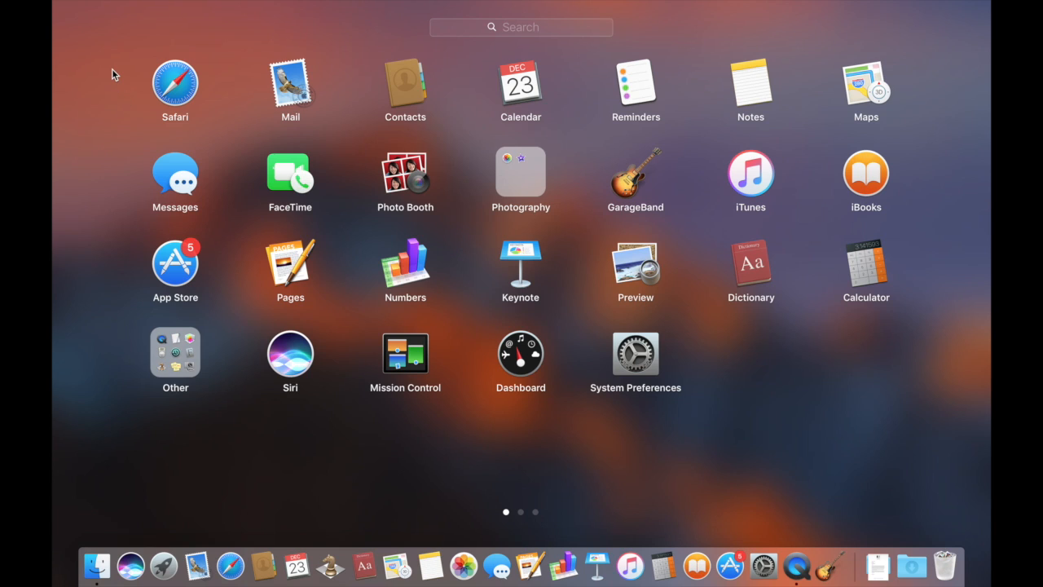
mouse_move(119, 75)
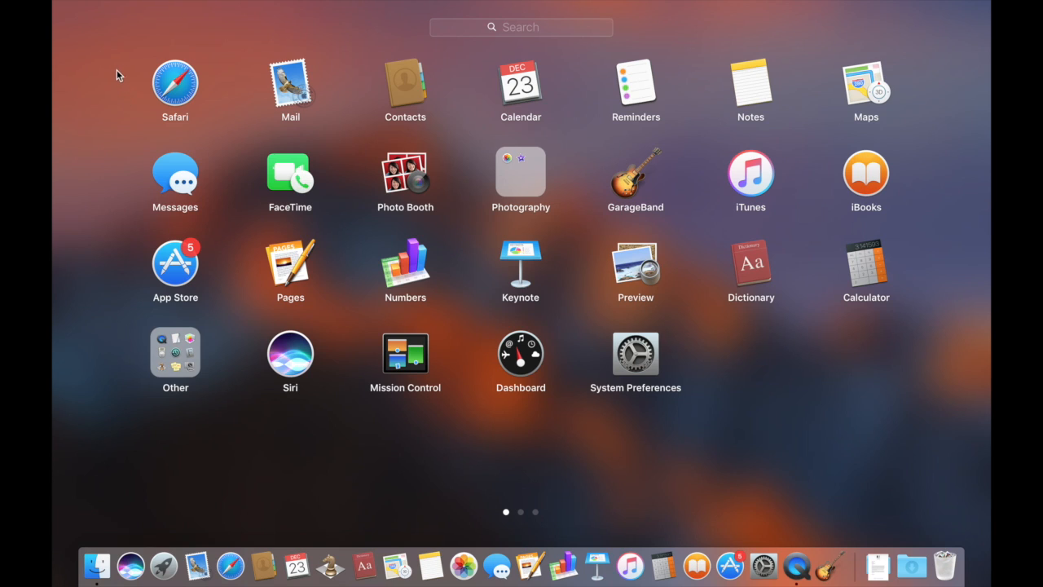
mouse_move(795, 287)
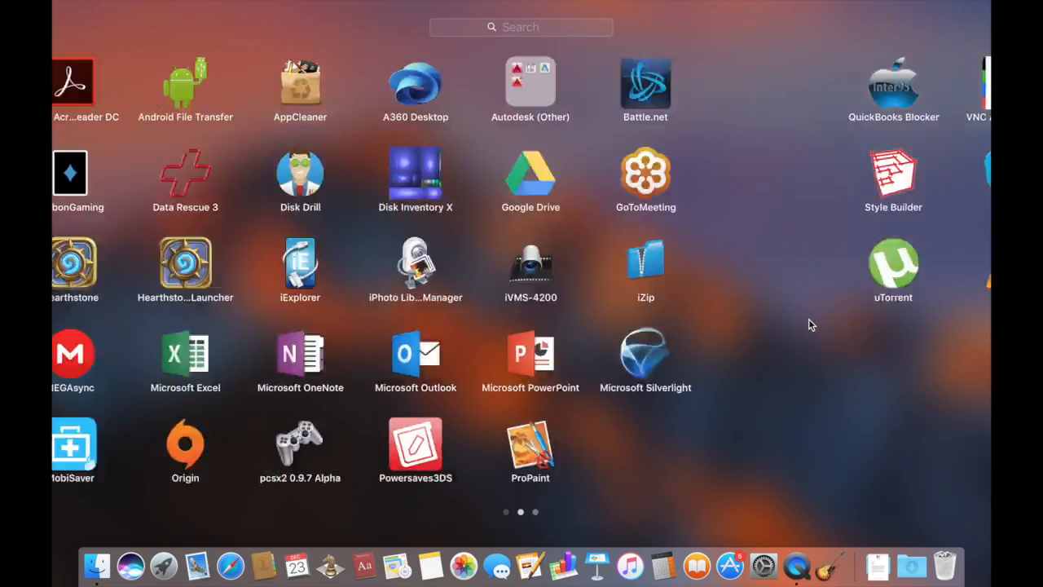
scroll("left", 3)
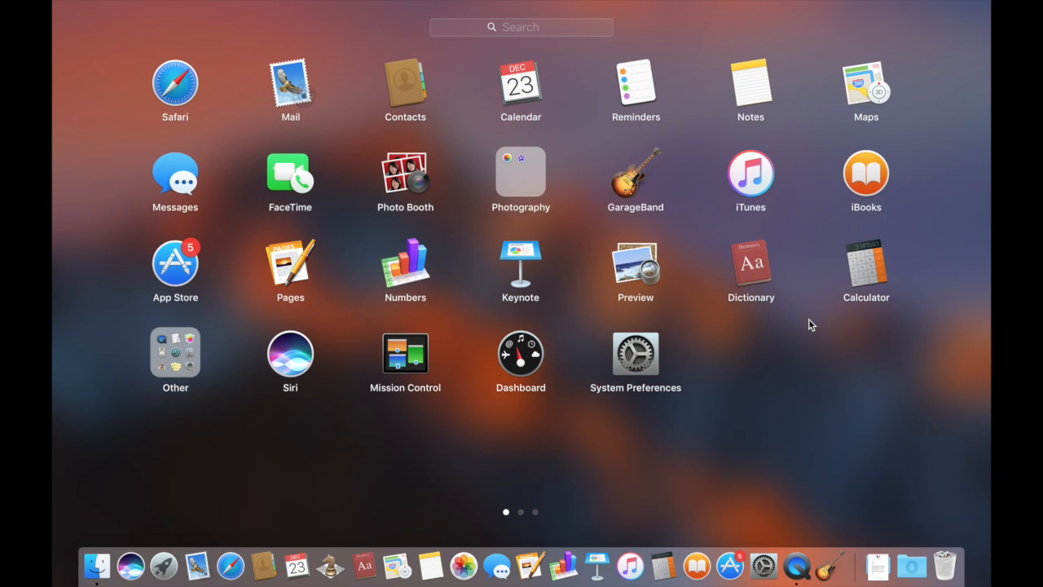
mouse_move(779, 362)
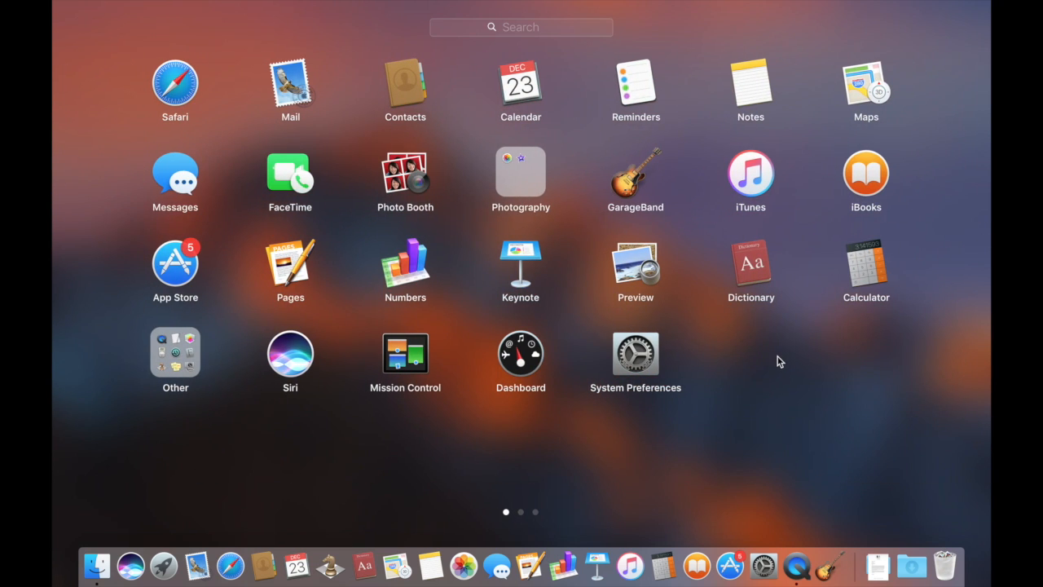
mouse_move(377, 434)
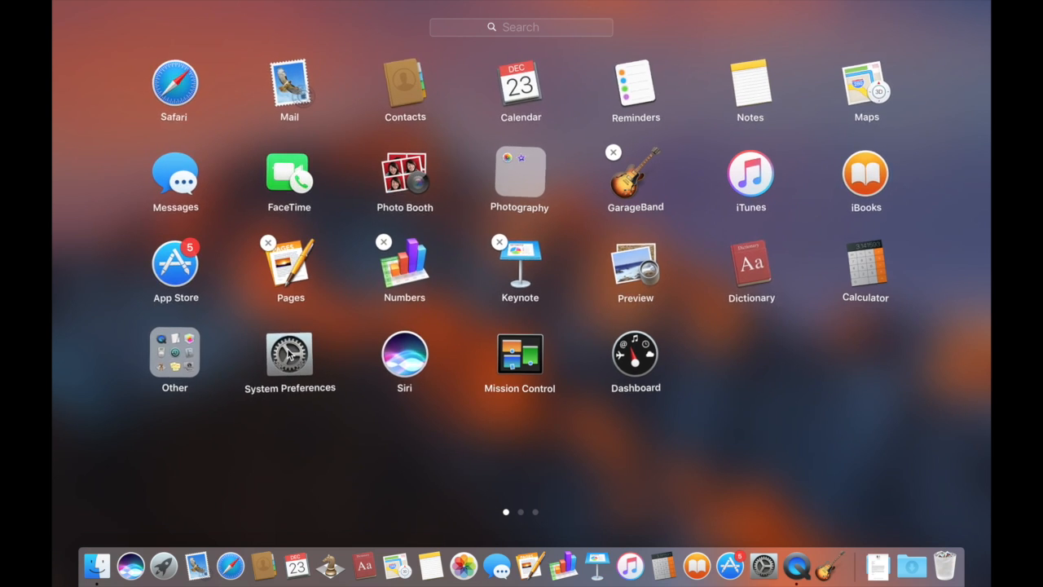
mouse_move(313, 269)
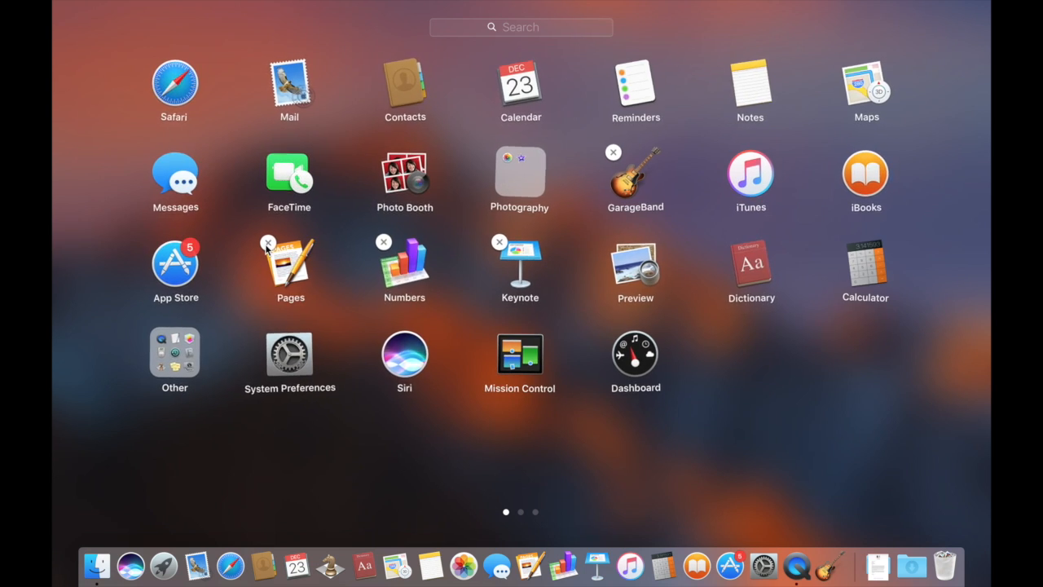
mouse_move(502, 248)
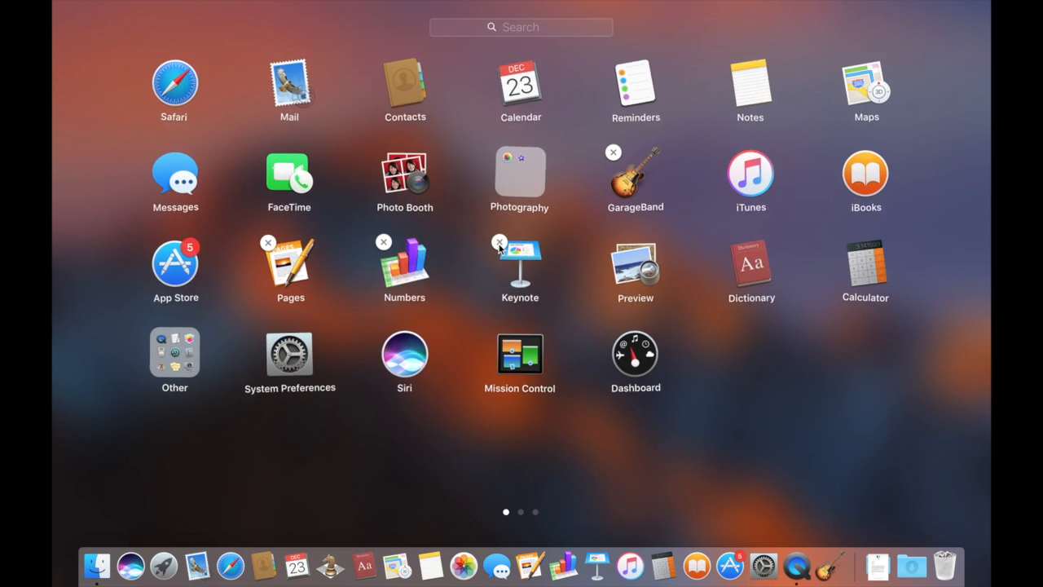
mouse_move(616, 153)
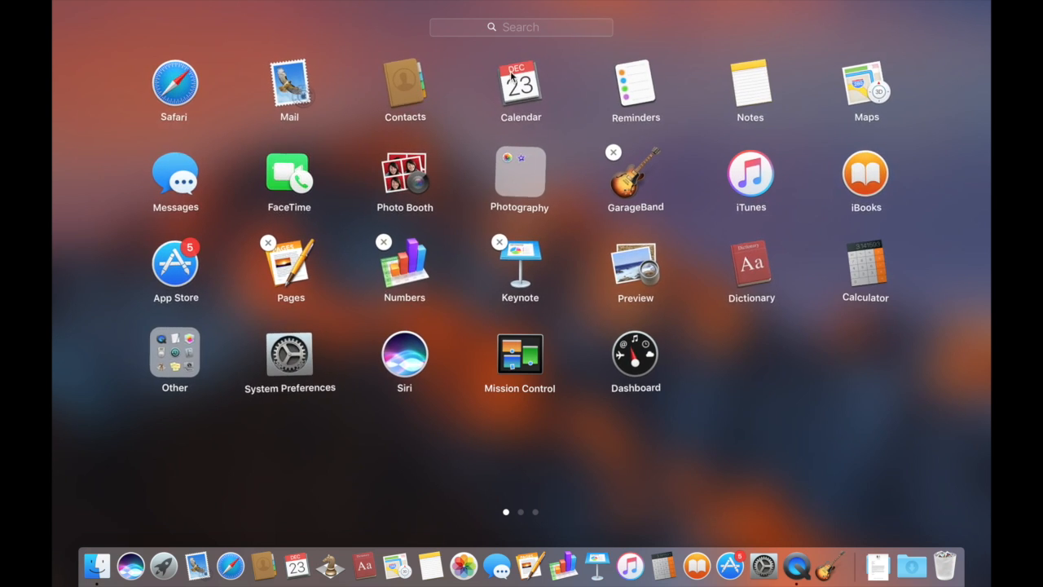
mouse_move(202, 119)
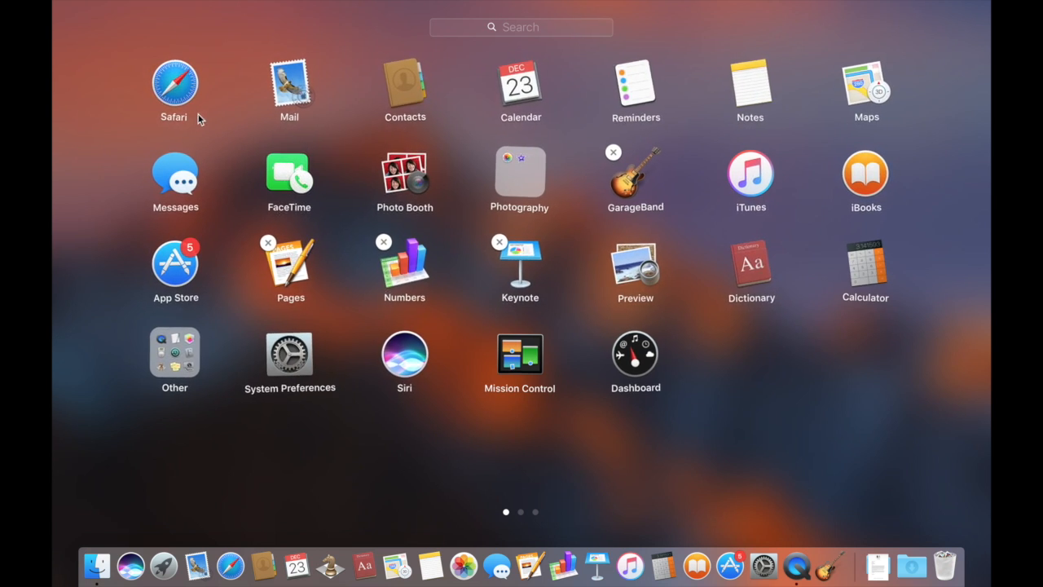
mouse_move(613, 154)
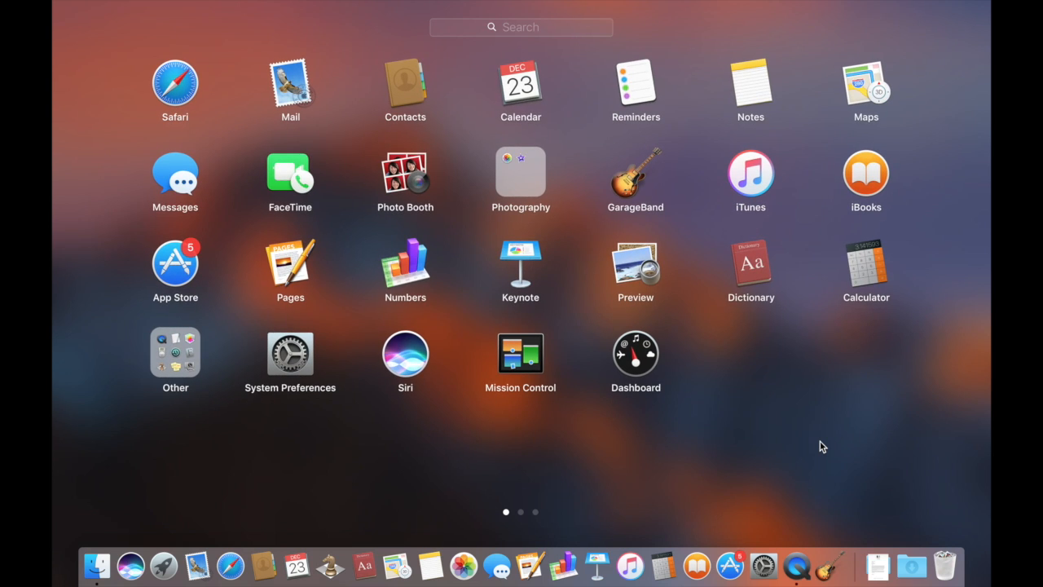
mouse_move(163, 577)
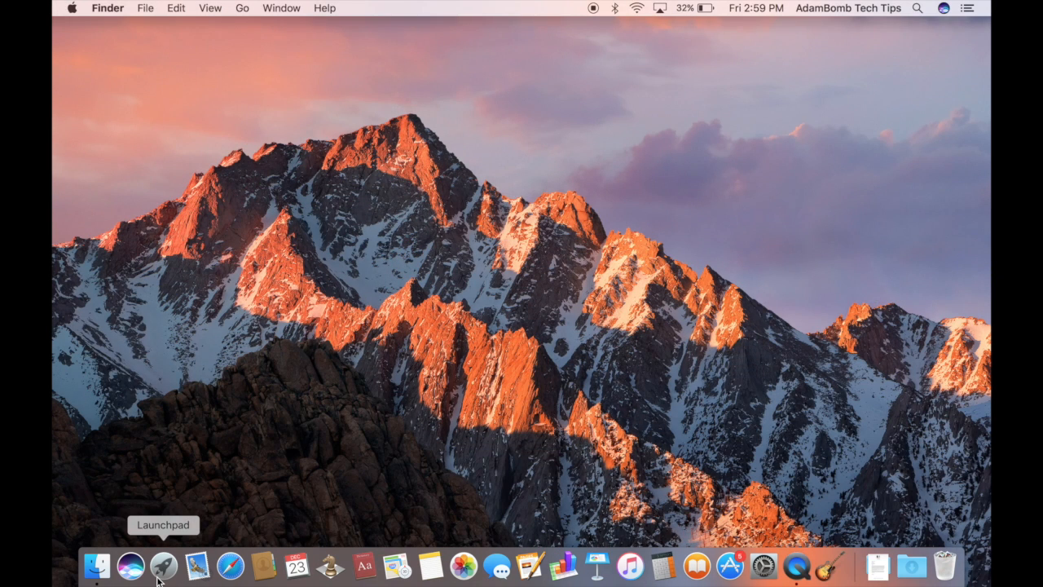
mouse_move(270, 283)
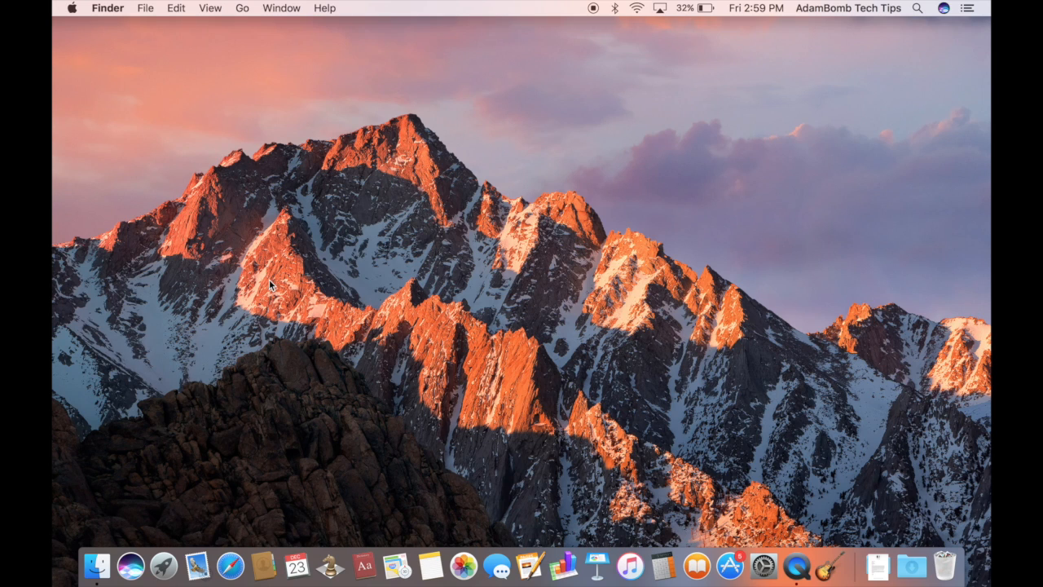
mouse_move(198, 581)
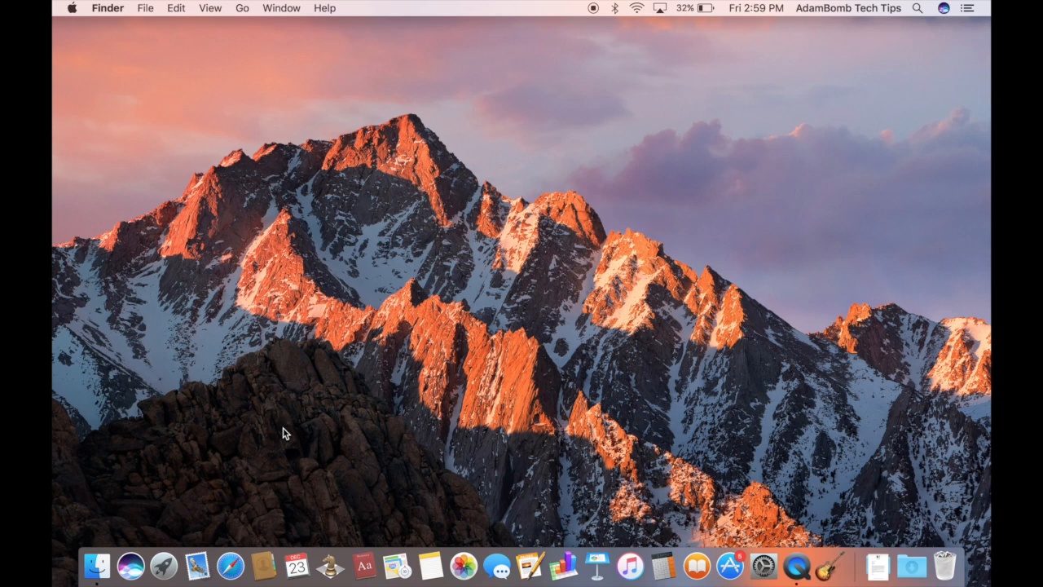
mouse_move(310, 283)
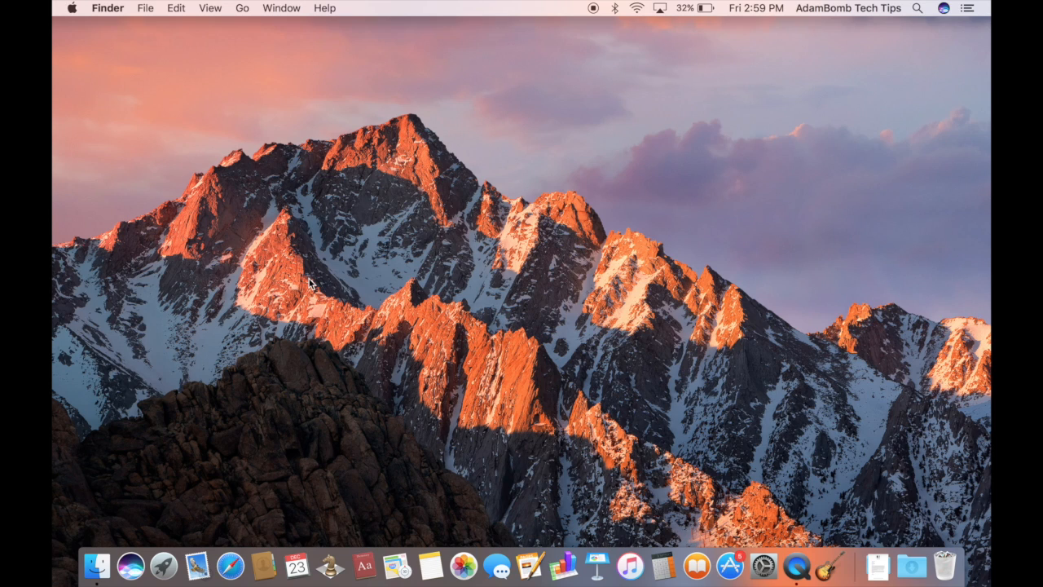